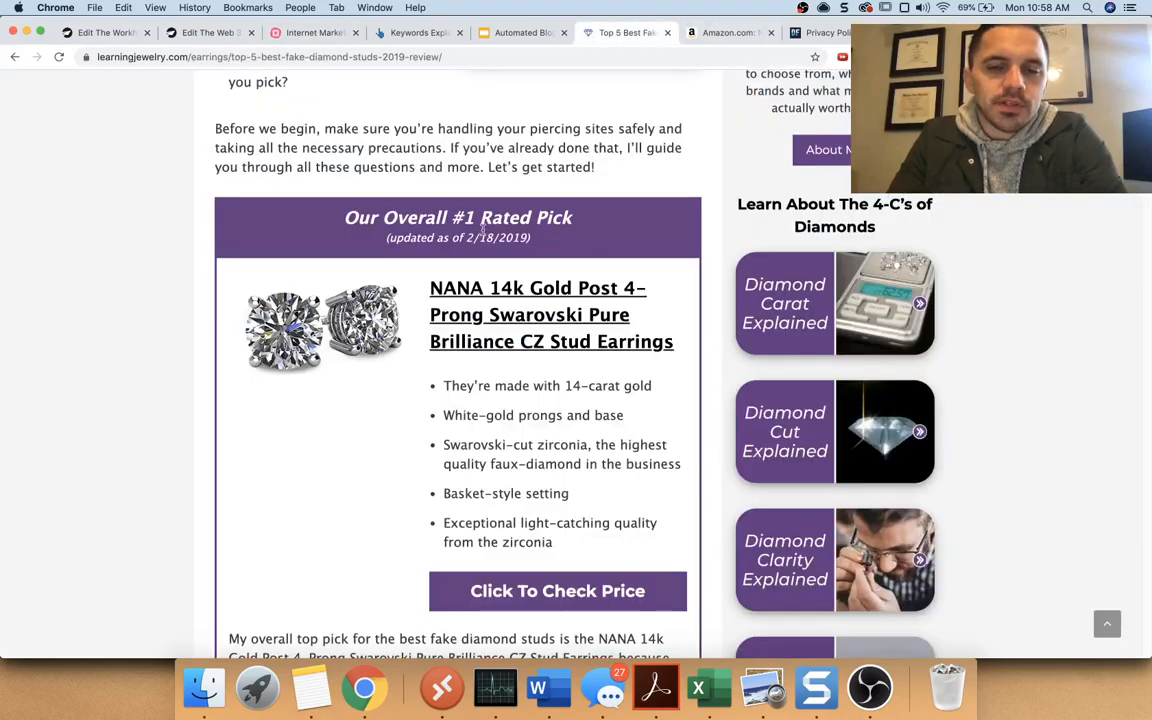
# Step: Scroll up through the fake diamond studs review toward the Learning Jewelry logo
pyautogui.scroll(3)
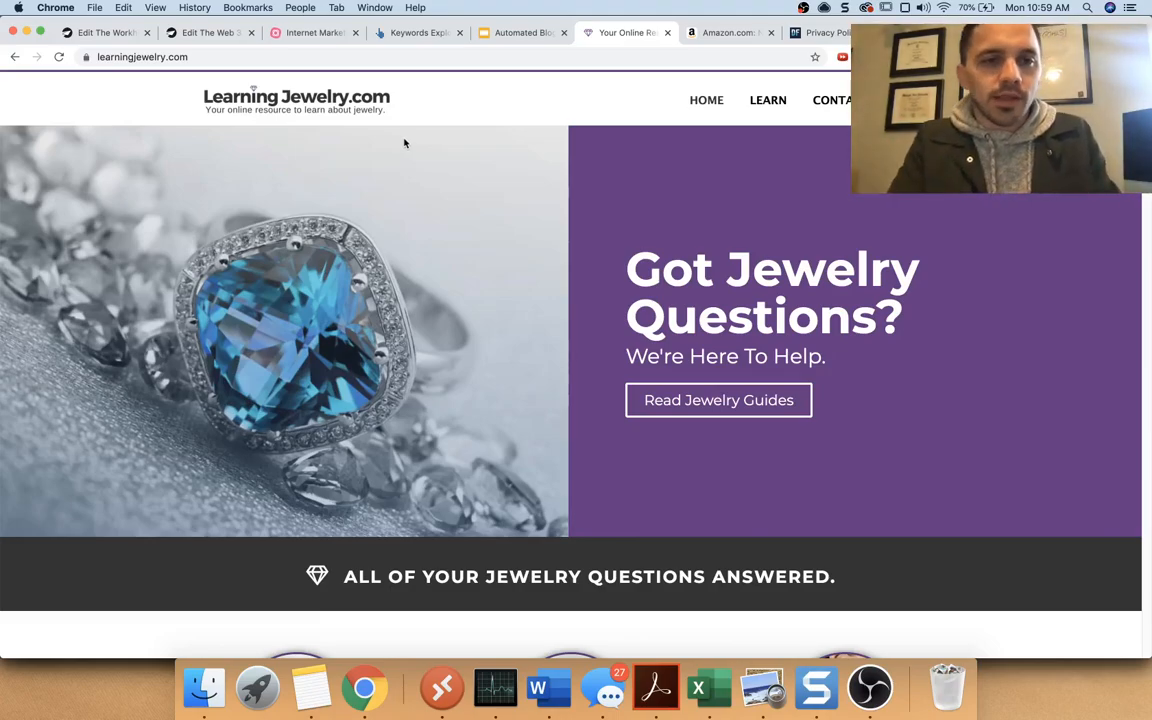
# Step: Scroll the Pro Paint Corner homepage to the Latest Painting Articles grid of spray paint and latex guides
pyautogui.scroll(-3)
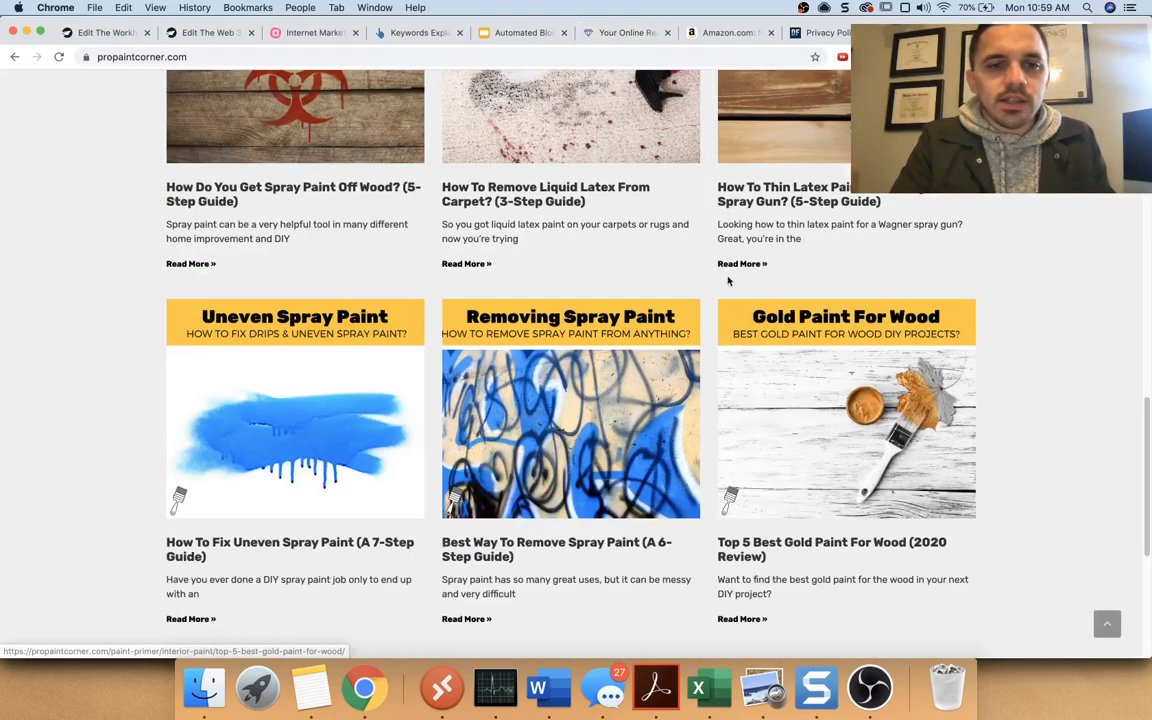
pyautogui.scroll(3)
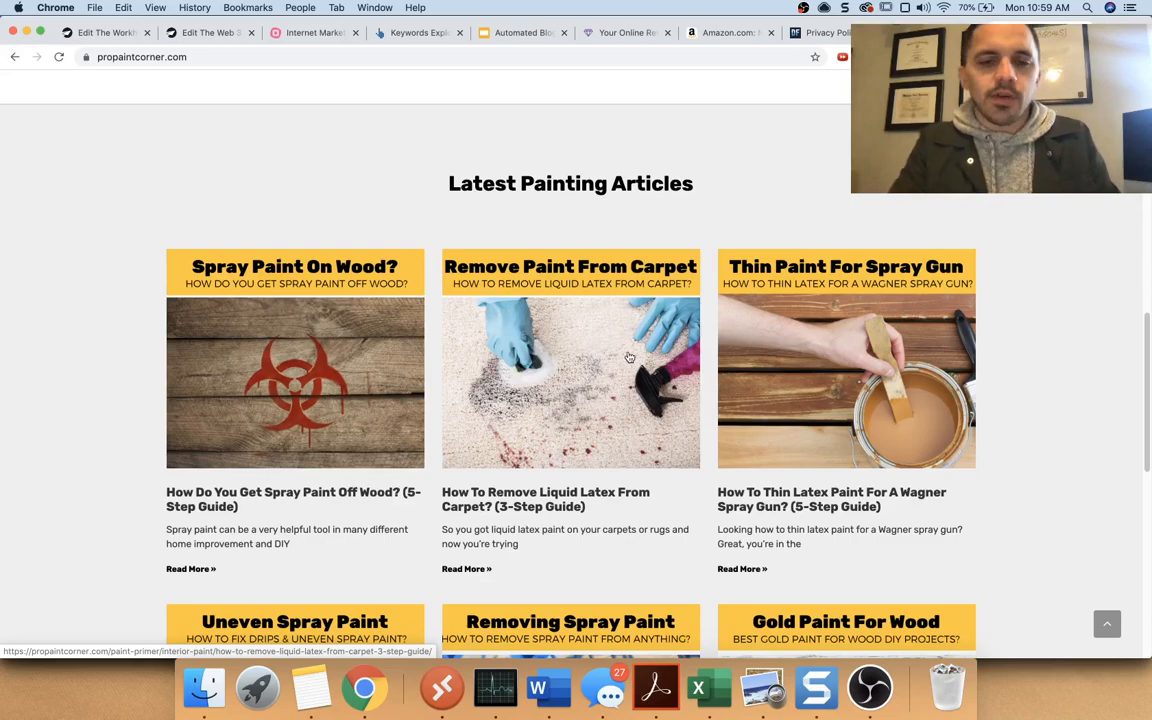
pyautogui.moveTo(304, 300)
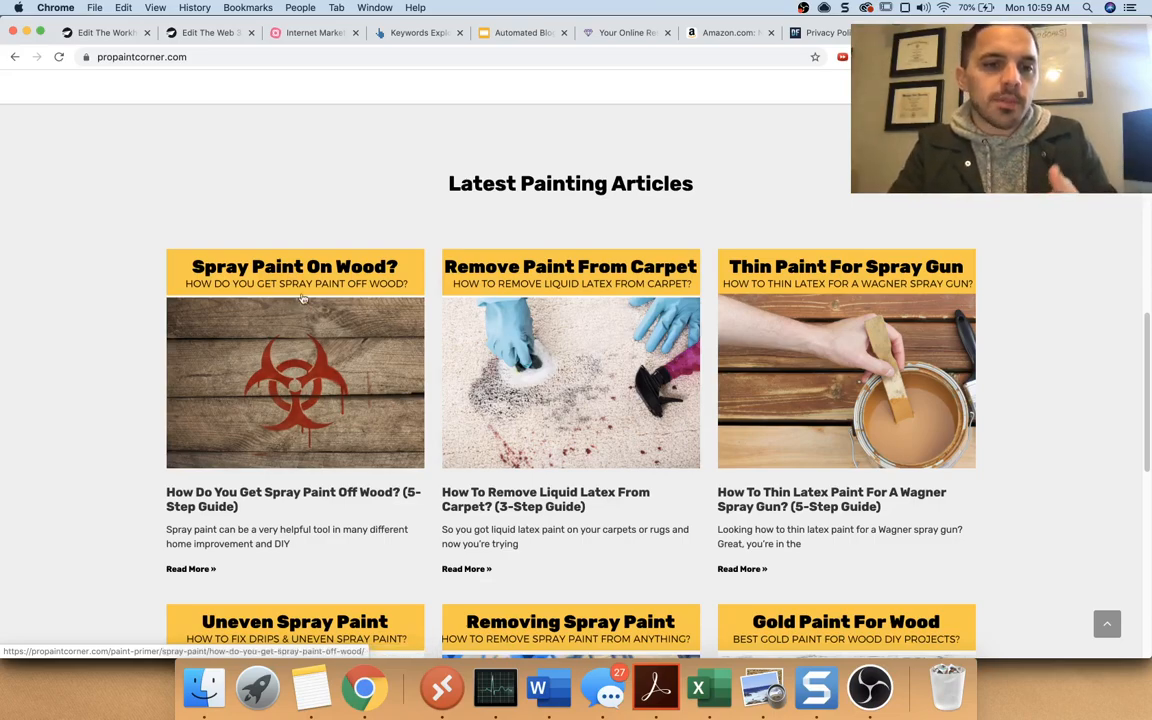
pyautogui.moveTo(604, 260)
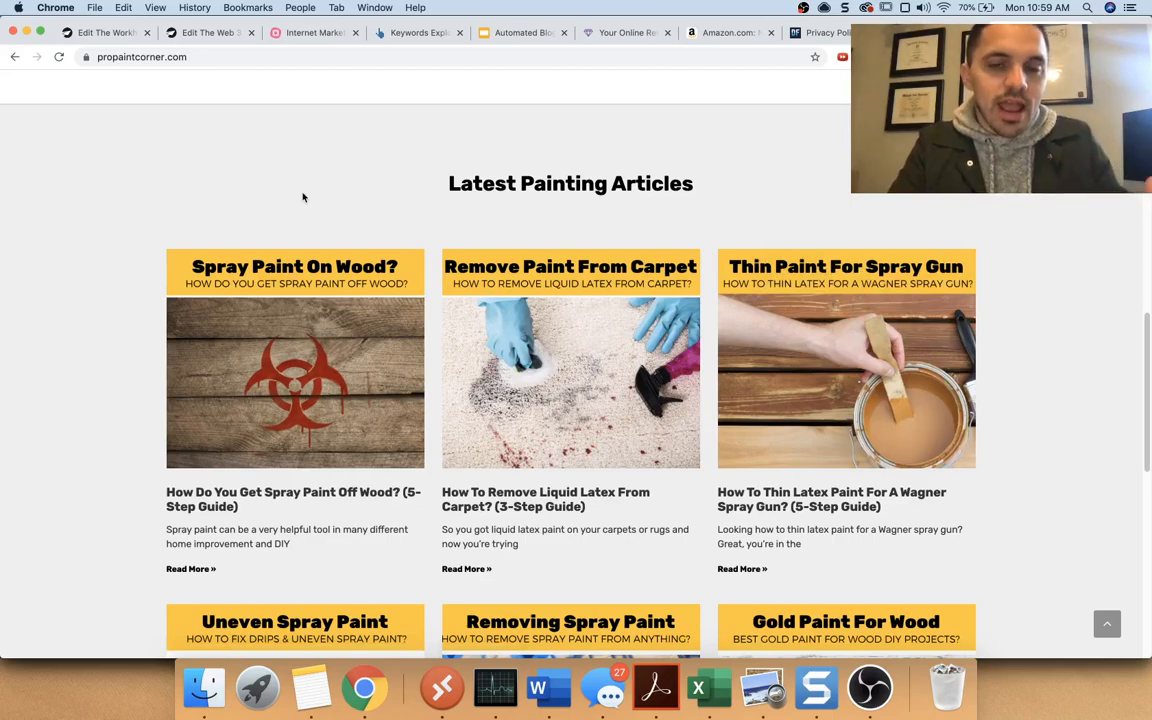
# Step: Switch to the Automated Blogging Presentation slide on Google ranking content bringing visitors
pyautogui.click(522, 32)
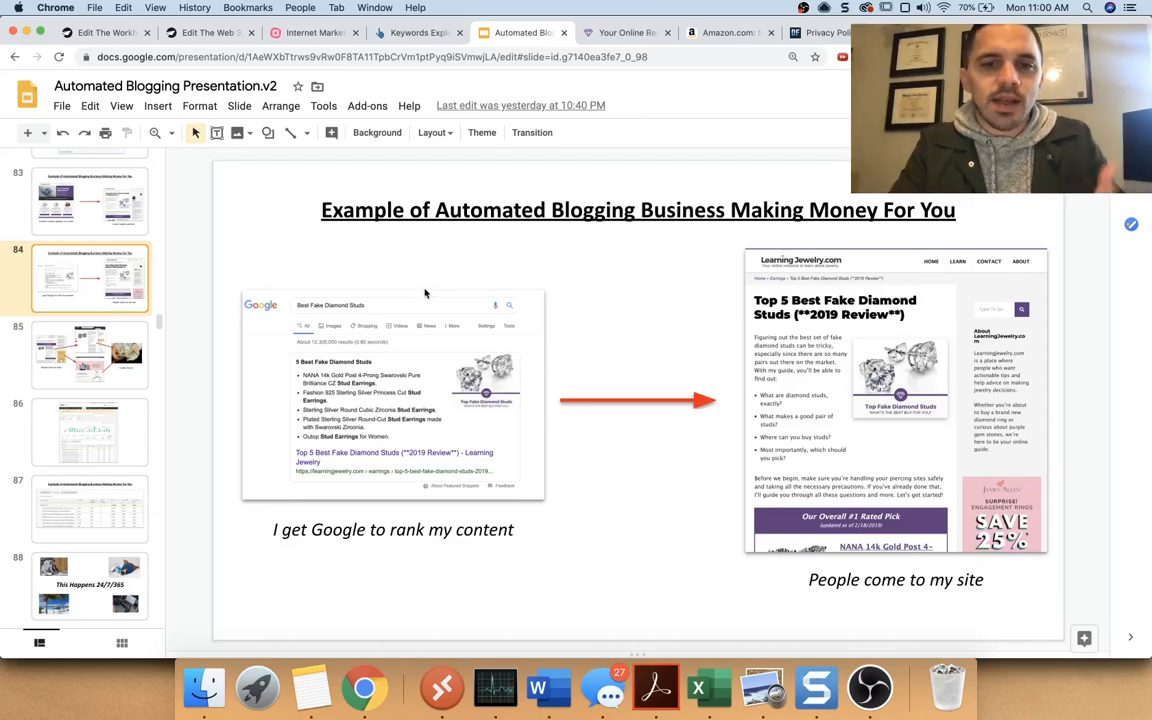
pyautogui.moveTo(430, 352)
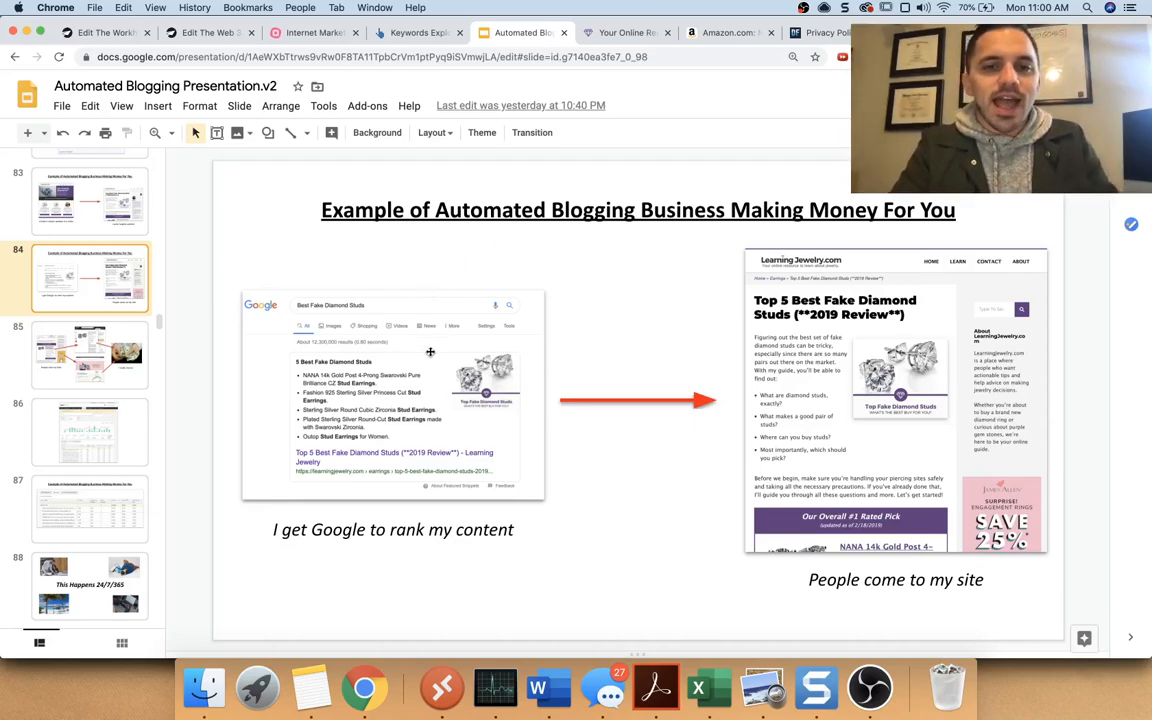
pyautogui.moveTo(400, 436)
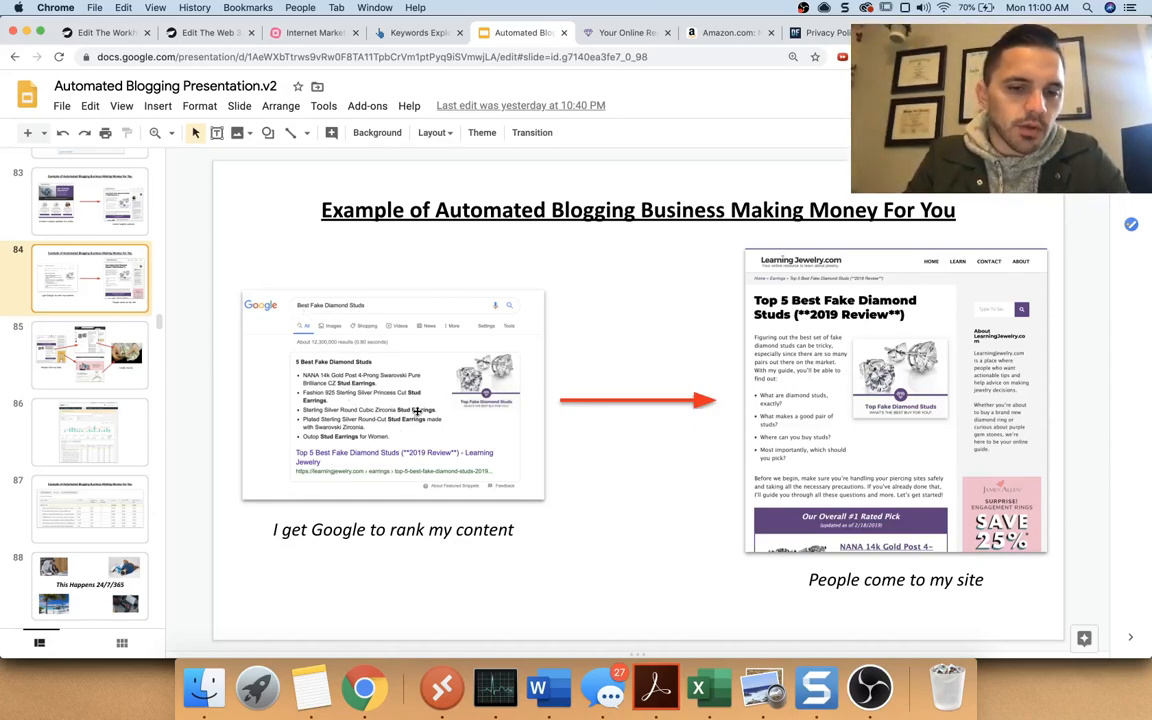
pyautogui.moveTo(868, 304)
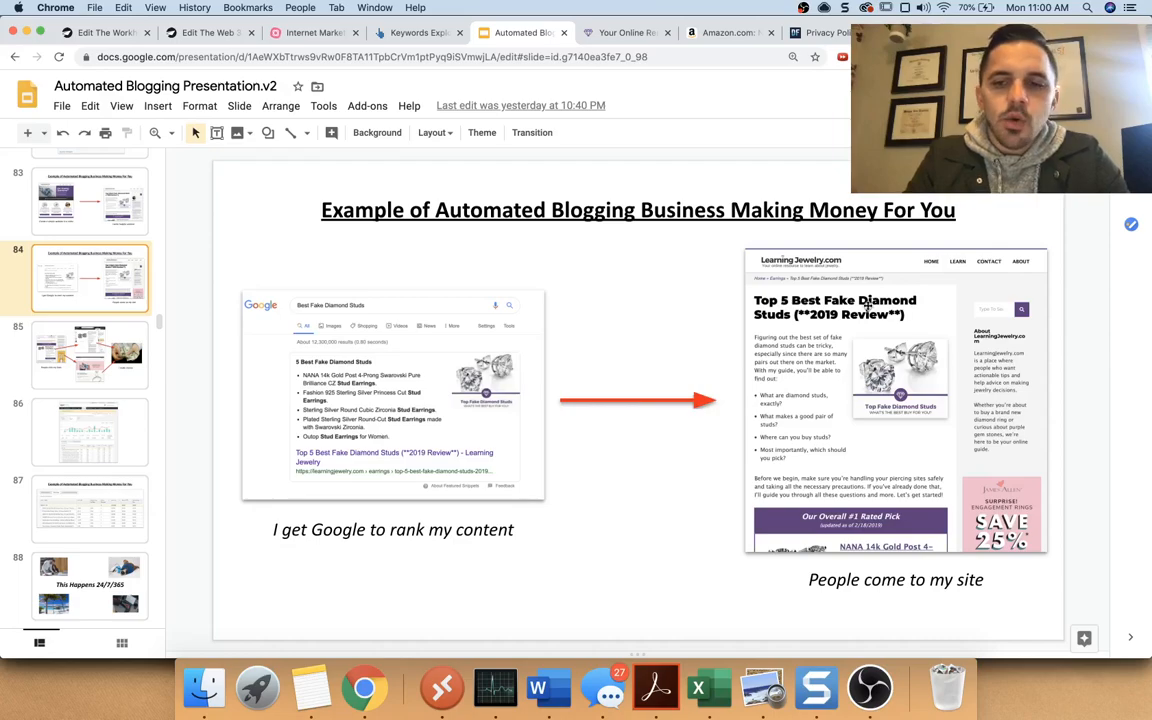
pyautogui.moveTo(826, 464)
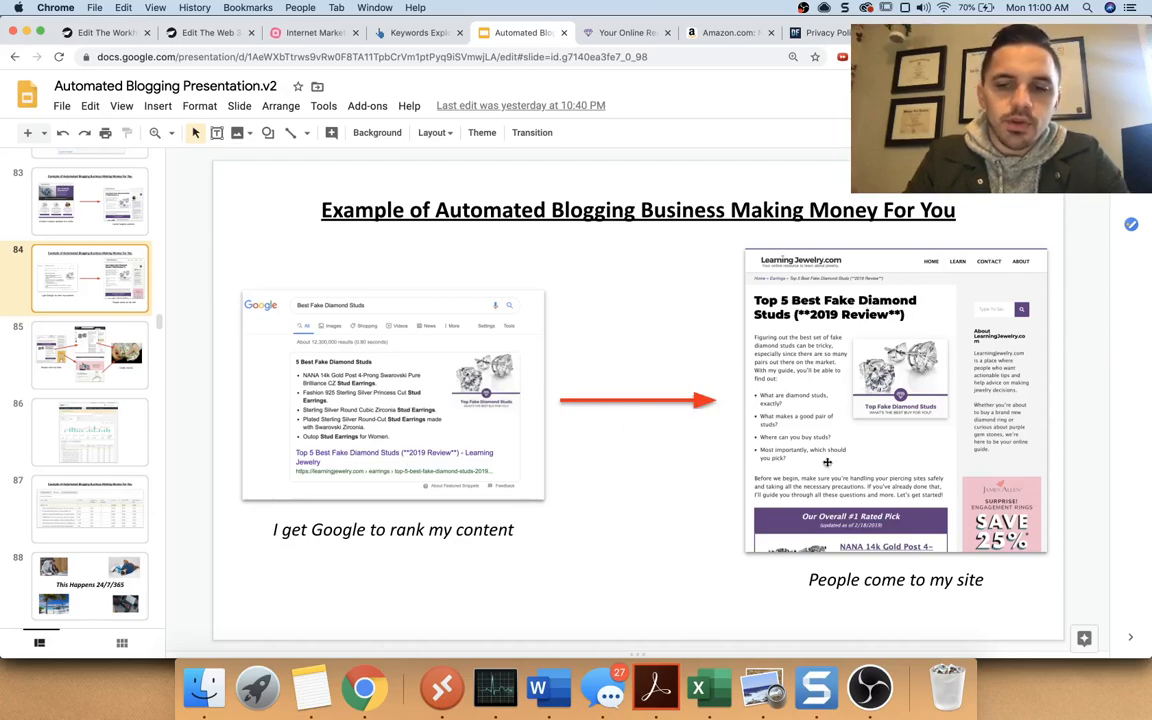
# Step: Advance to slide 85 showing readers clicking affiliate links that generate earnings
pyautogui.click(90, 354)
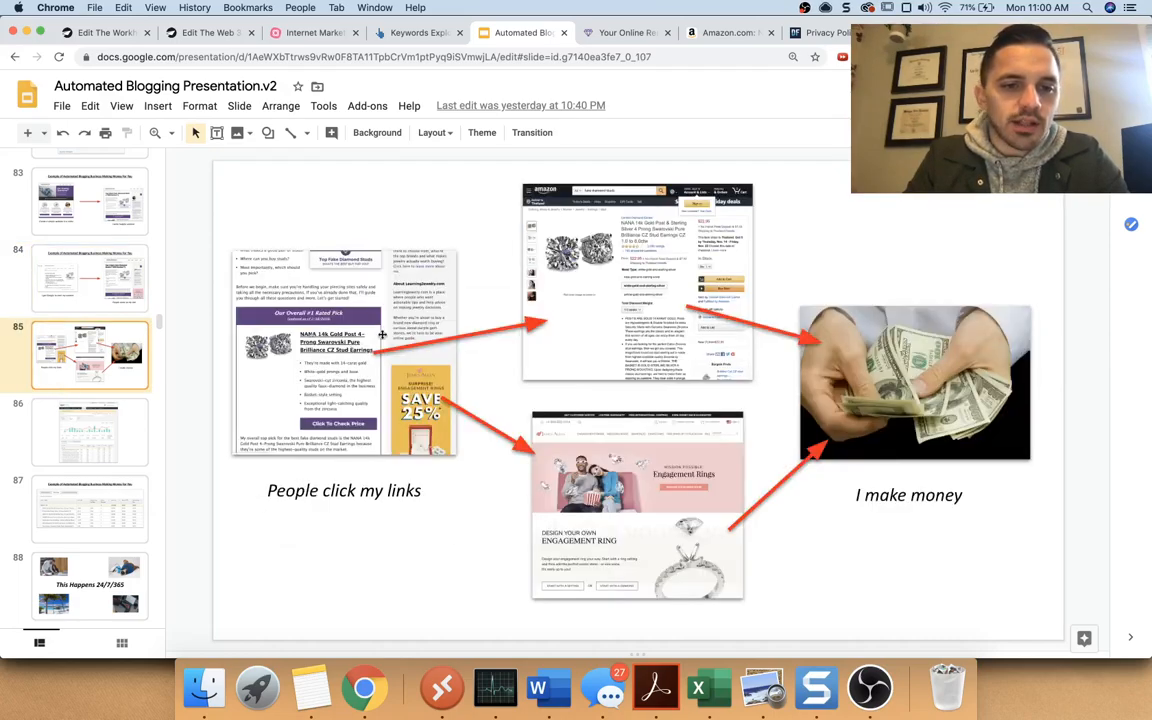
pyautogui.moveTo(660, 494)
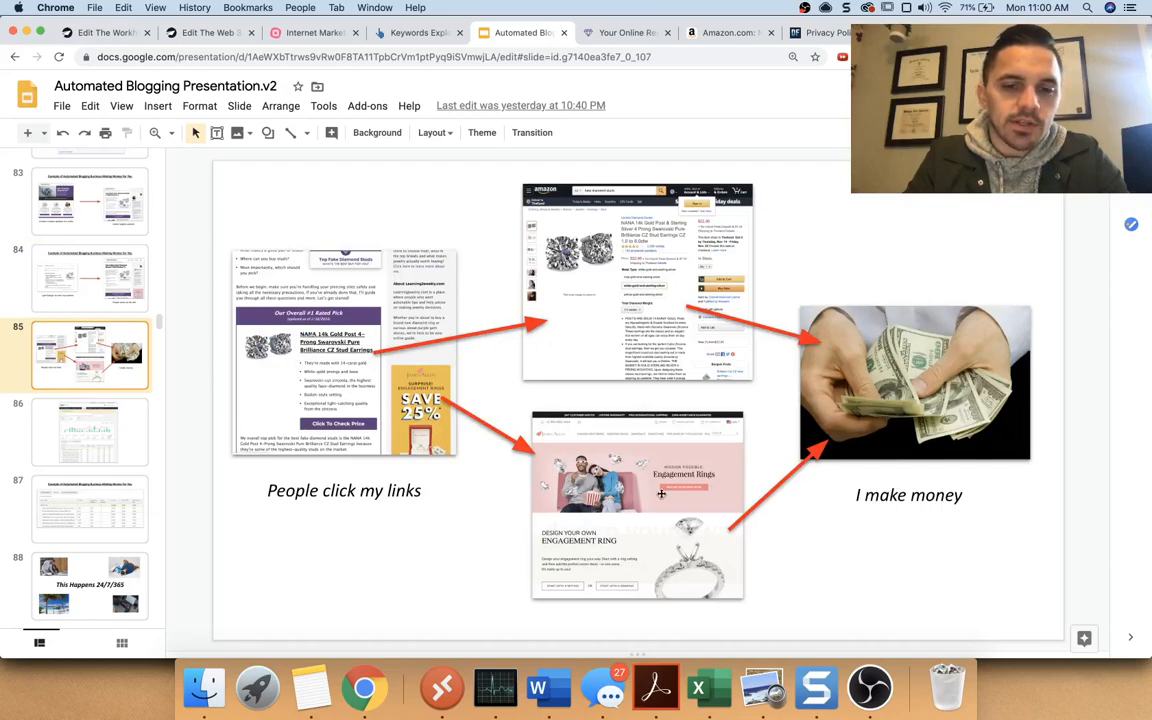
pyautogui.moveTo(576, 310)
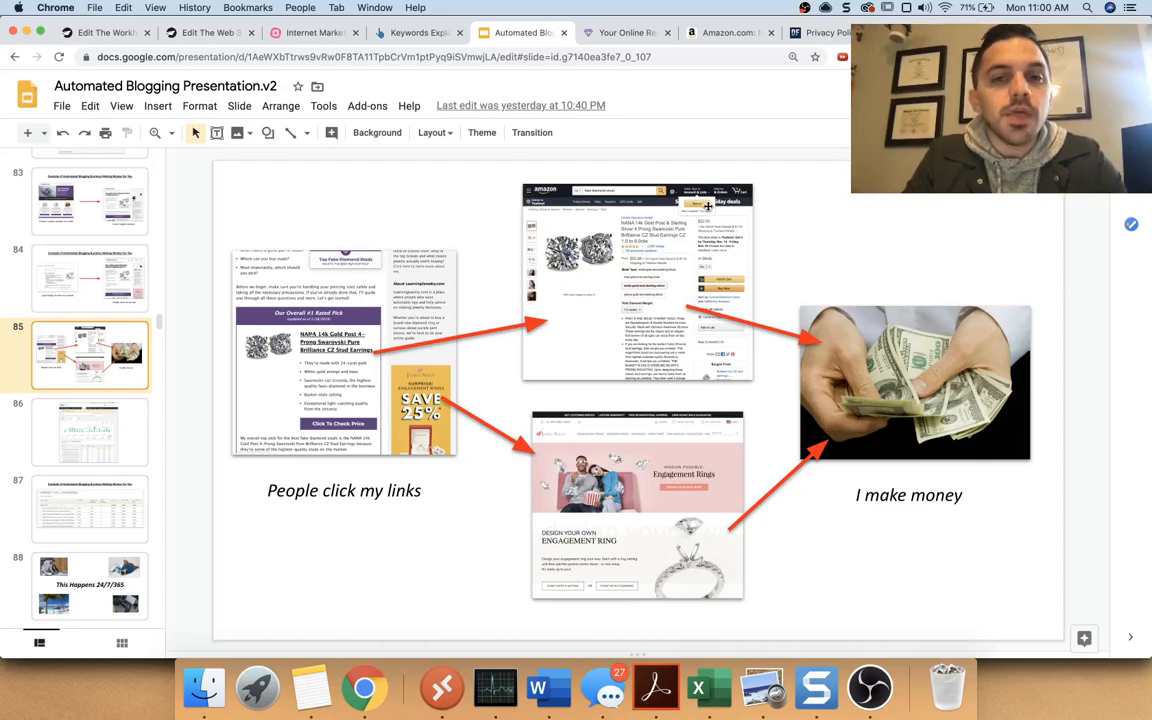
pyautogui.moveTo(630, 104)
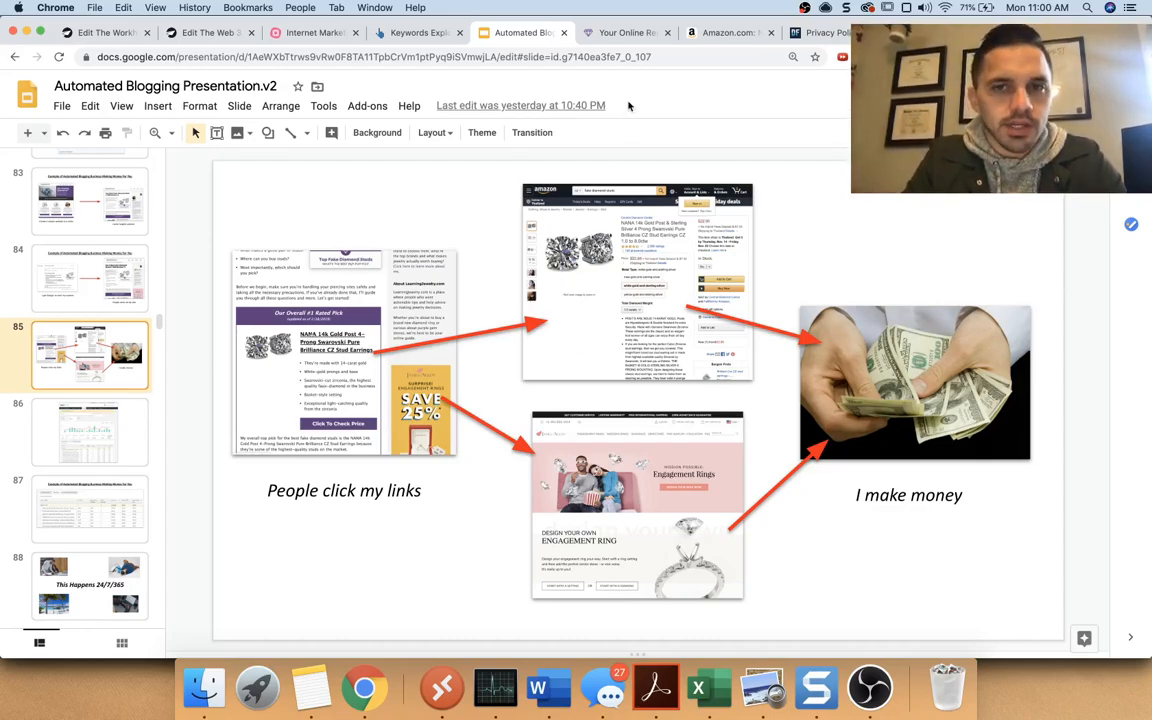
pyautogui.moveTo(624, 96)
pyautogui.write('best fake d')
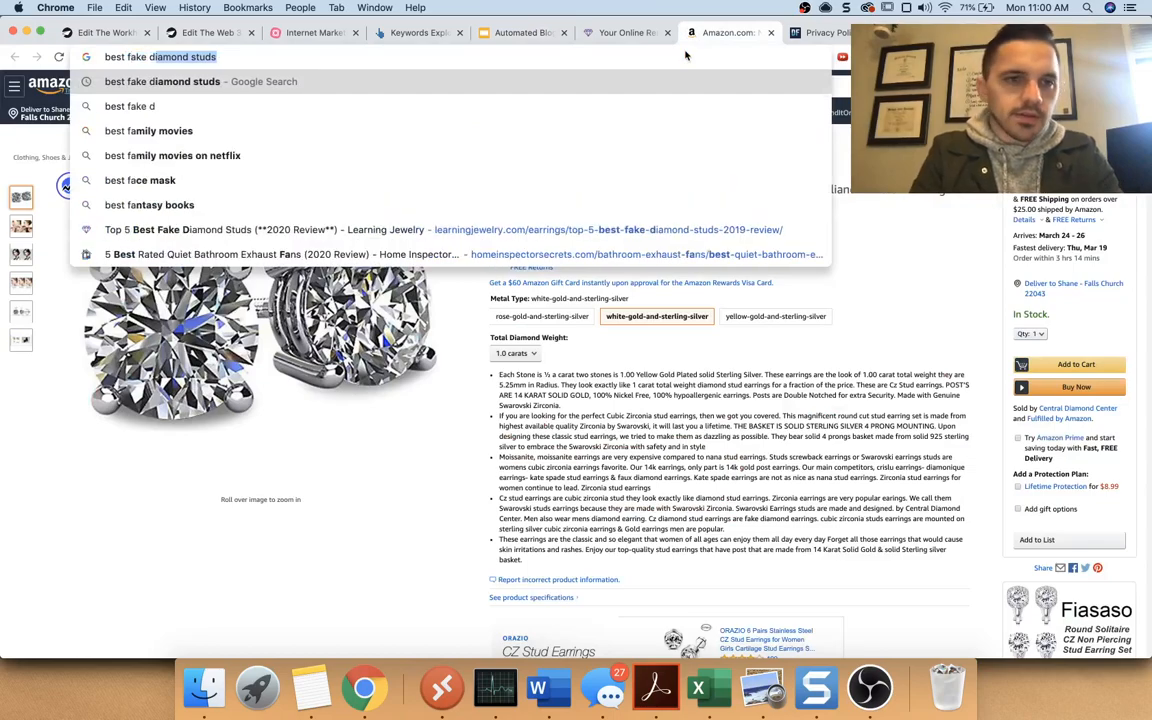
# Step: Run the Google search for 'best fake diamond studs' and browse the shopping ads and top results
pyautogui.press('Return')
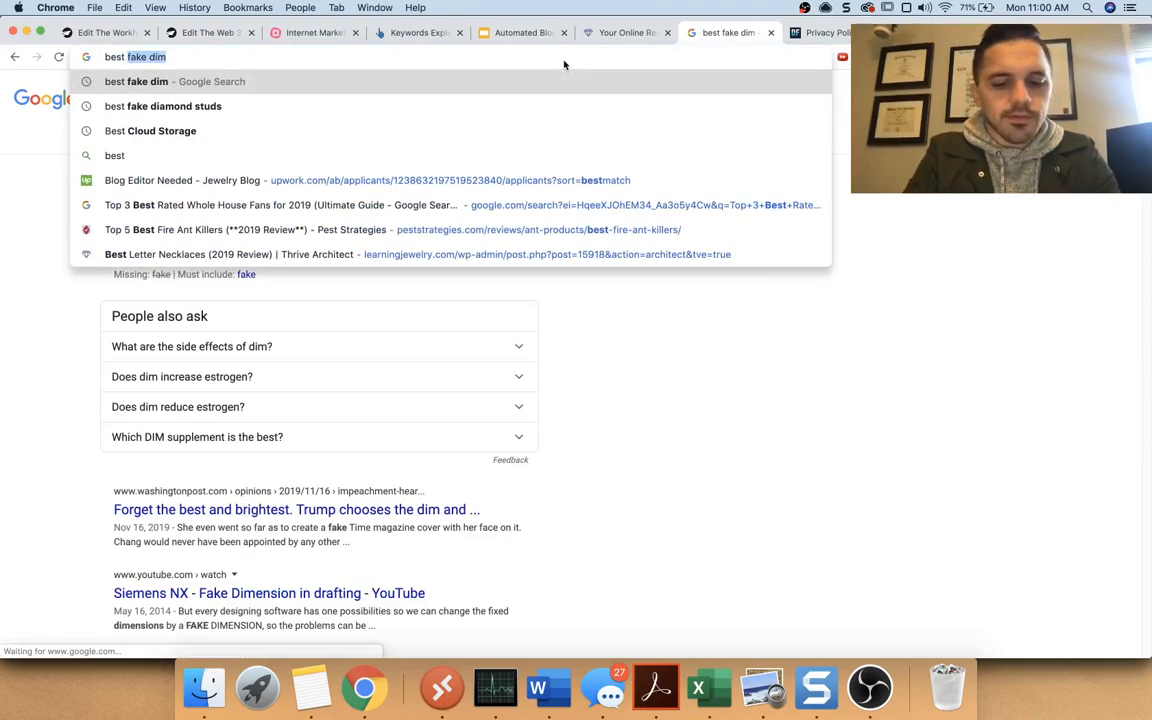
pyautogui.click(176, 106)
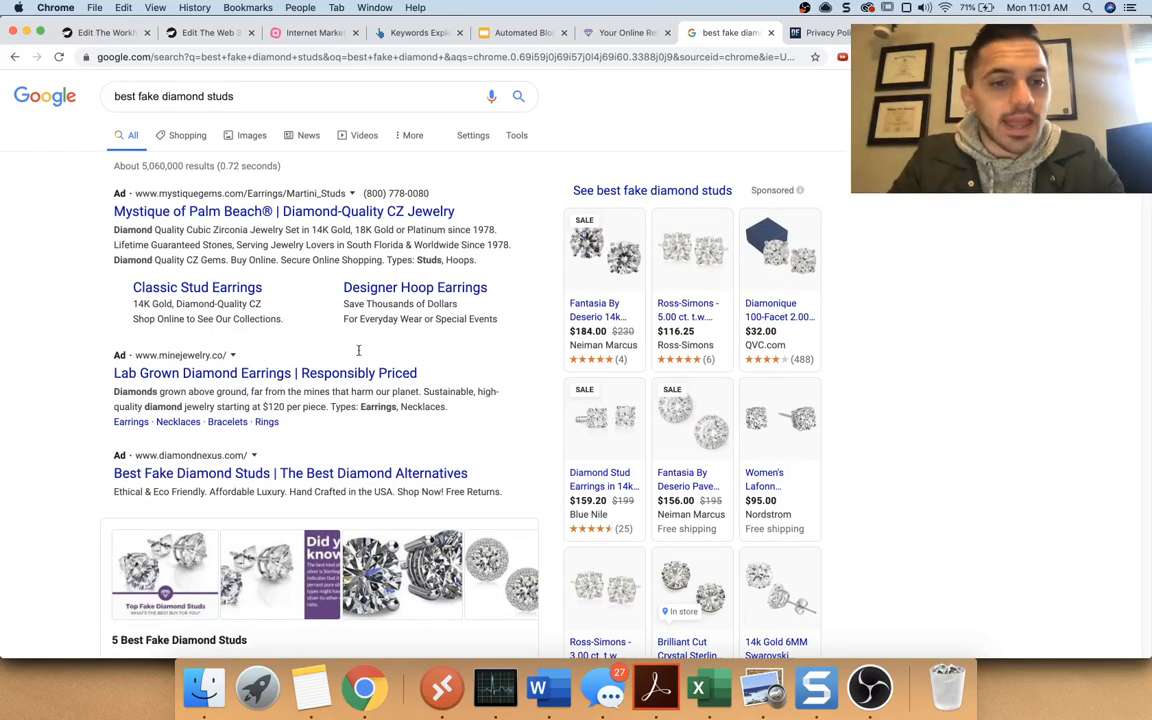
pyautogui.moveTo(304, 336)
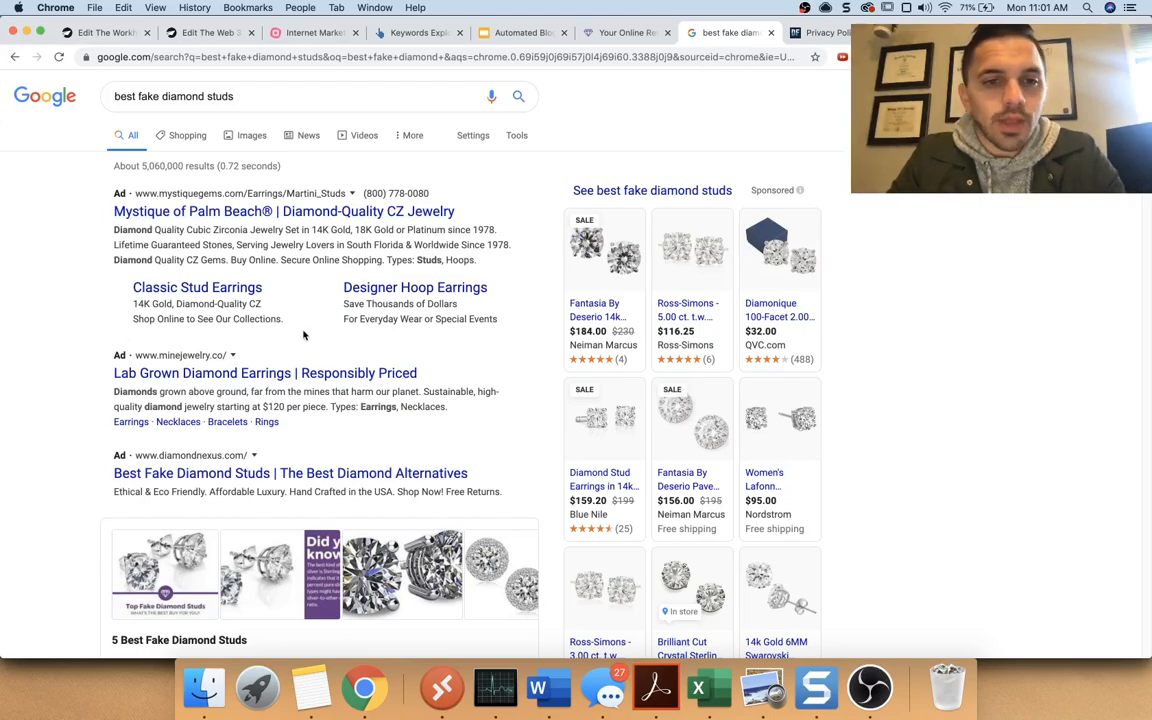
pyautogui.scroll(-3)
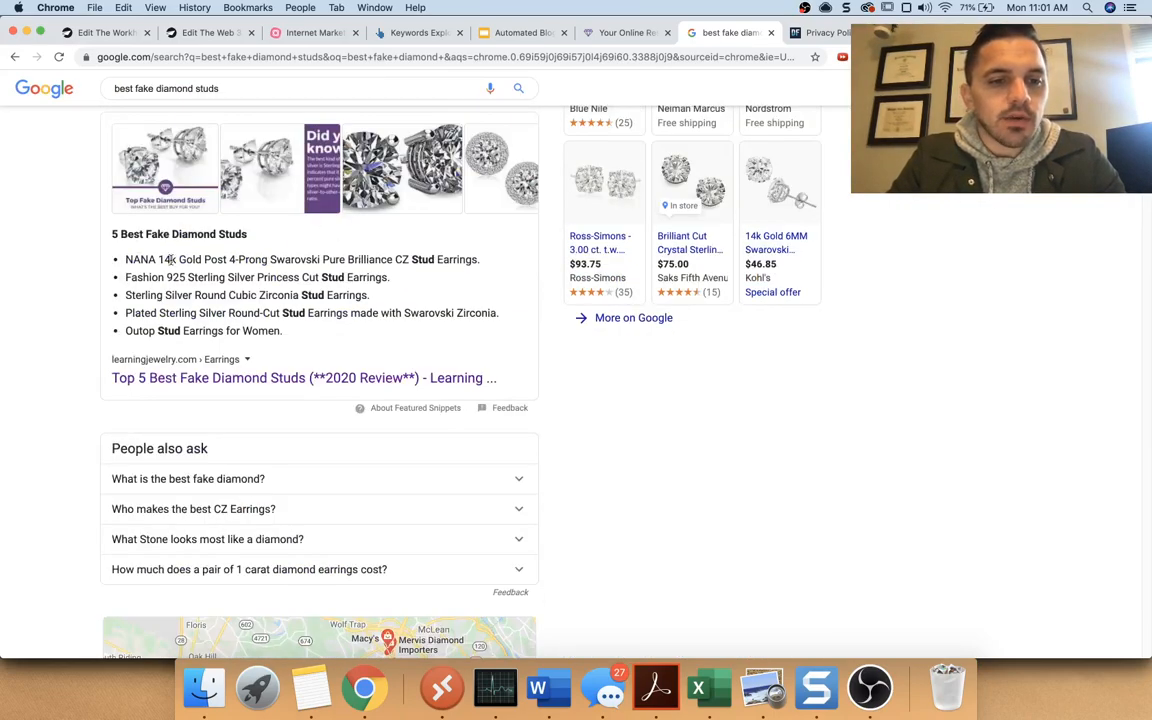
pyautogui.scroll(3)
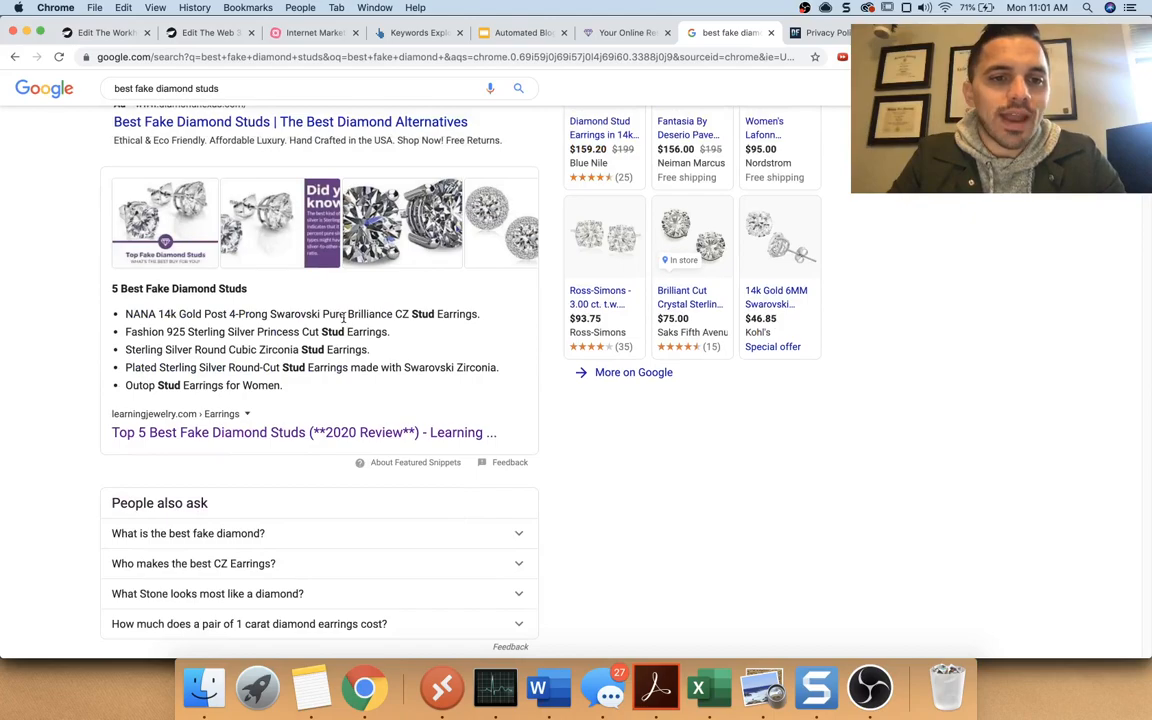
pyautogui.scroll(-3)
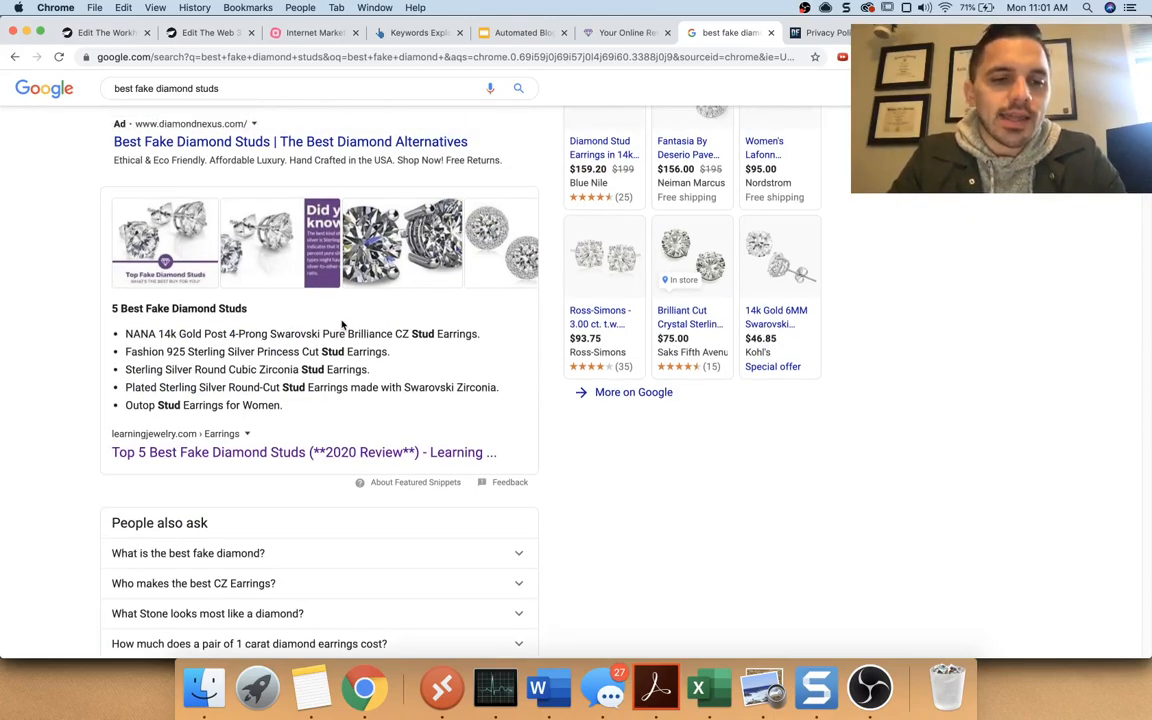
pyautogui.scroll(-3)
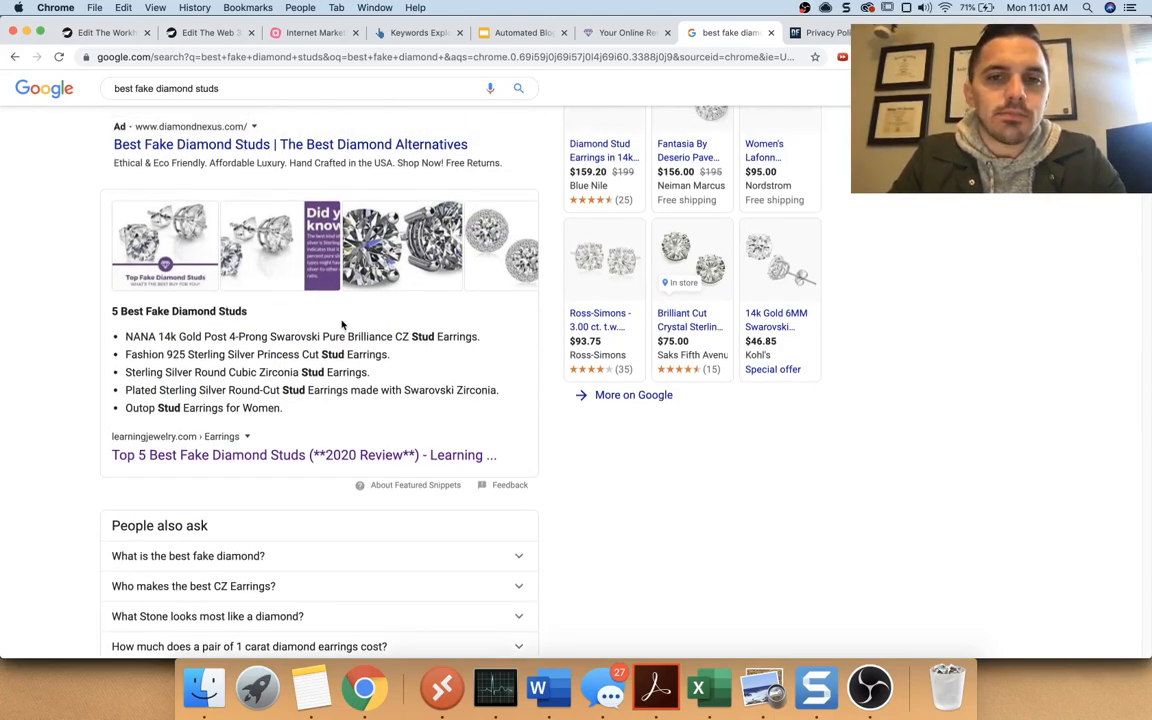
pyautogui.scroll(3)
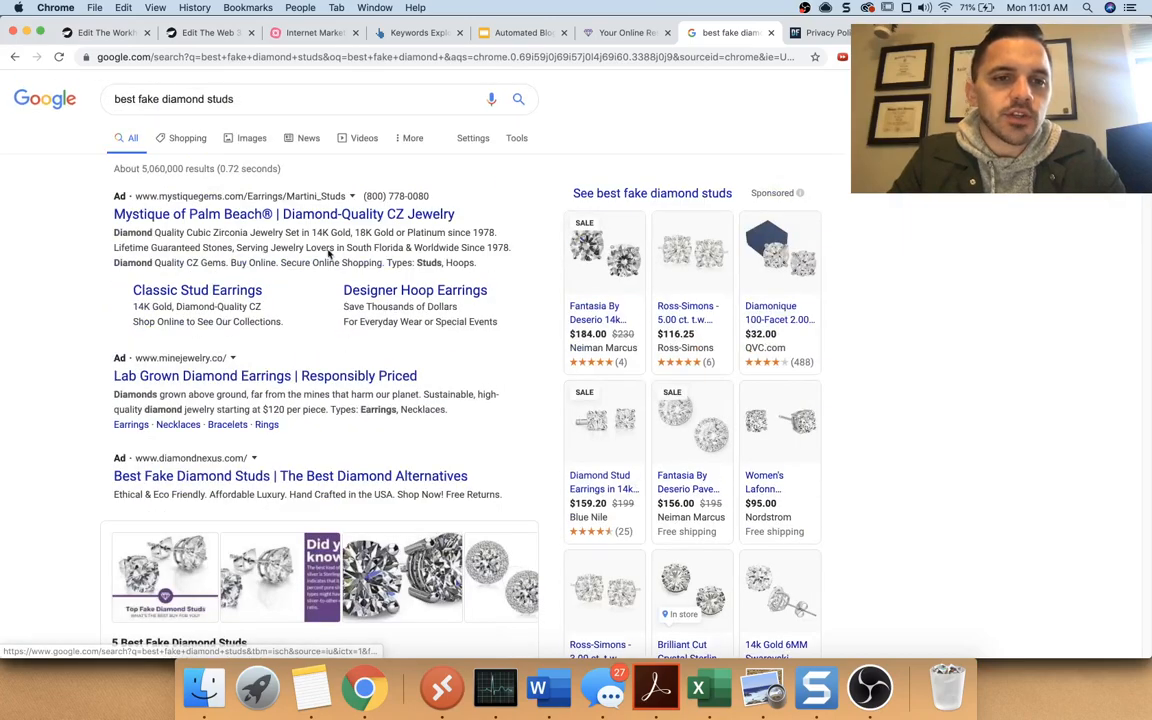
pyautogui.moveTo(46, 210)
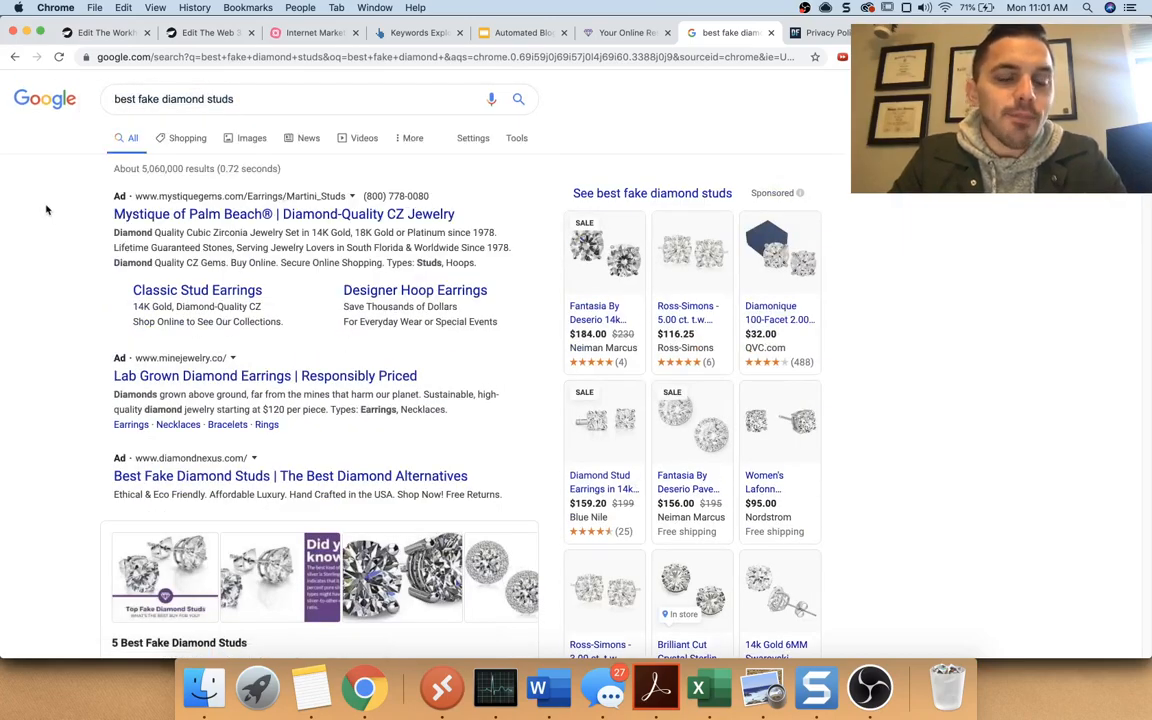
# Step: Scroll the results to the Learning Jewelry featured snippet listing the 5 Best Fake Diamond Studs
pyautogui.scroll(-3)
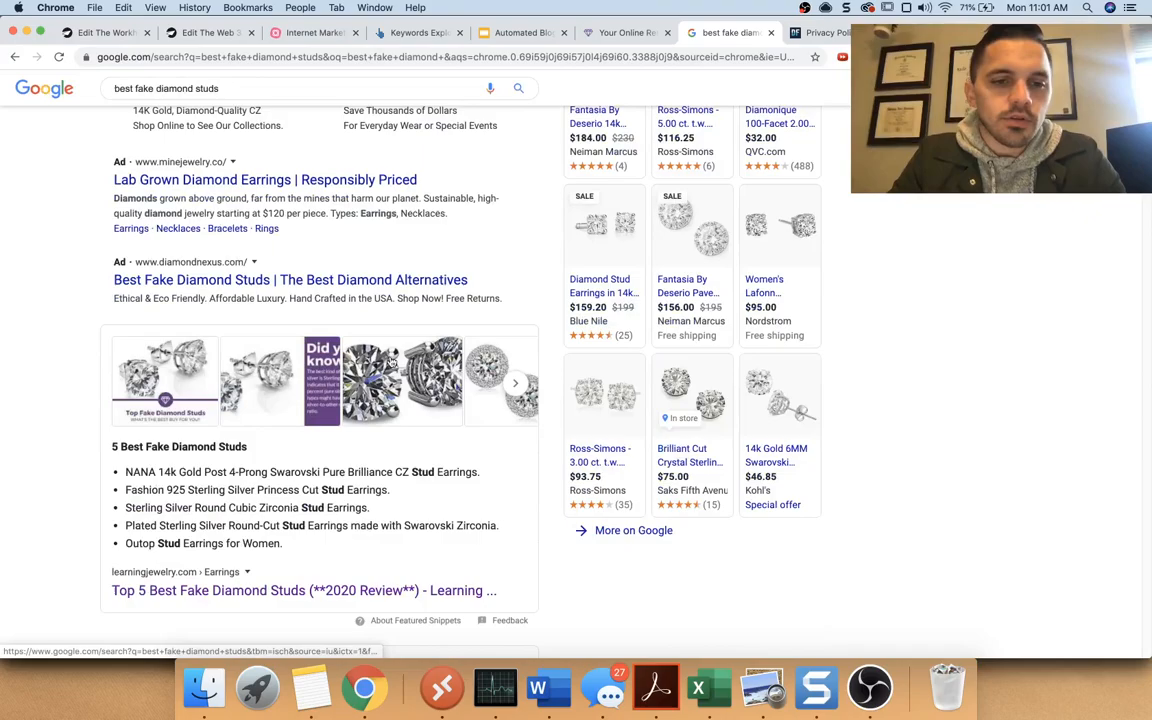
pyautogui.scroll(-3)
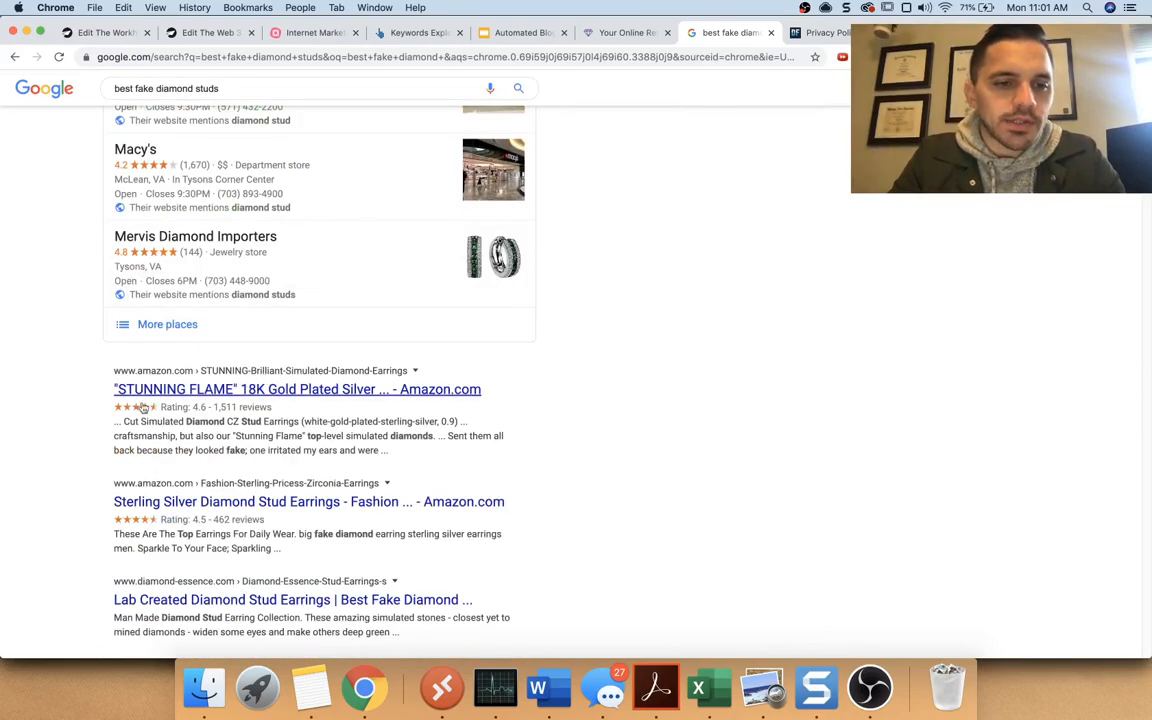
pyautogui.scroll(3)
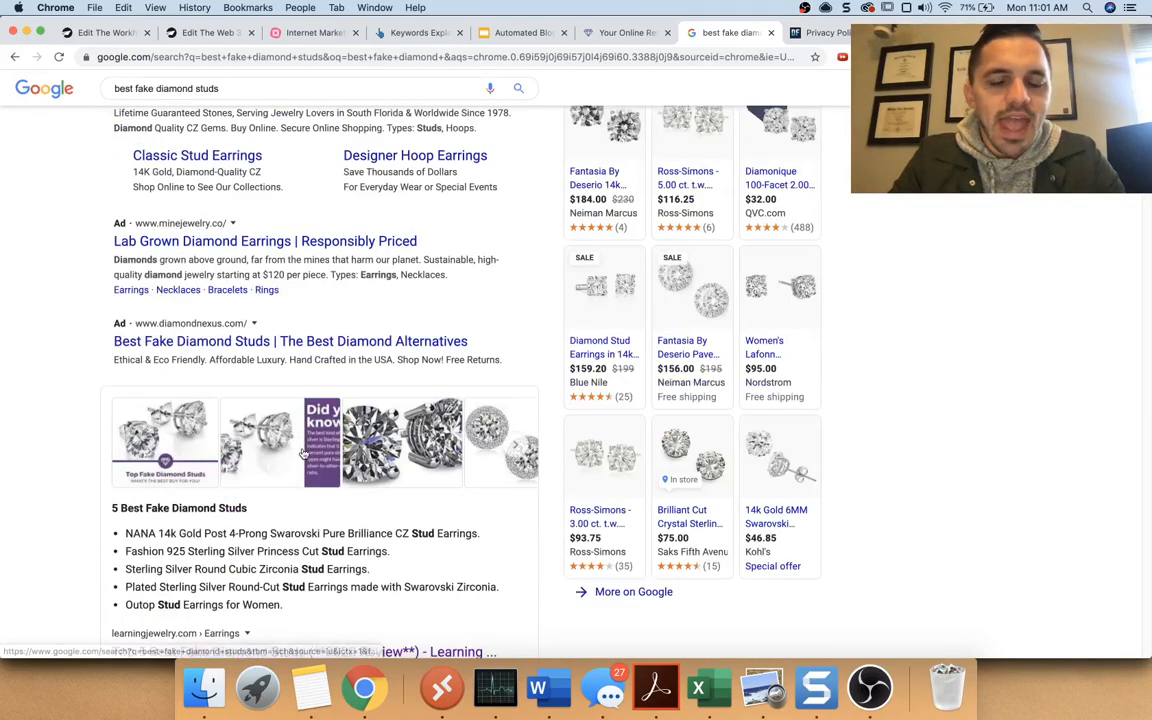
pyautogui.scroll(3)
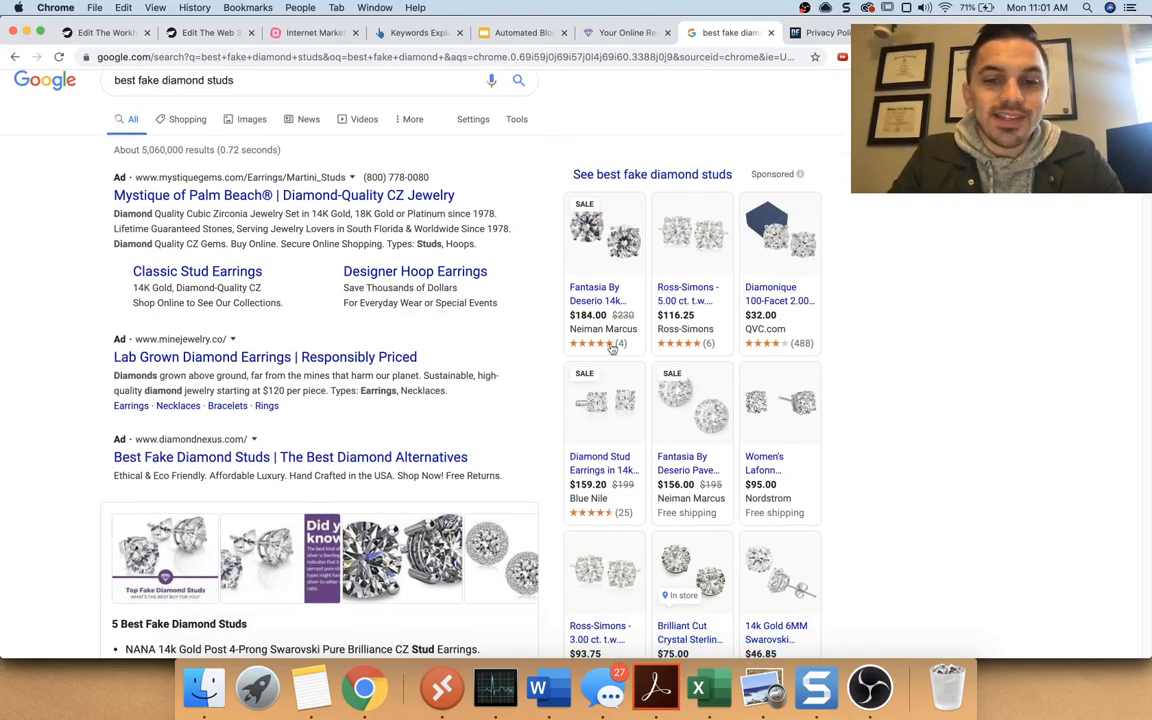
pyautogui.moveTo(770, 558)
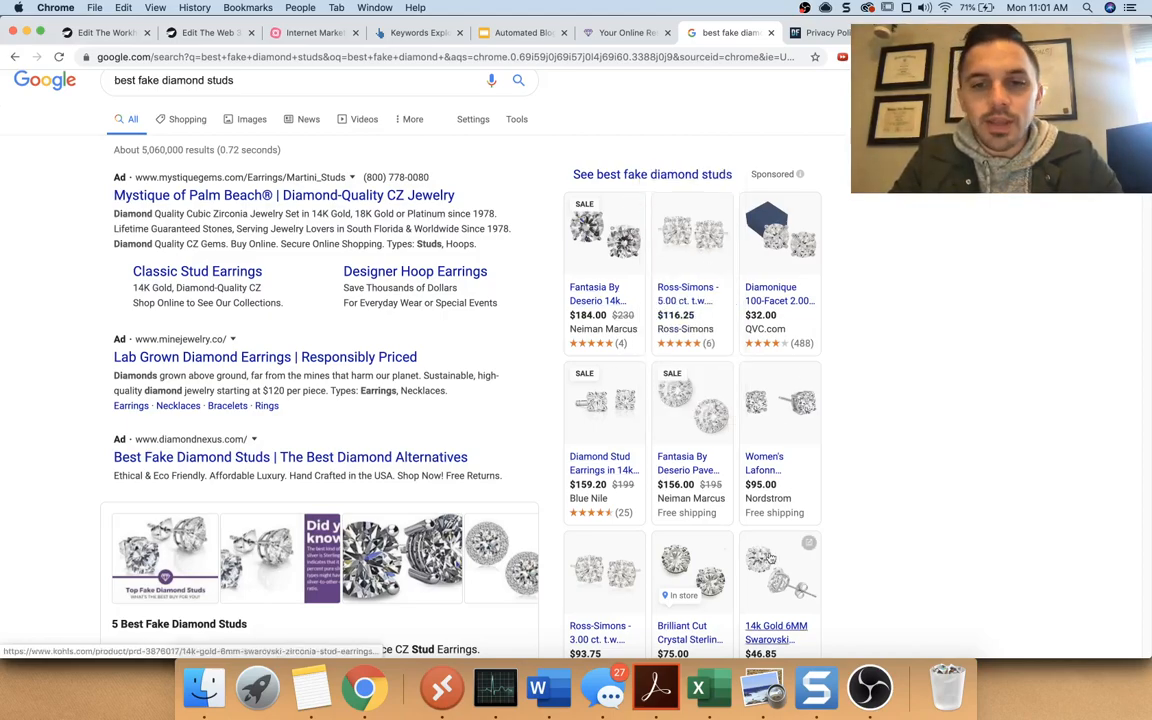
pyautogui.scroll(-3)
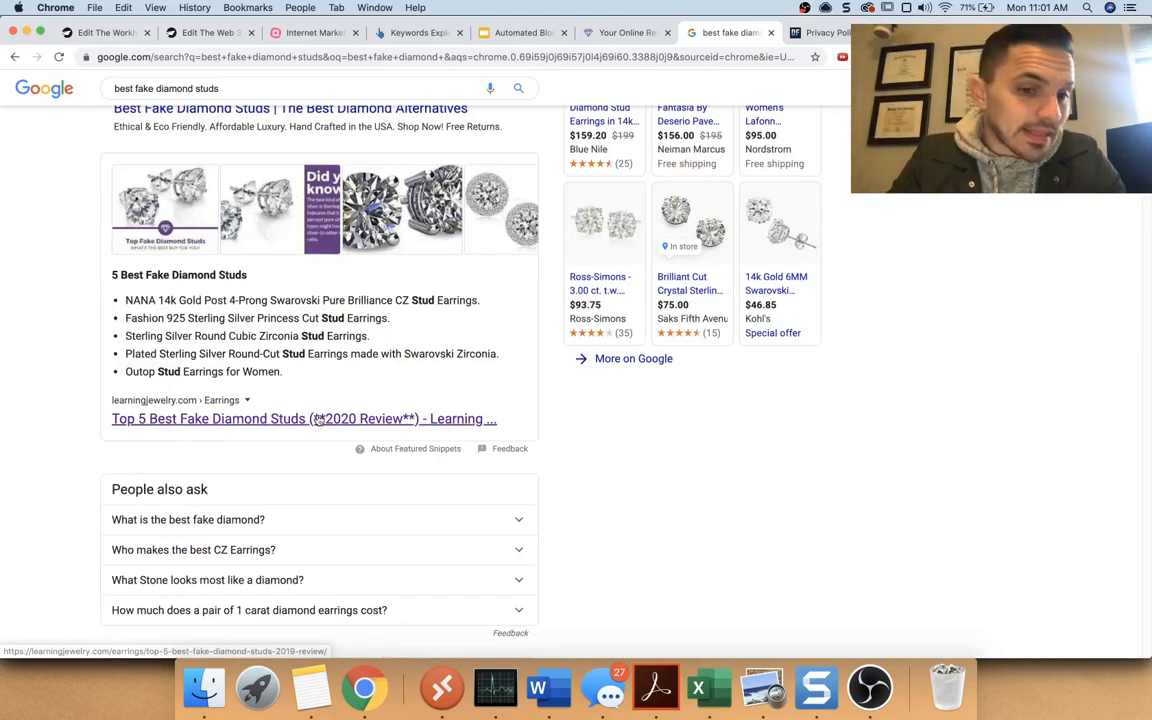
# Step: Open the Learning Jewelry Top 5 Best Fake Diamond Studs article from the snippet and scroll to its #1 pick
pyautogui.click(304, 418)
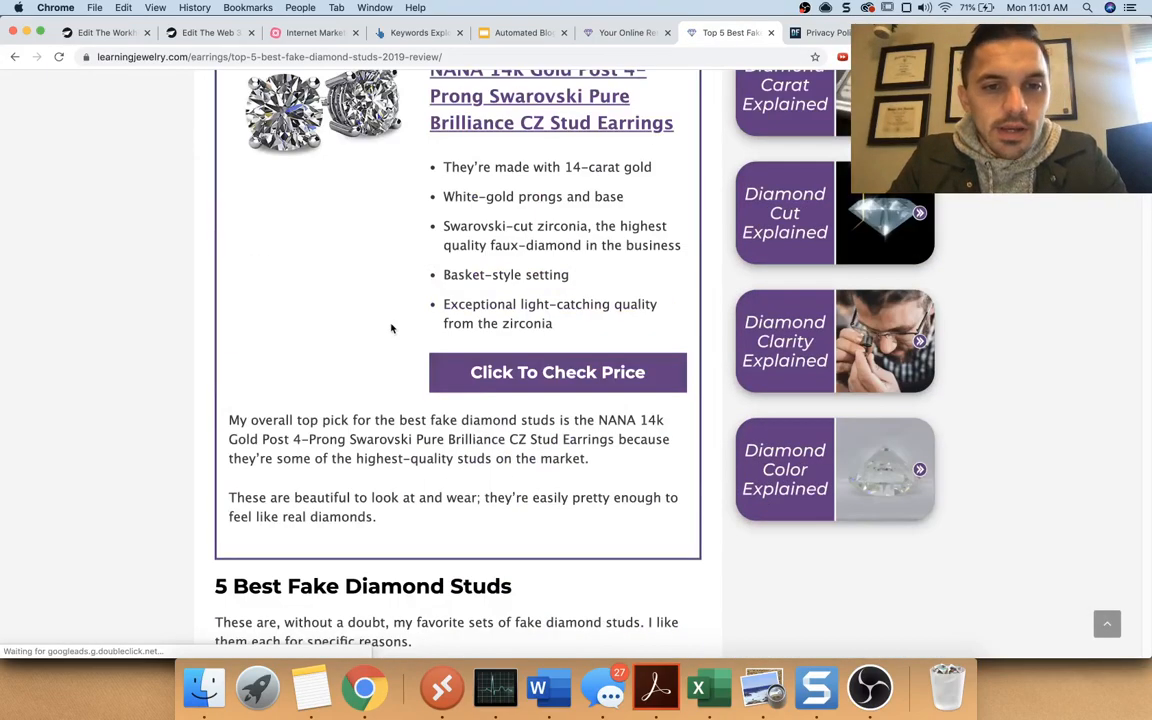
pyautogui.scroll(3)
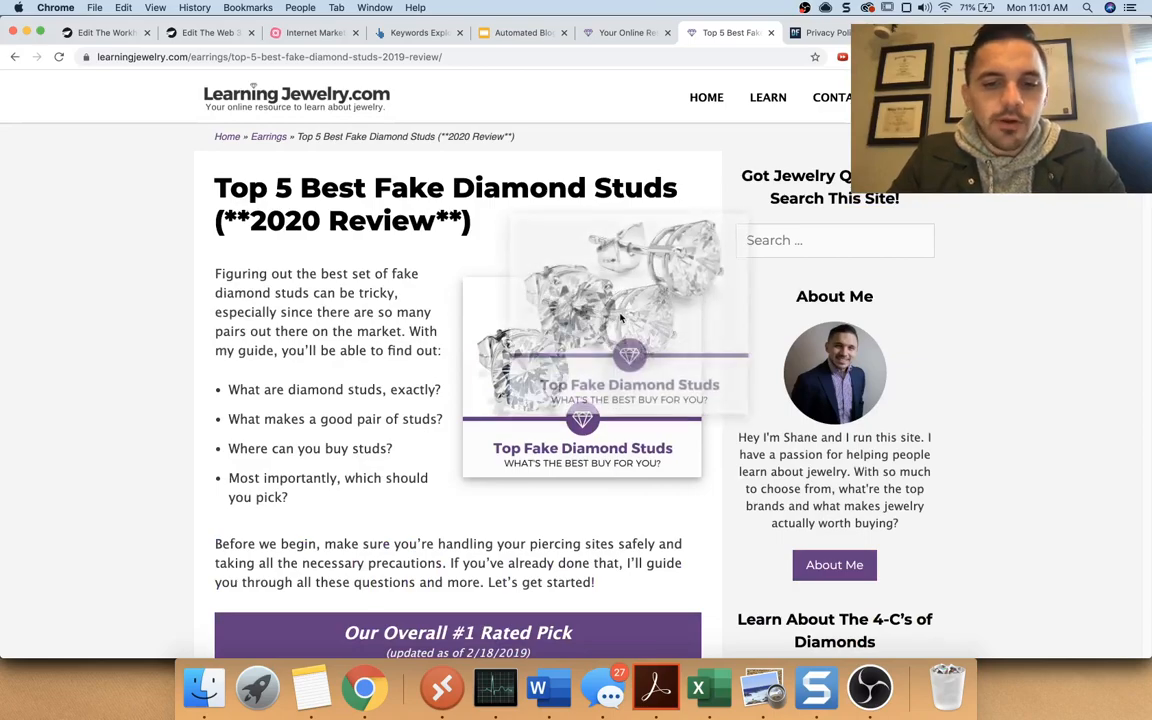
pyautogui.scroll(-3)
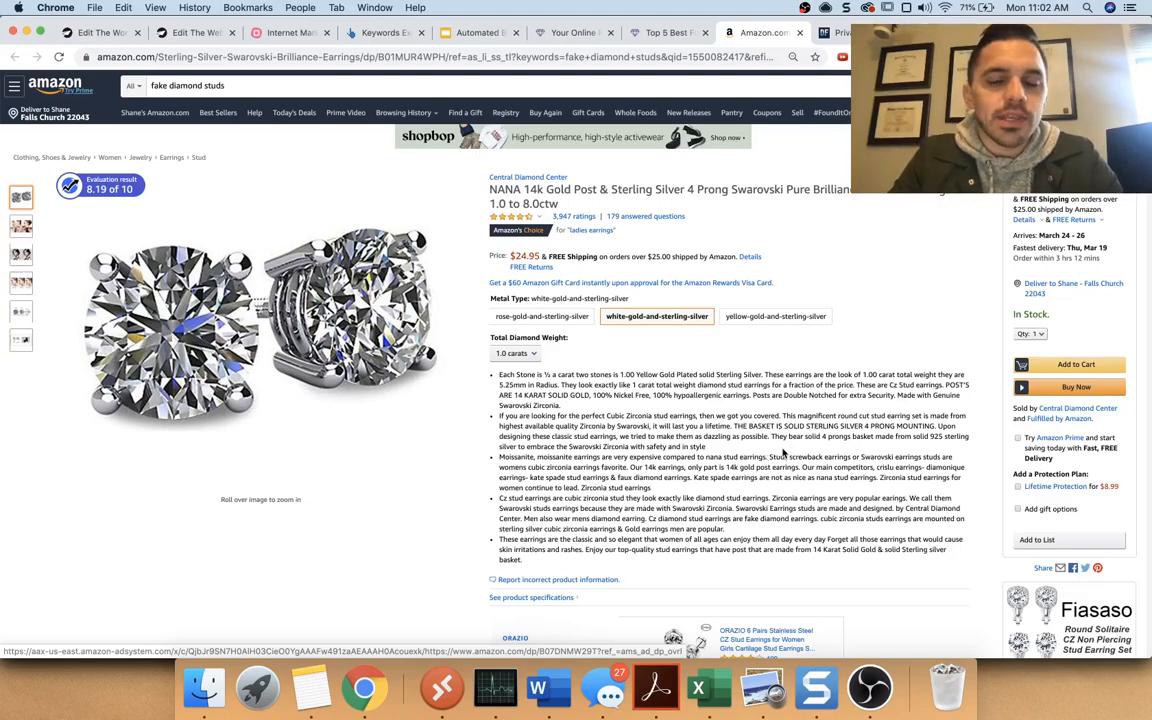
pyautogui.moveTo(688, 112)
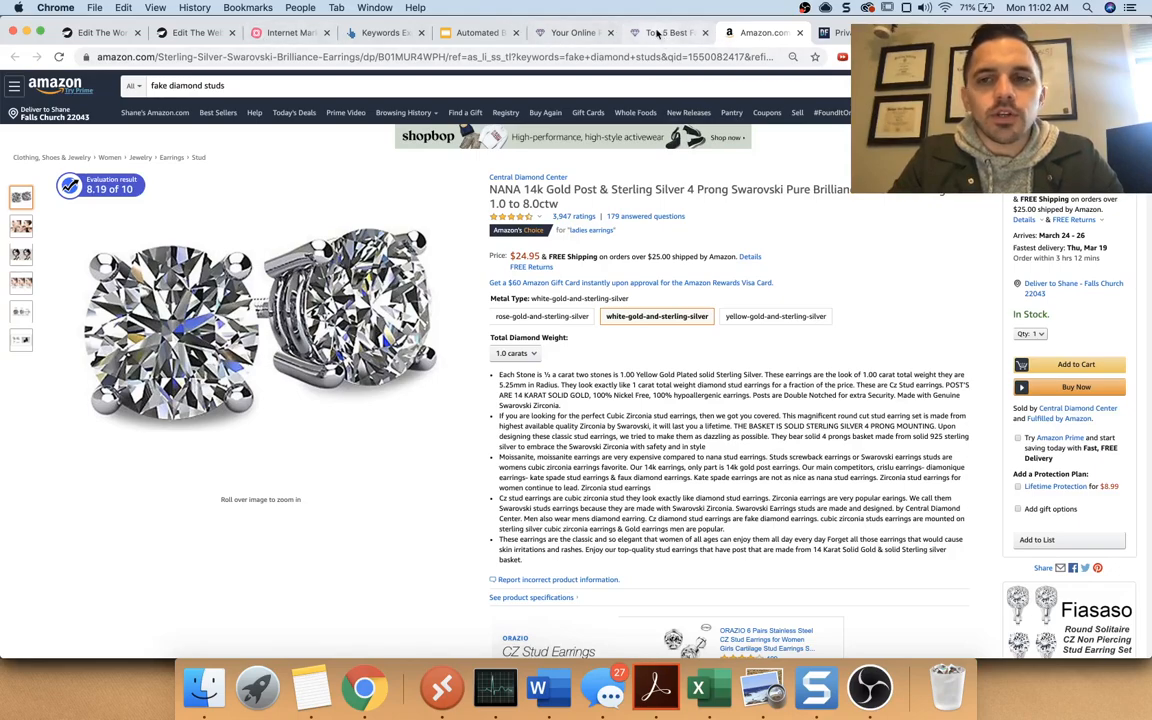
# Step: Leave the Amazon NANA studs page for the presentation slide about people clicking links
pyautogui.click(480, 32)
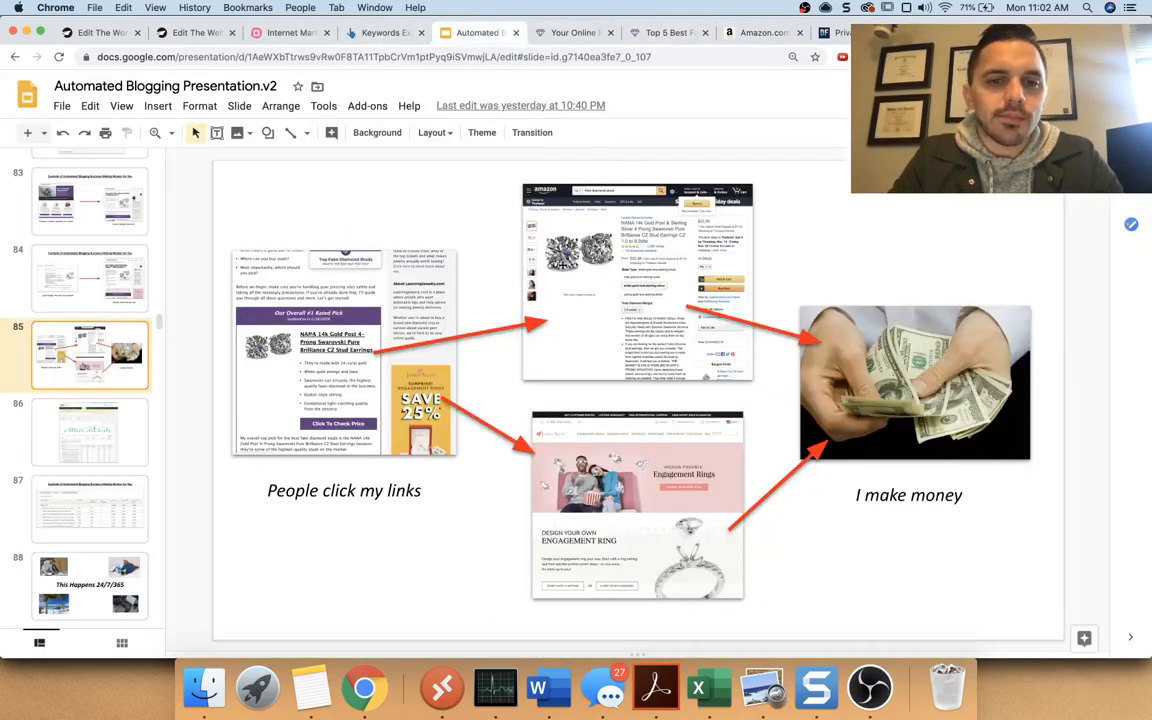
# Step: Show the MindMeister Internet Marketing Business Models map with its Ecommerce and Affiliate branches
pyautogui.click(290, 32)
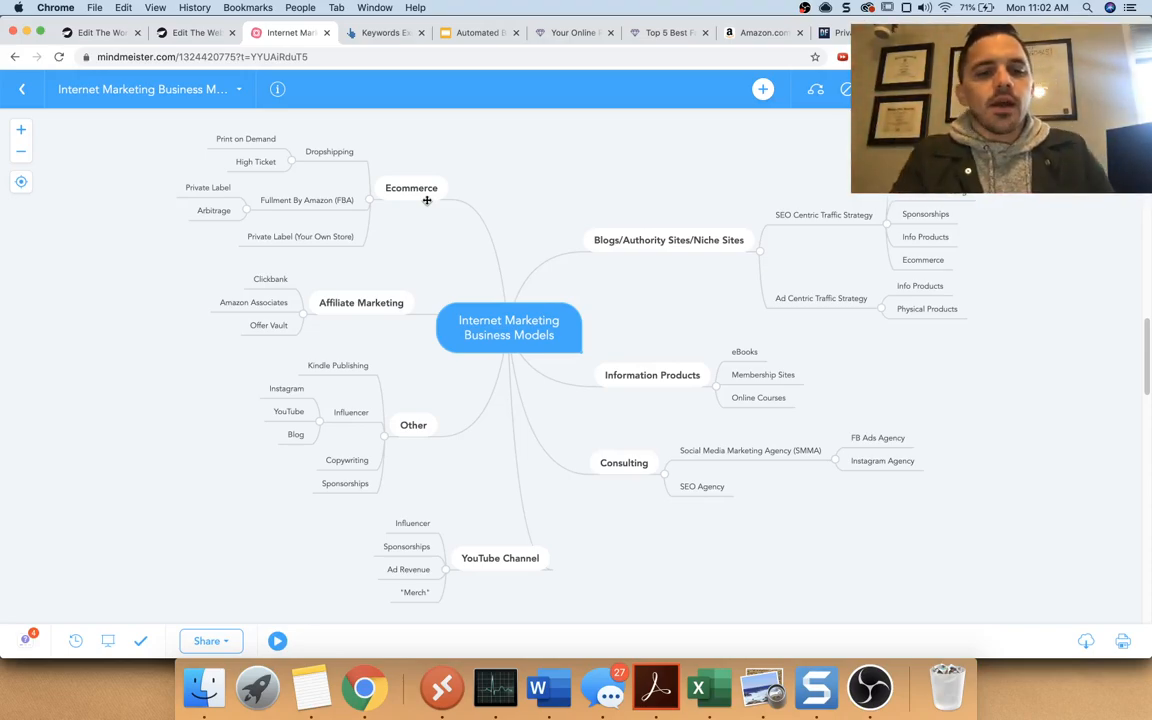
pyautogui.moveTo(412, 188)
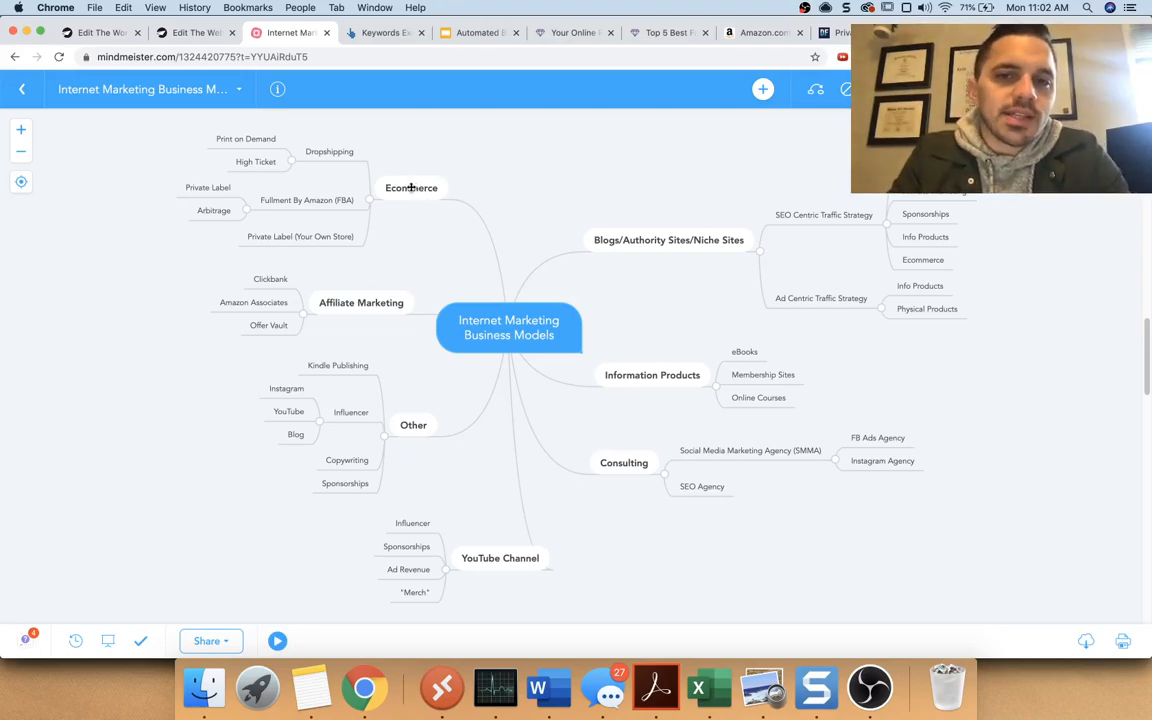
pyautogui.moveTo(324, 148)
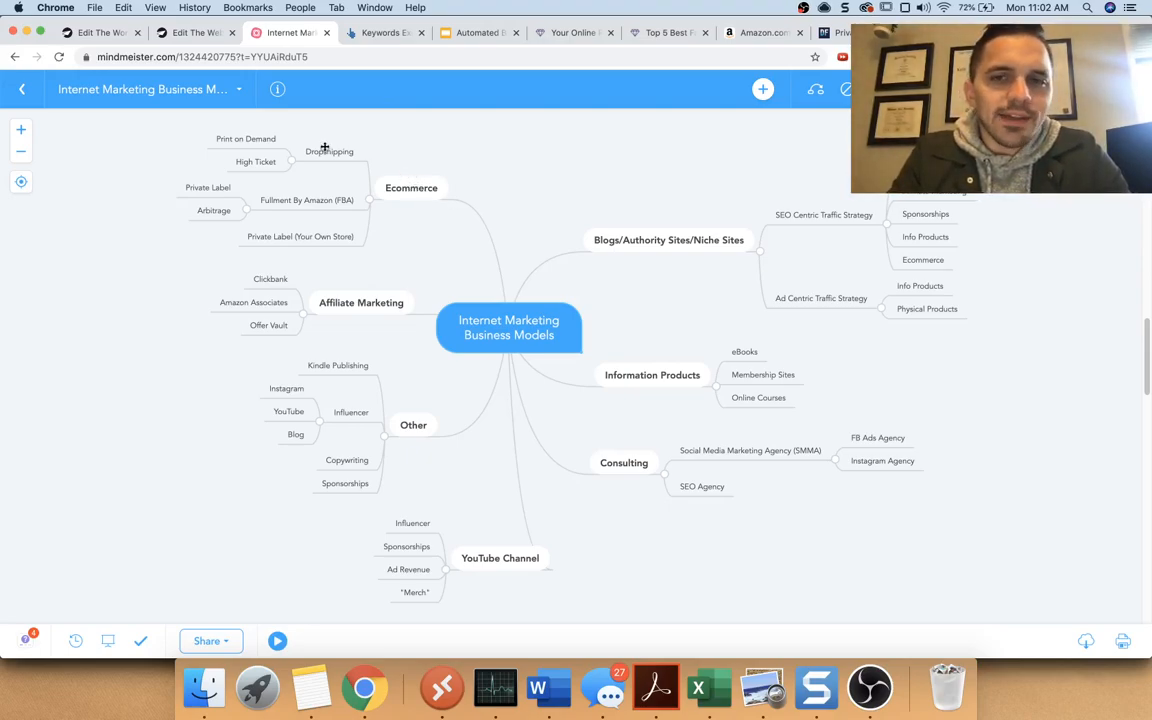
pyautogui.moveTo(556, 50)
pyautogui.write('bethebowtieguy')
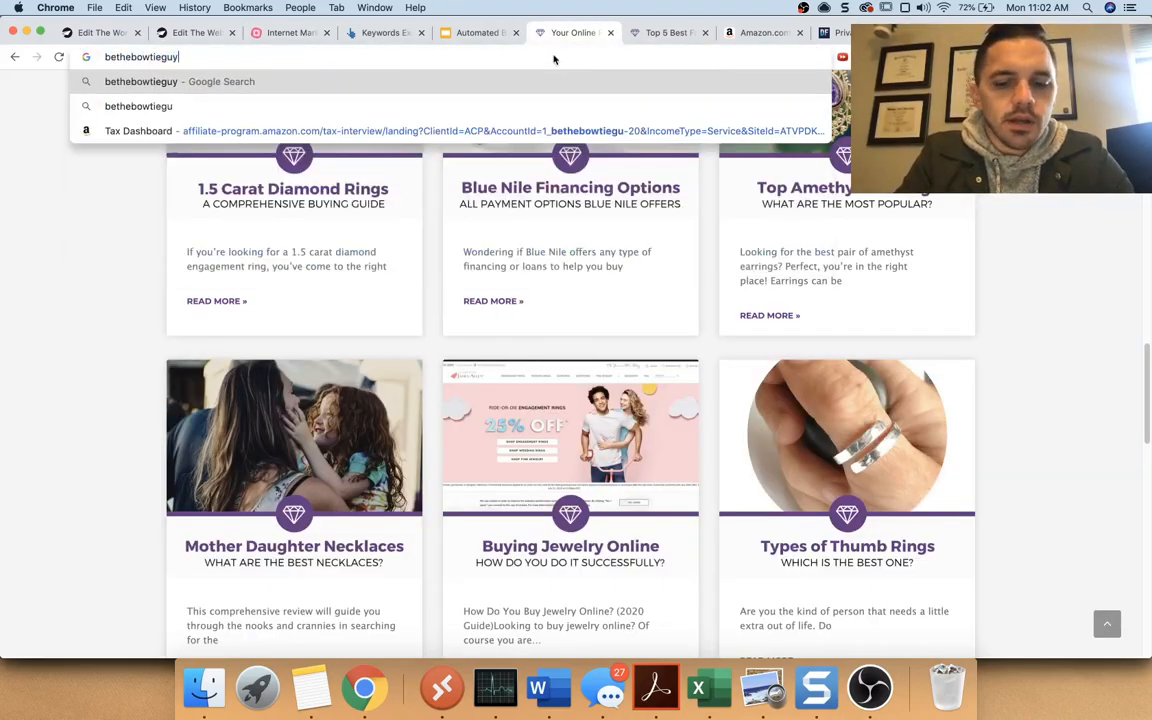
# Step: Load the bethebowtieguy store homepage, then return to the business models mind map
pyautogui.press('Return')
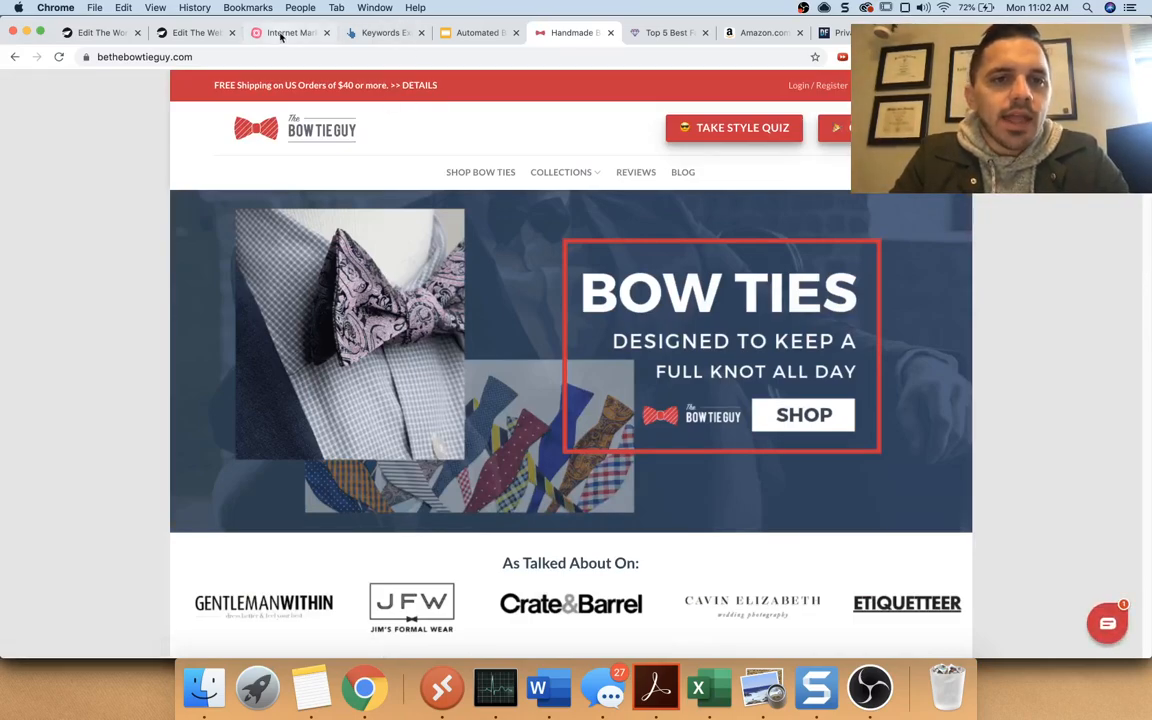
pyautogui.click(290, 32)
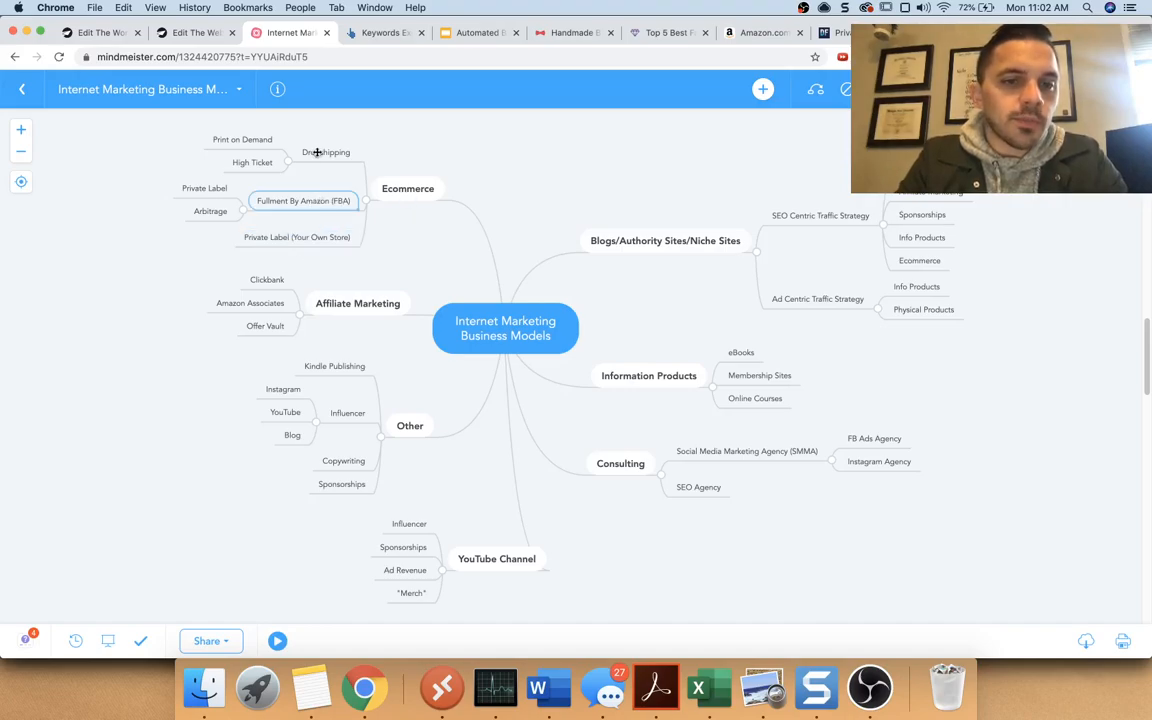
pyautogui.click(326, 152)
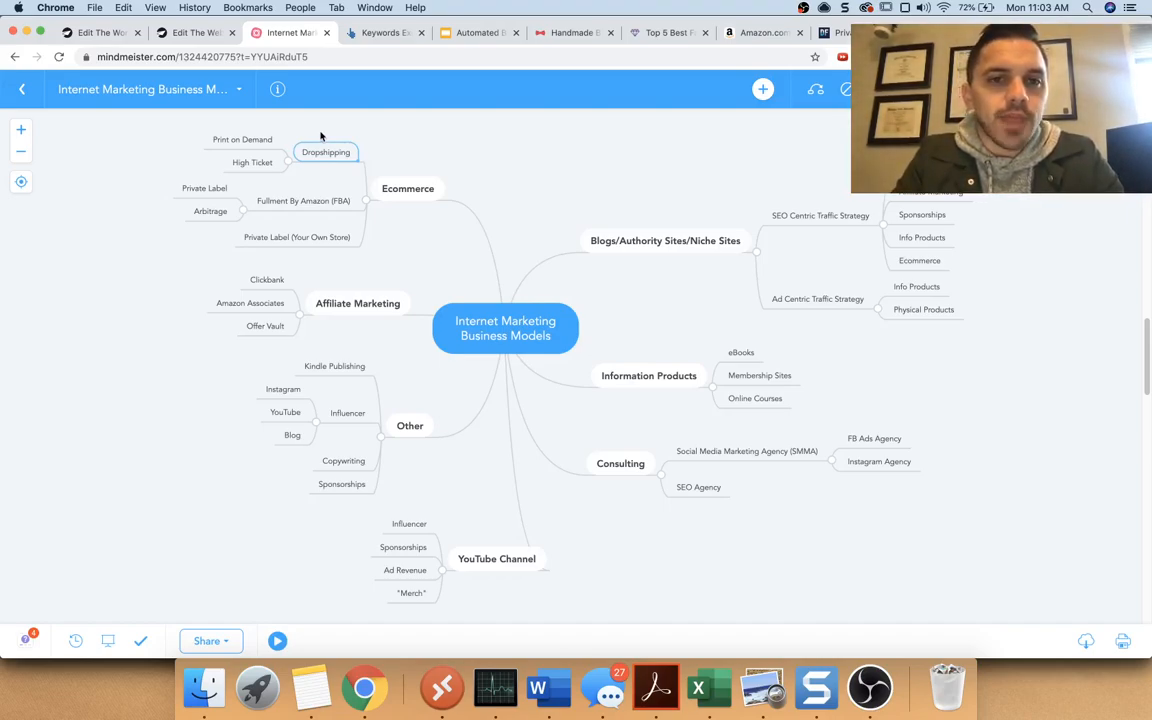
pyautogui.moveTo(298, 134)
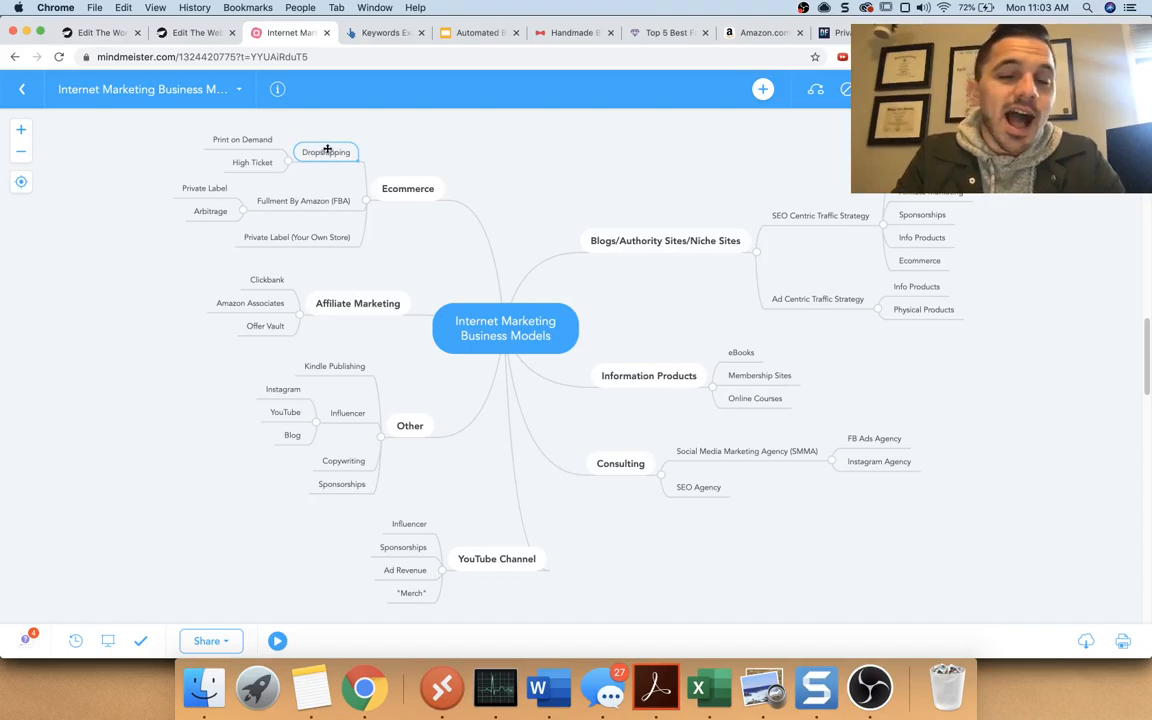
pyautogui.moveTo(324, 152)
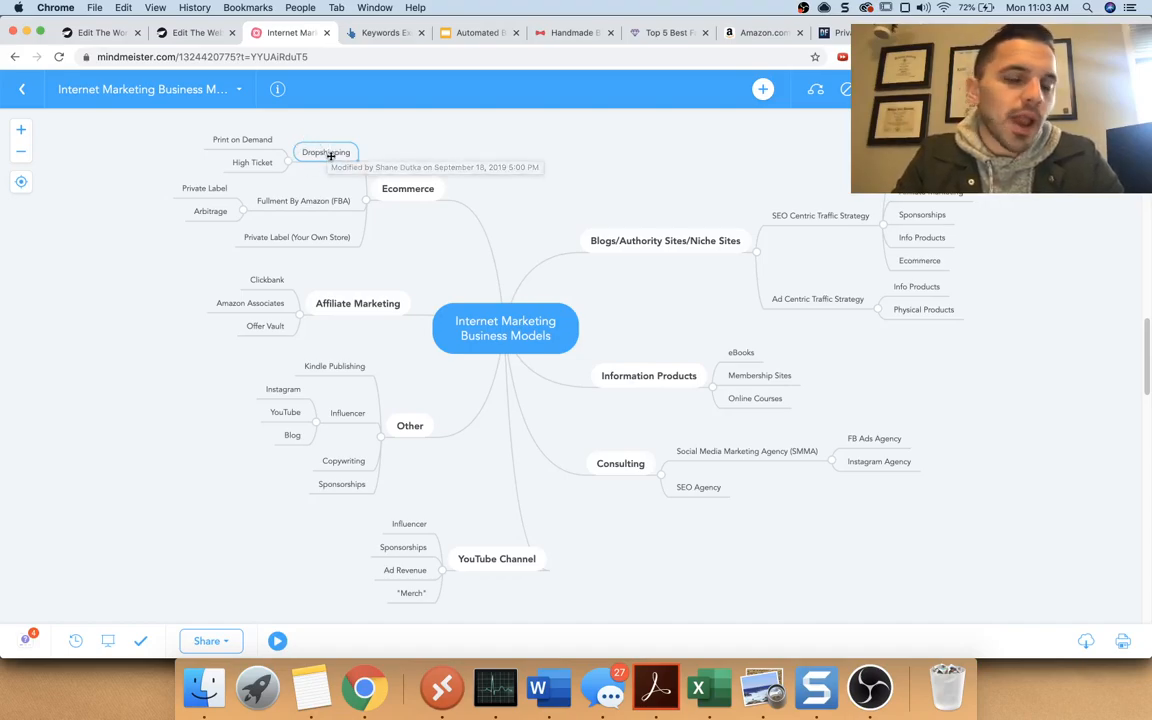
pyautogui.moveTo(332, 140)
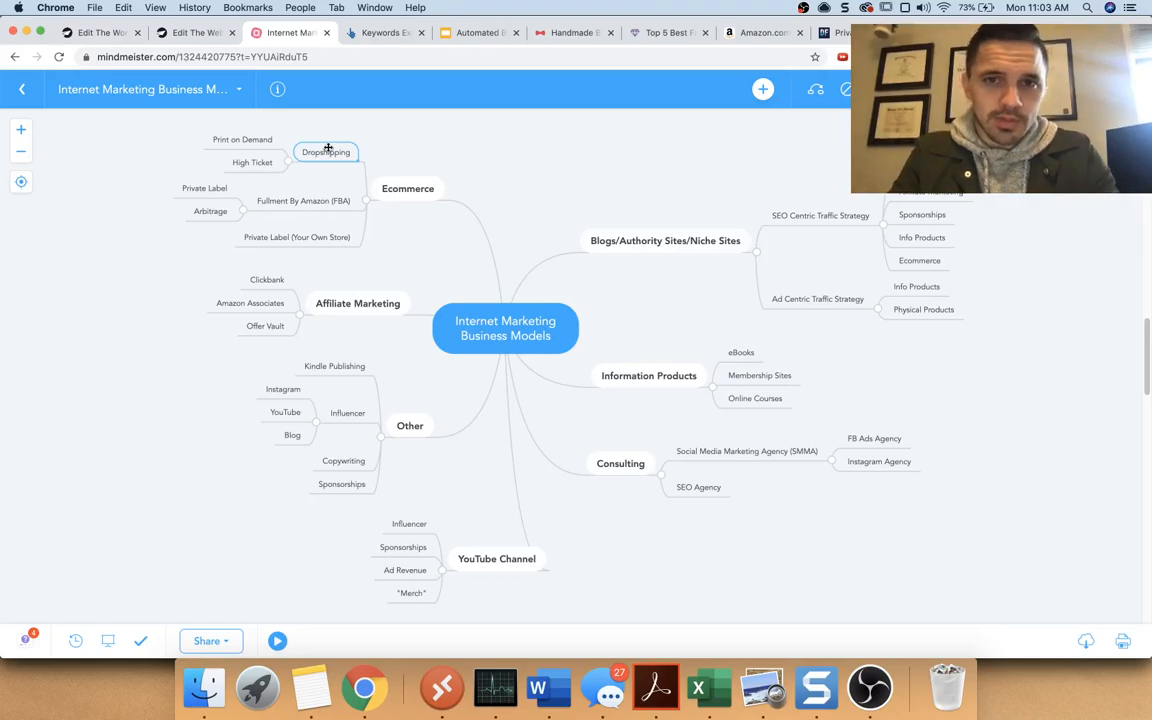
pyautogui.moveTo(324, 152)
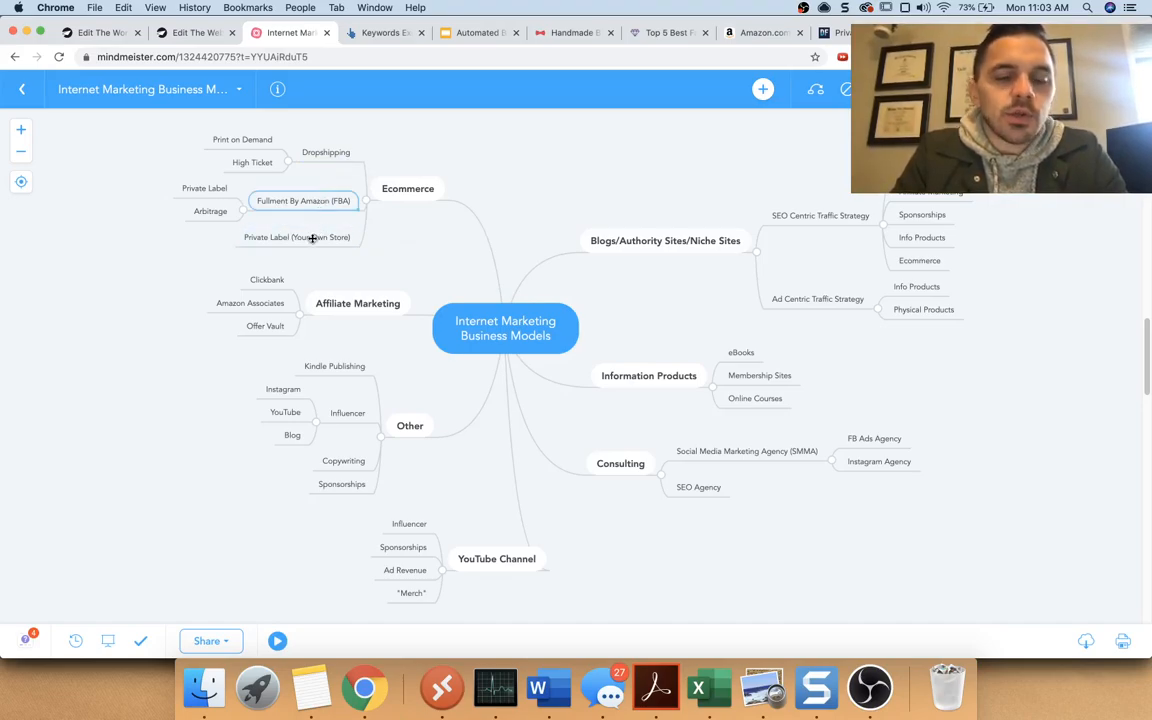
pyautogui.click(296, 236)
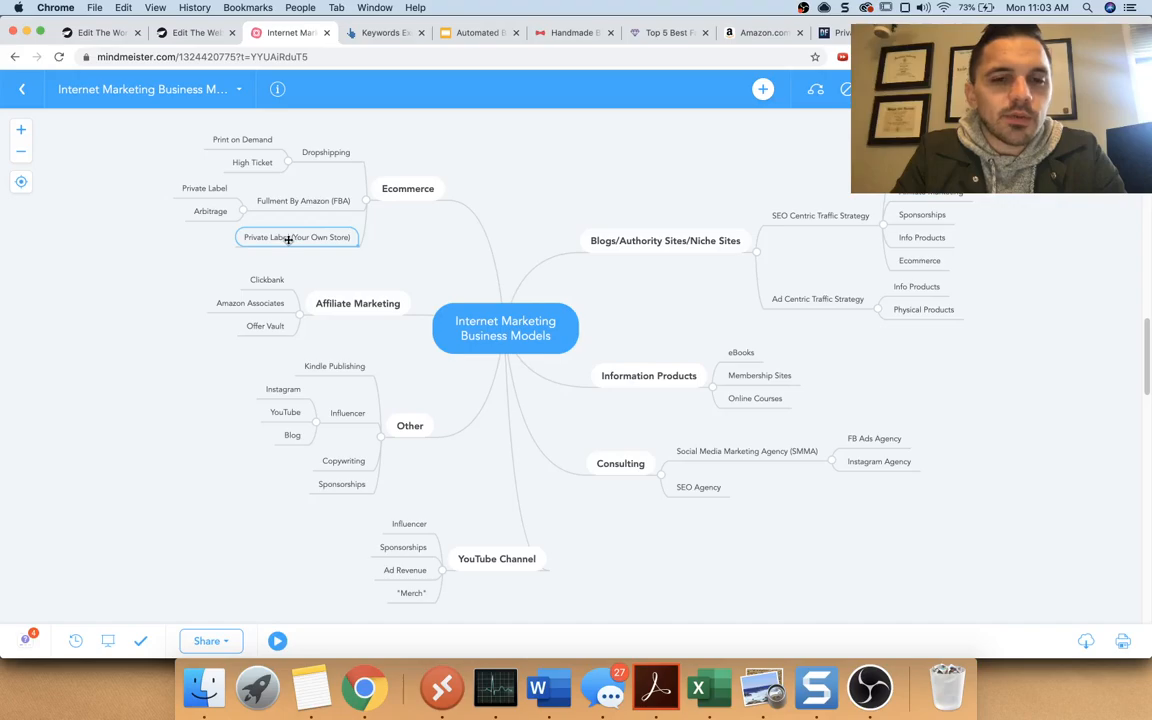
pyautogui.moveTo(296, 236)
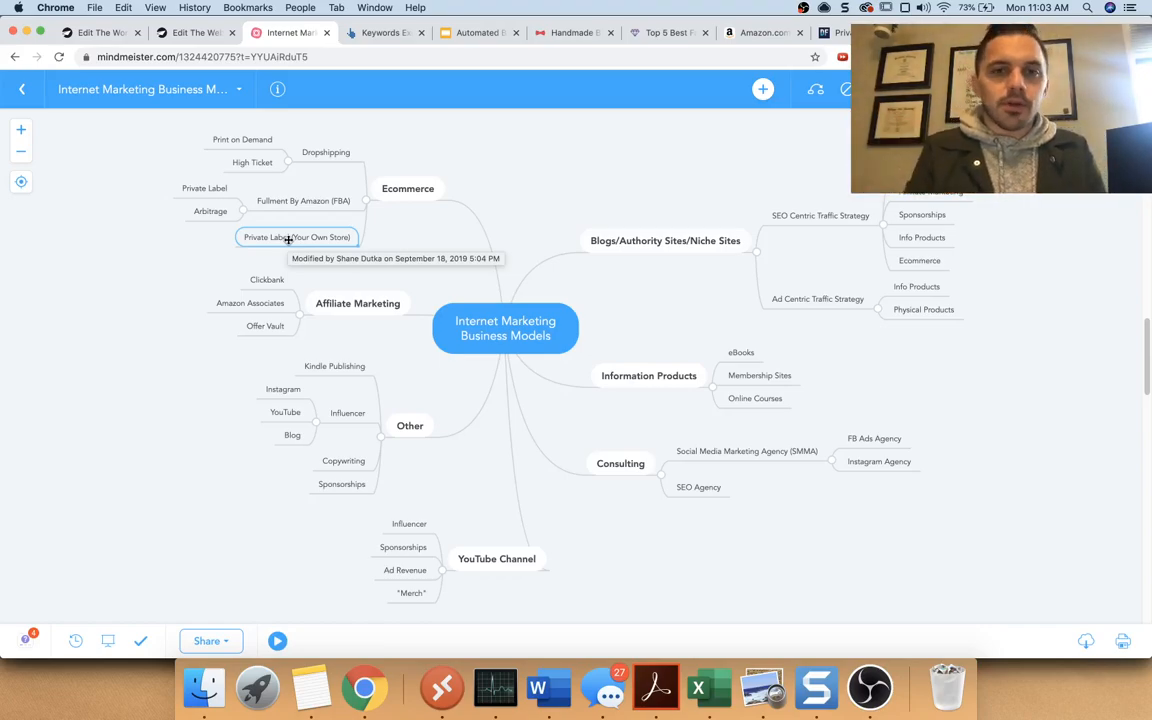
pyautogui.moveTo(288, 204)
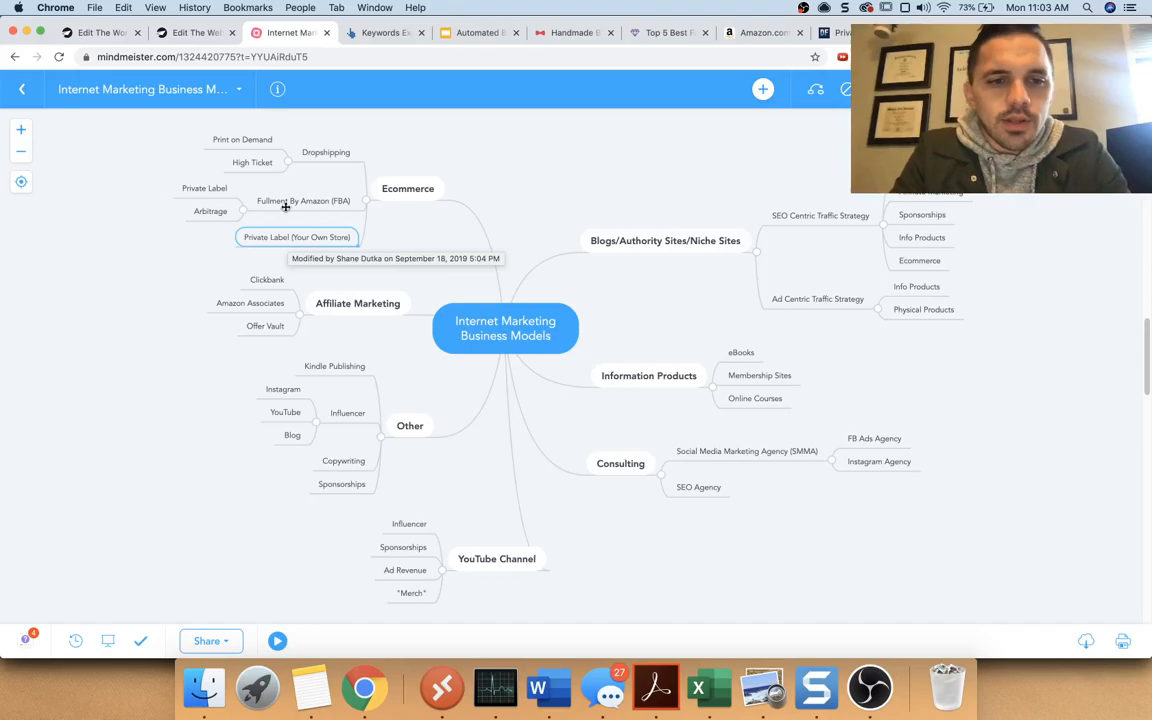
# Step: Show the Bow Tie E-Commerce Store slide (slide 55) in the presentation, then return to the mind map
pyautogui.click(478, 32)
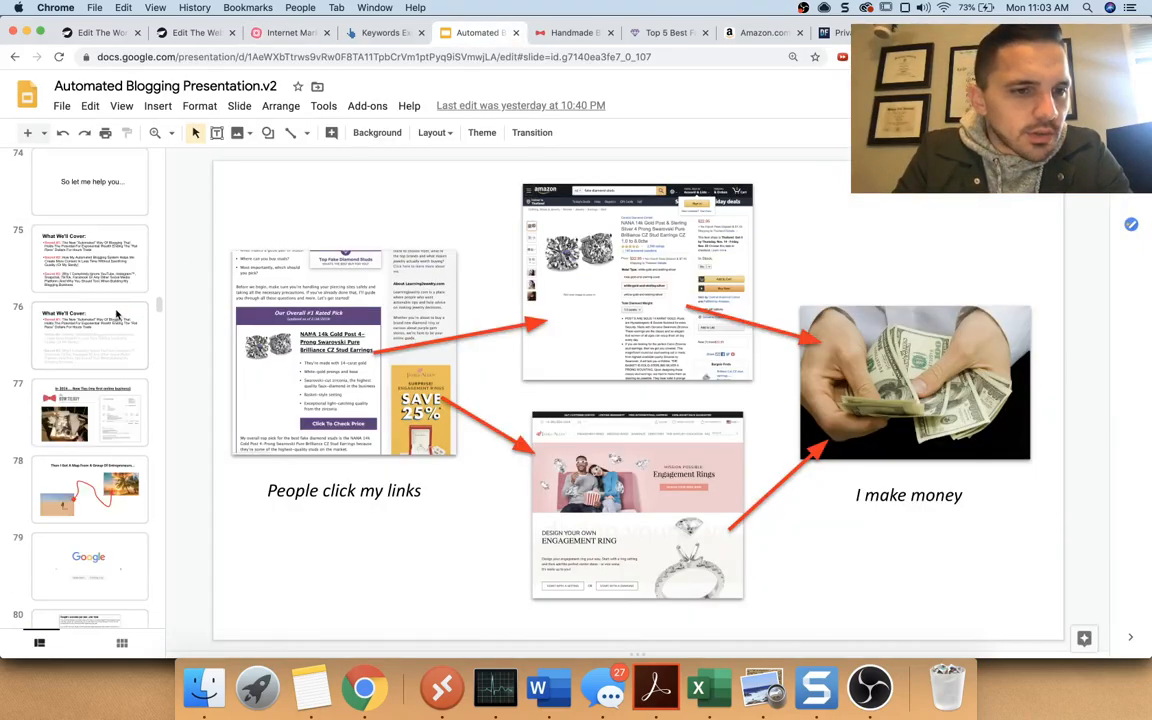
pyautogui.scroll(3)
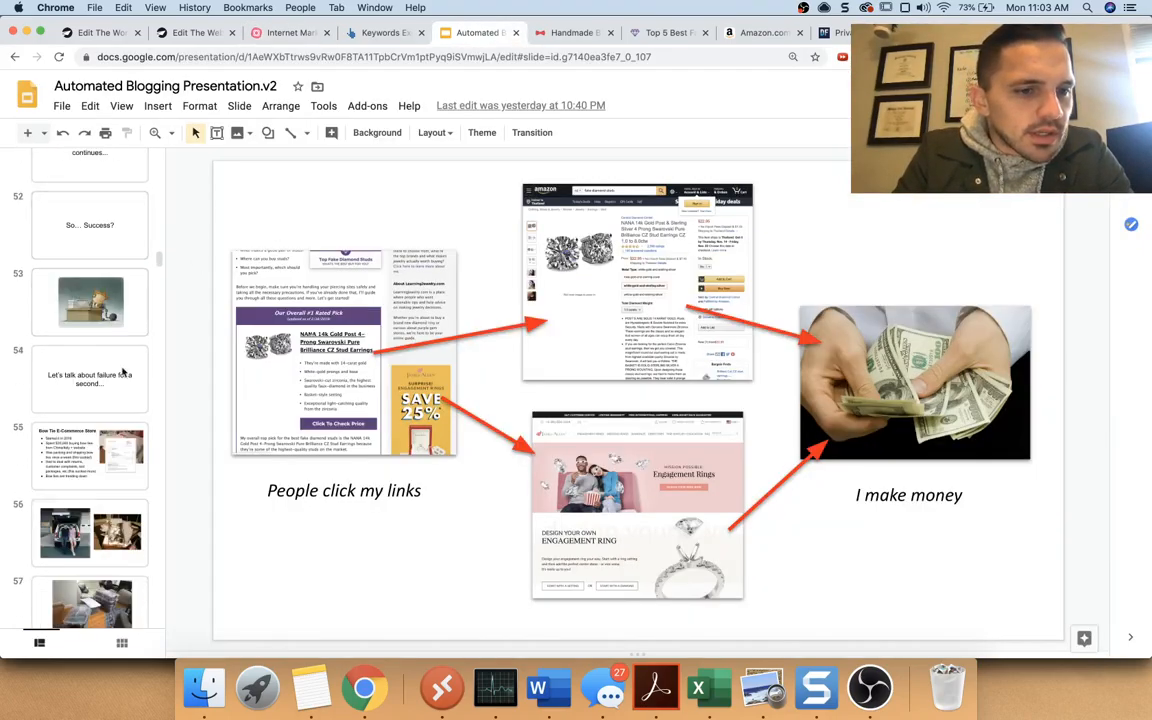
pyautogui.click(90, 456)
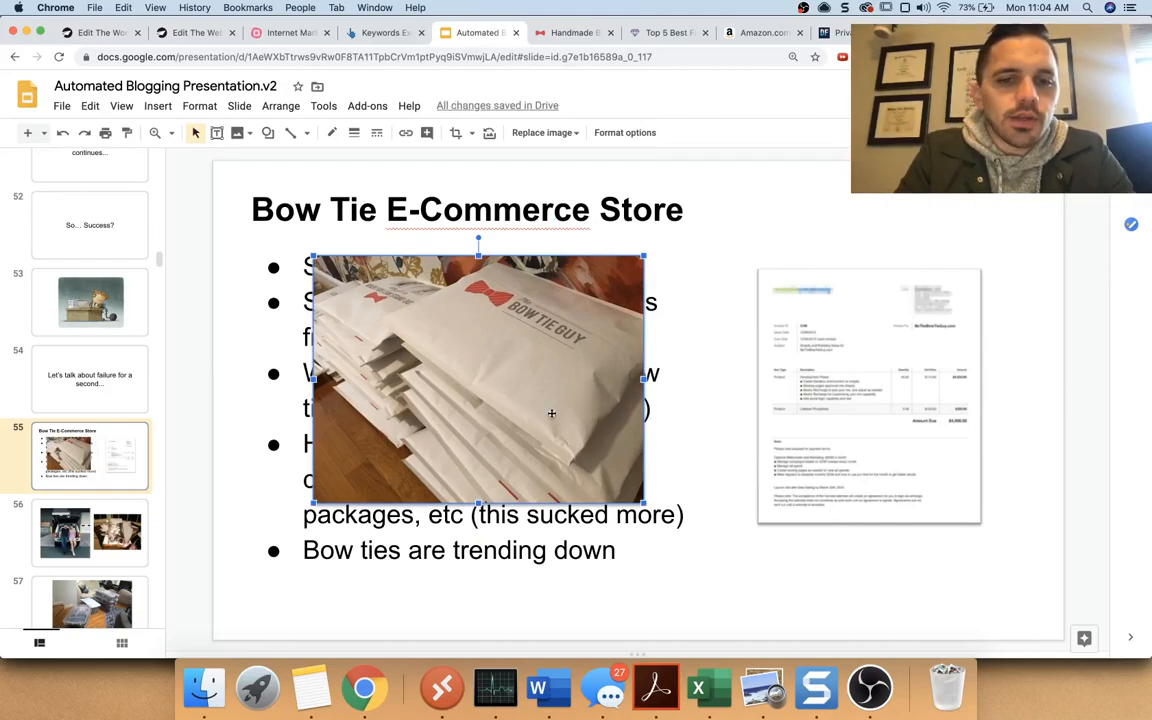
pyautogui.moveTo(418, 290)
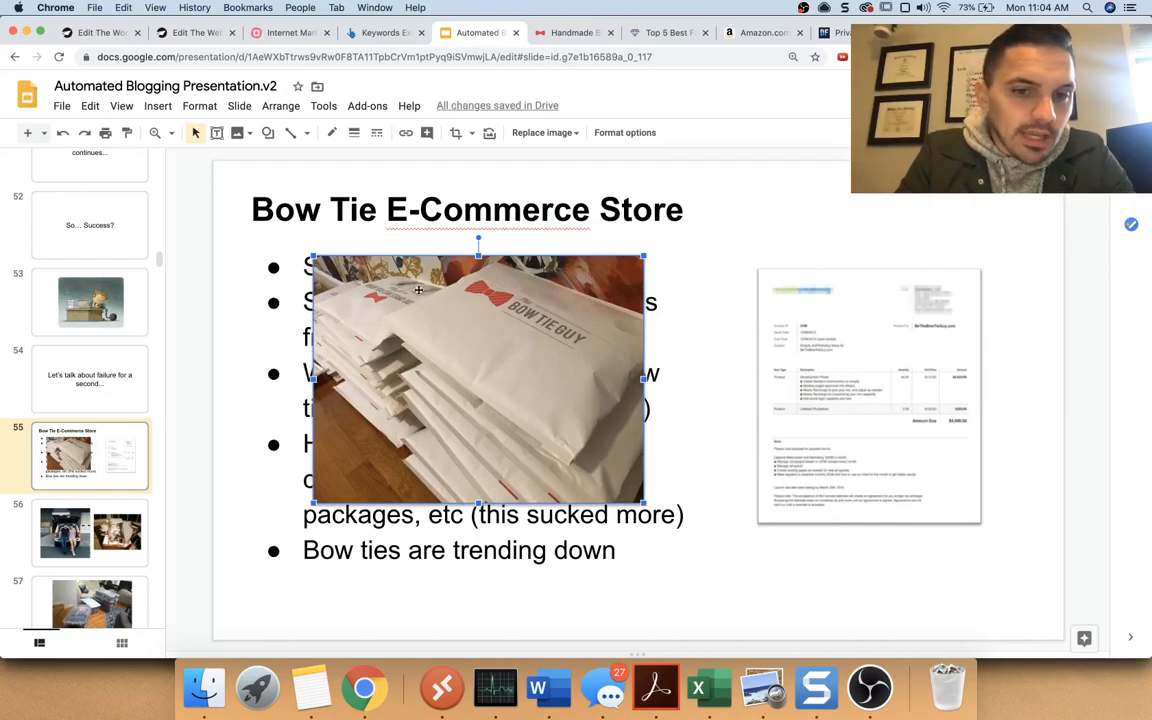
pyautogui.click(290, 32)
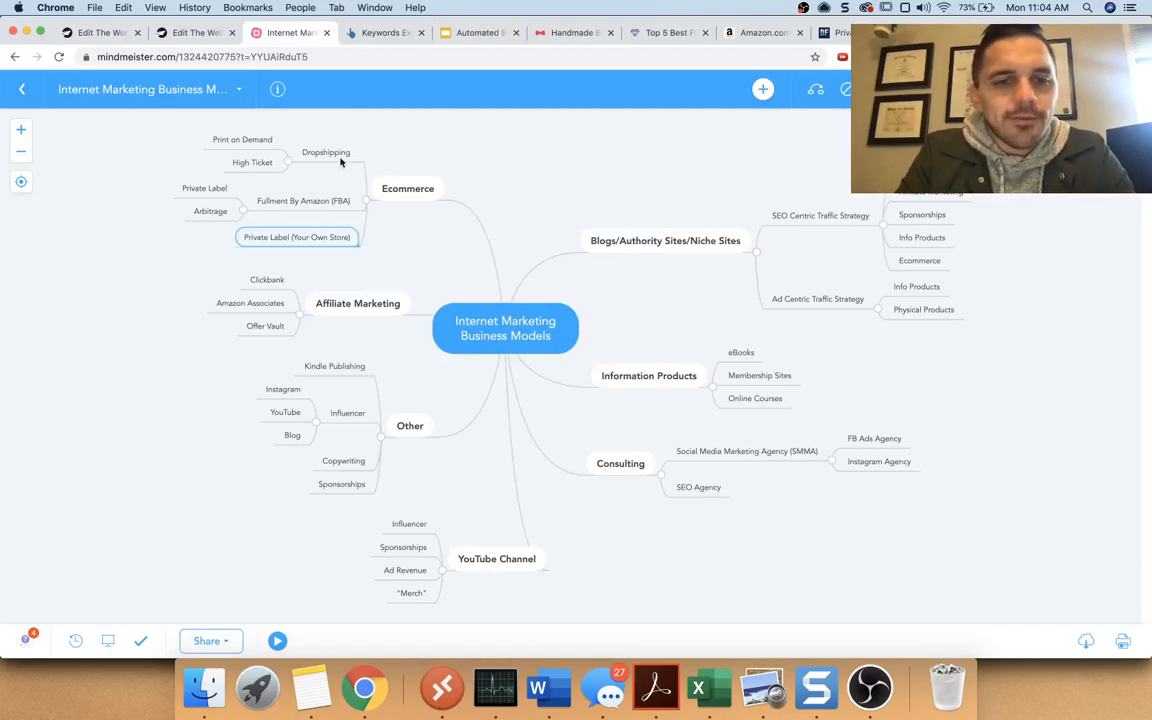
pyautogui.moveTo(368, 172)
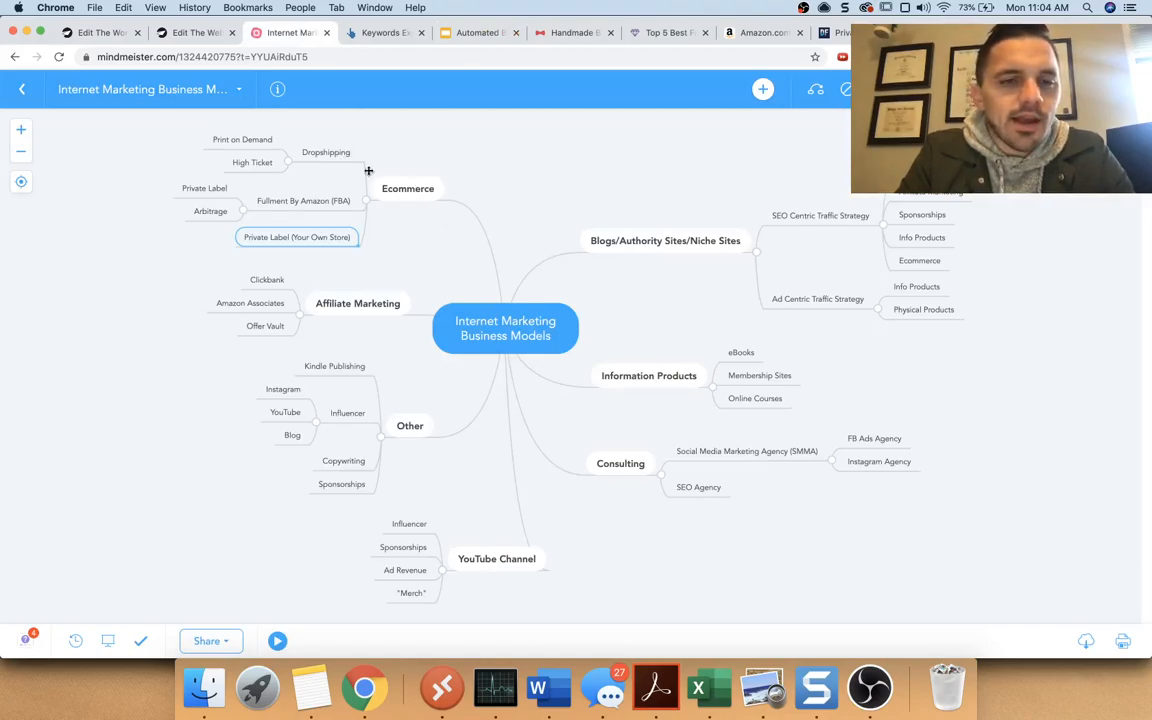
pyautogui.moveTo(280, 120)
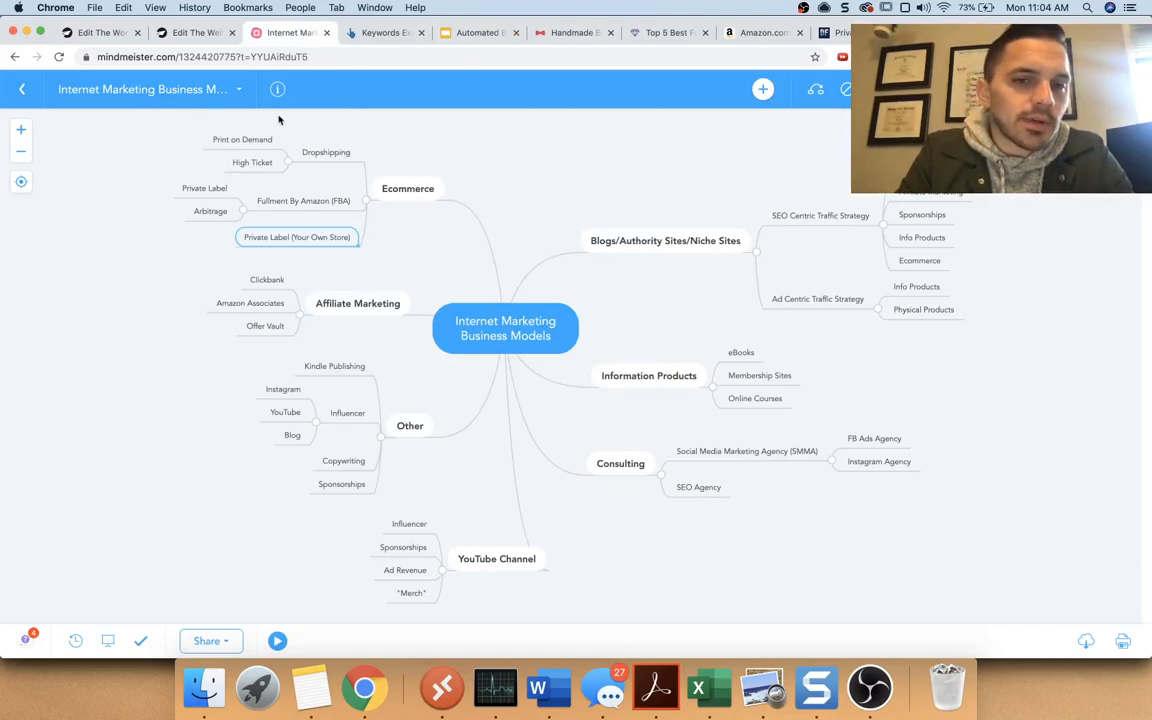
pyautogui.moveTo(444, 238)
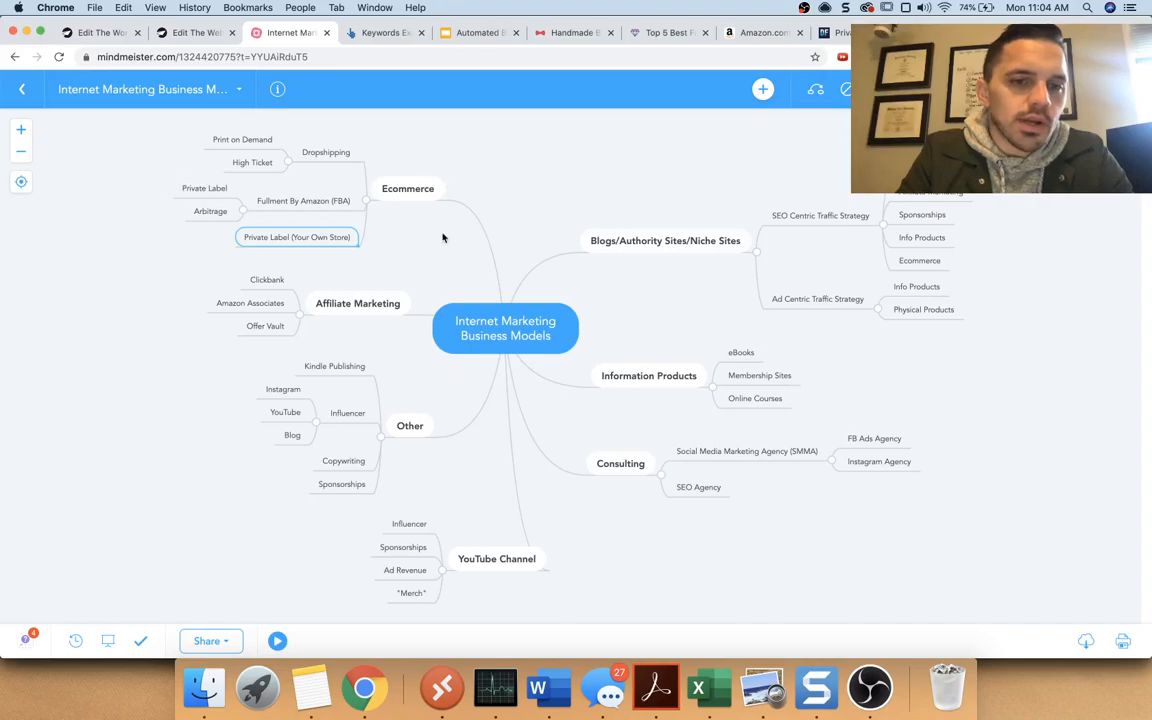
pyautogui.moveTo(314, 336)
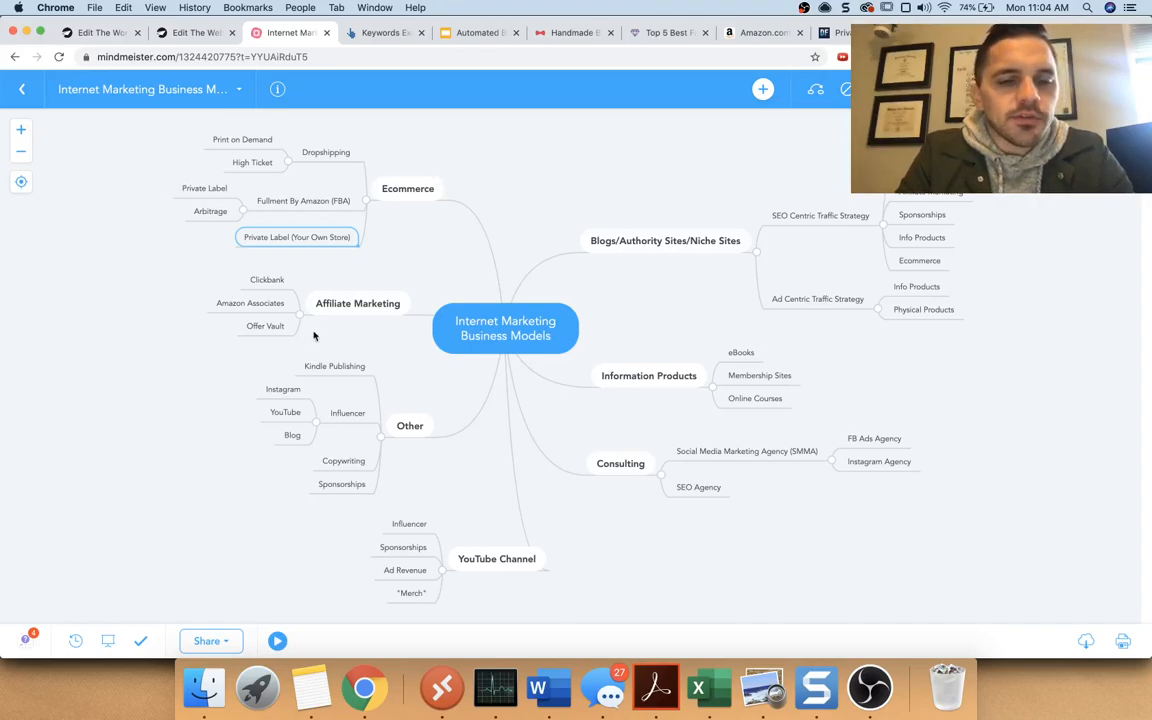
pyautogui.moveTo(290, 284)
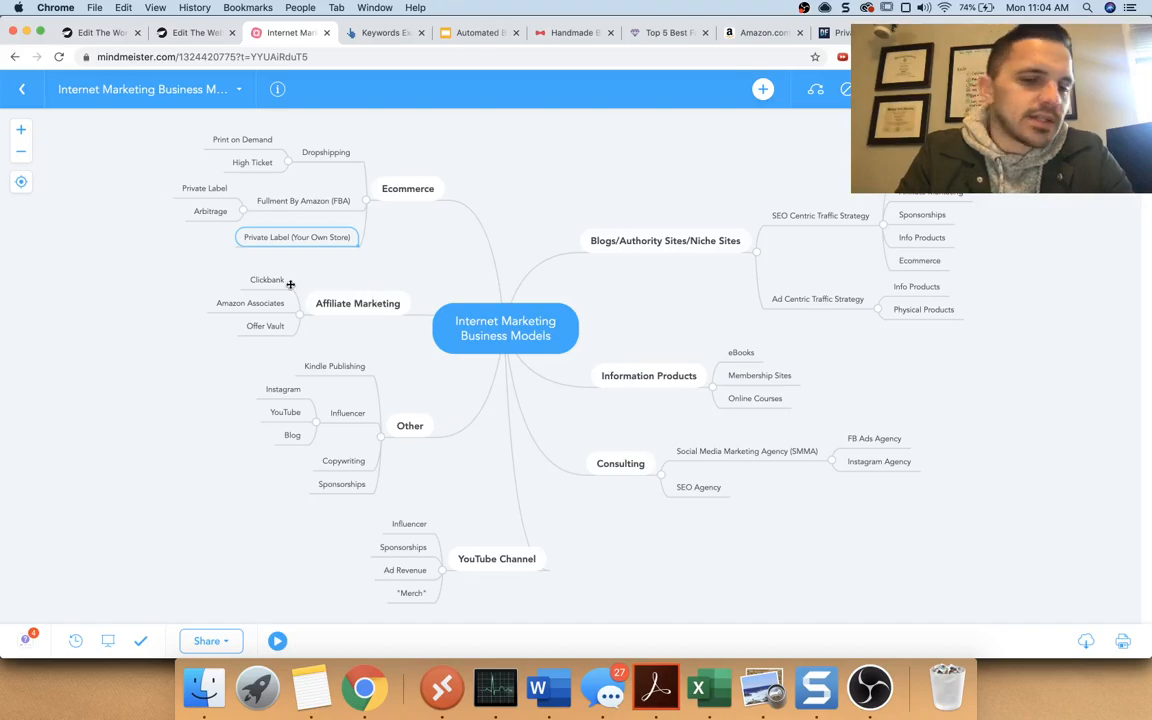
pyautogui.moveTo(598, 254)
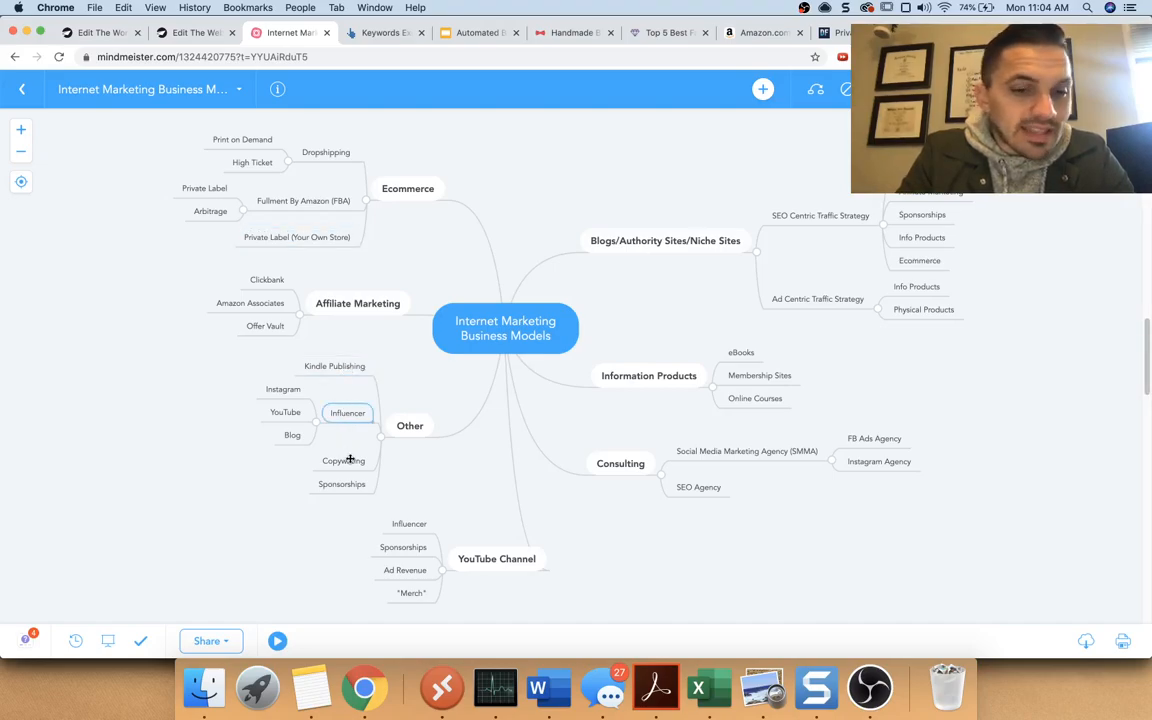
pyautogui.moveTo(350, 456)
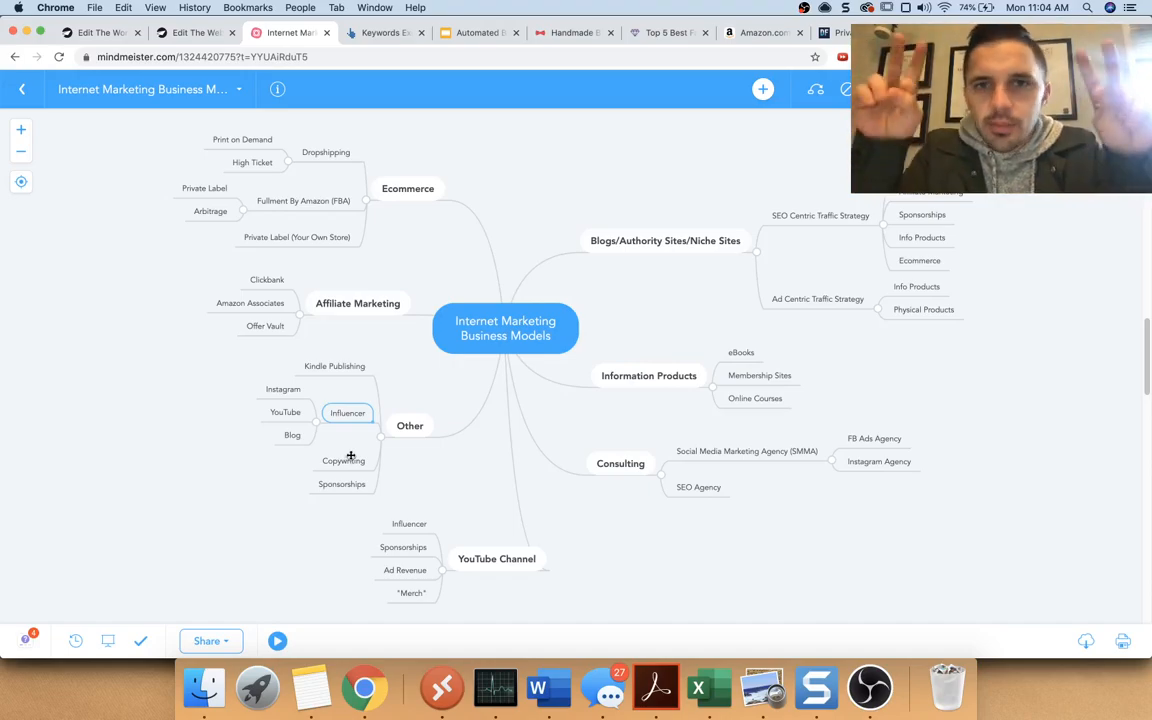
pyautogui.moveTo(324, 452)
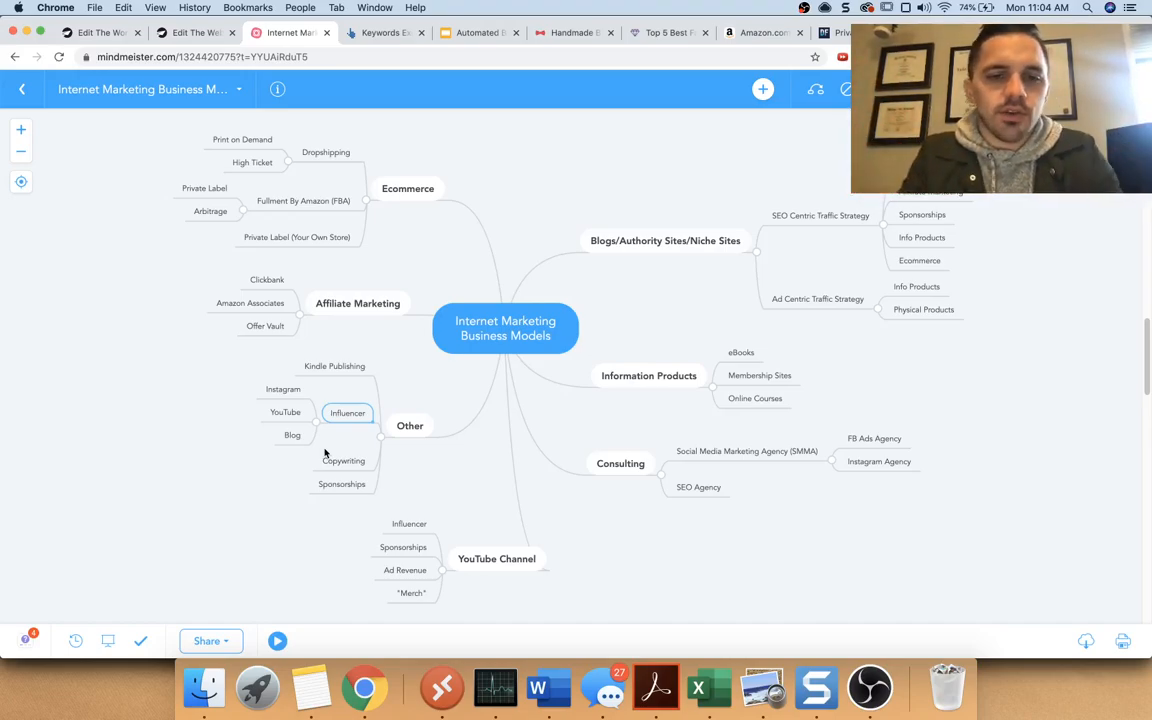
pyautogui.click(344, 460)
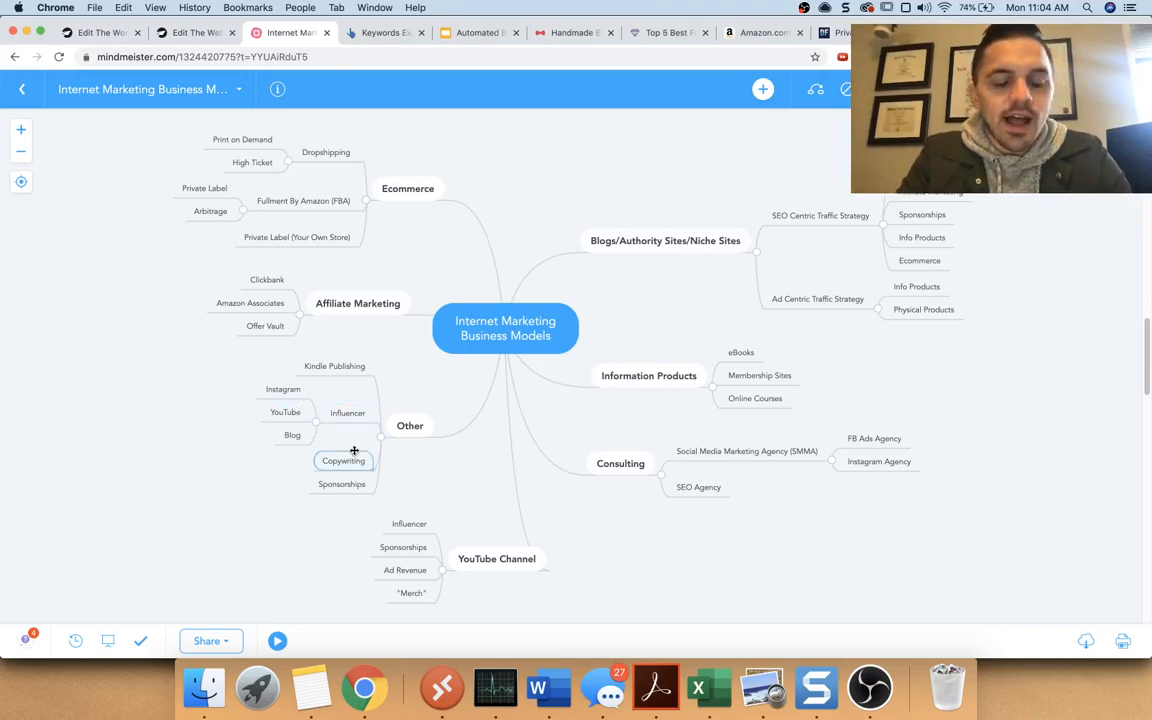
pyautogui.moveTo(348, 480)
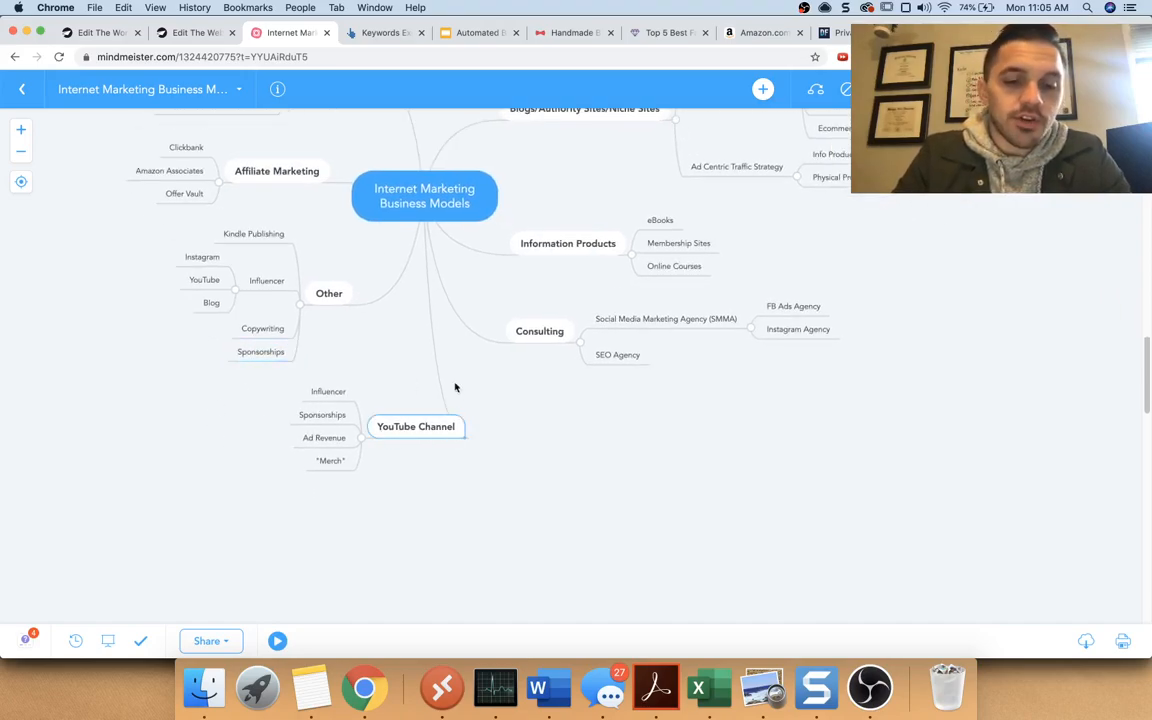
pyautogui.moveTo(432, 380)
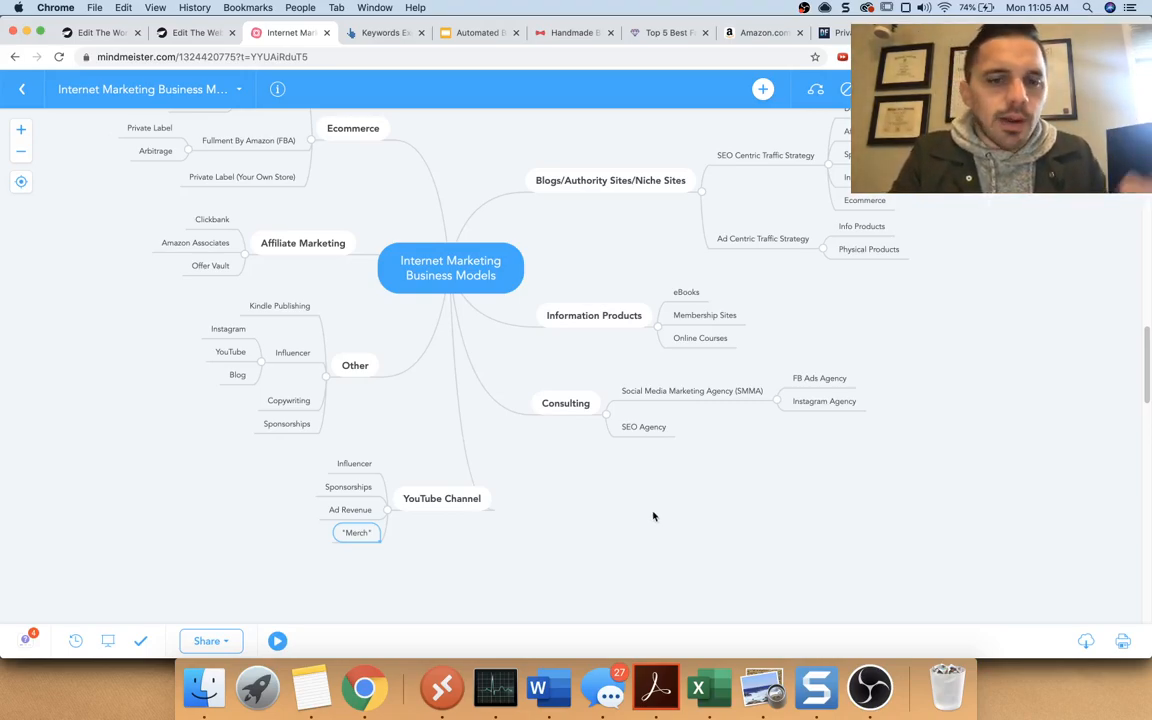
pyautogui.moveTo(516, 490)
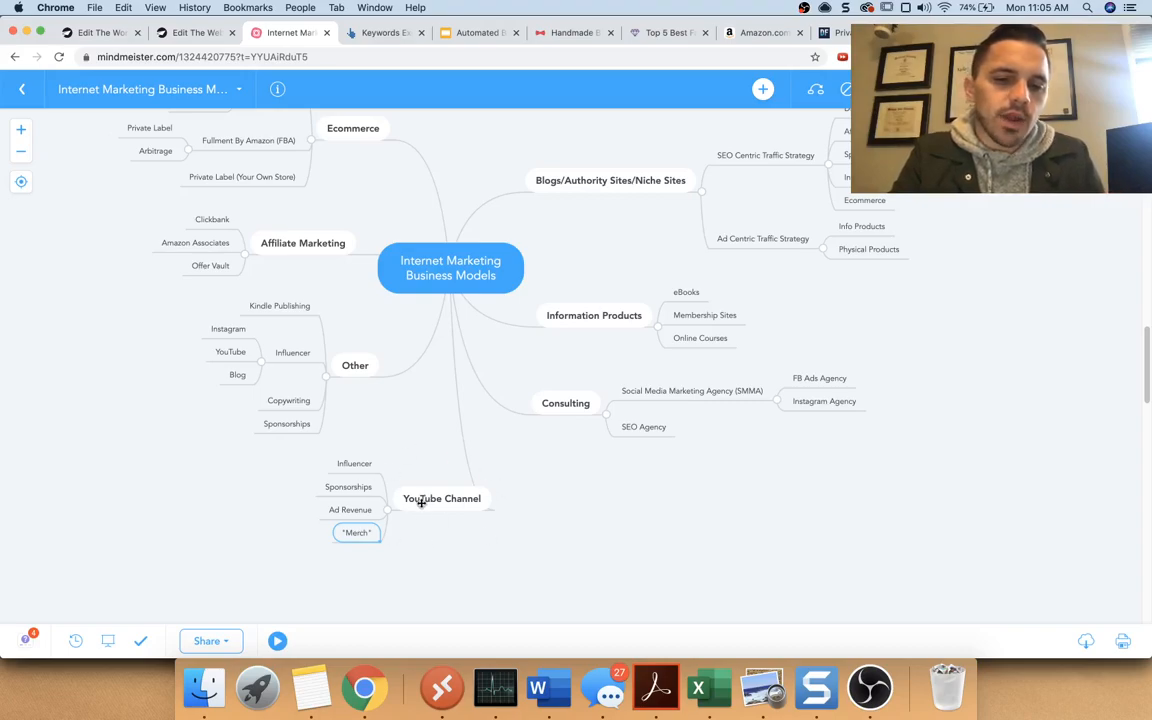
pyautogui.moveTo(540, 544)
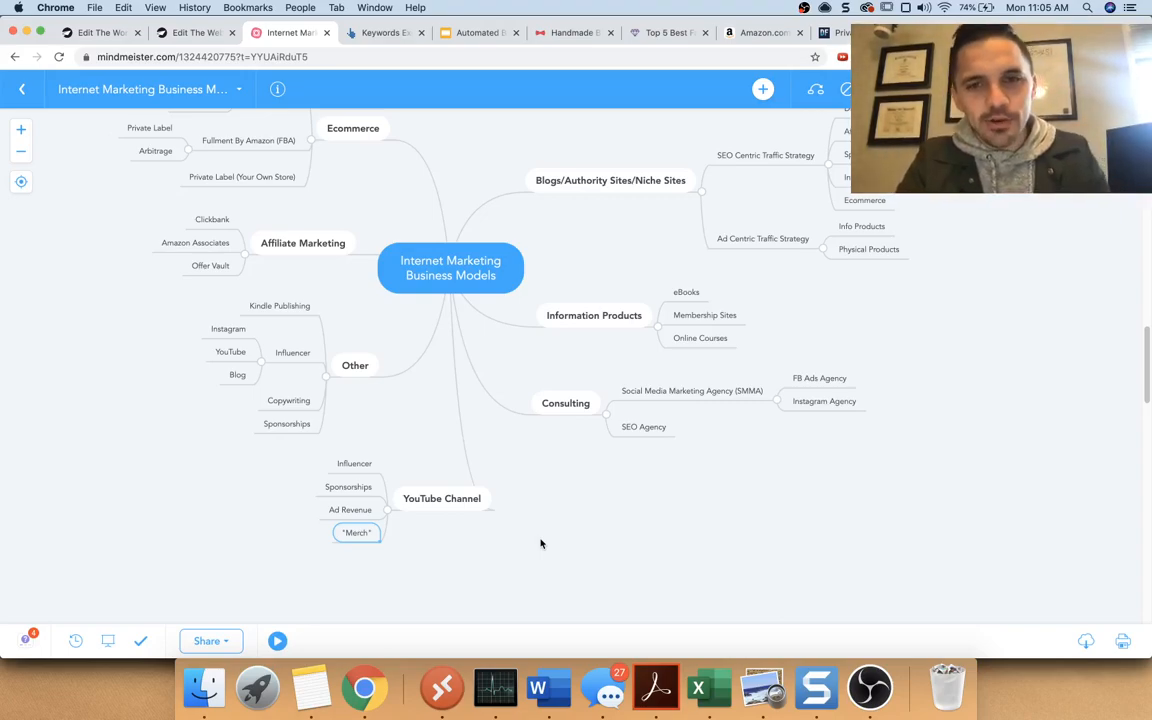
pyautogui.moveTo(500, 462)
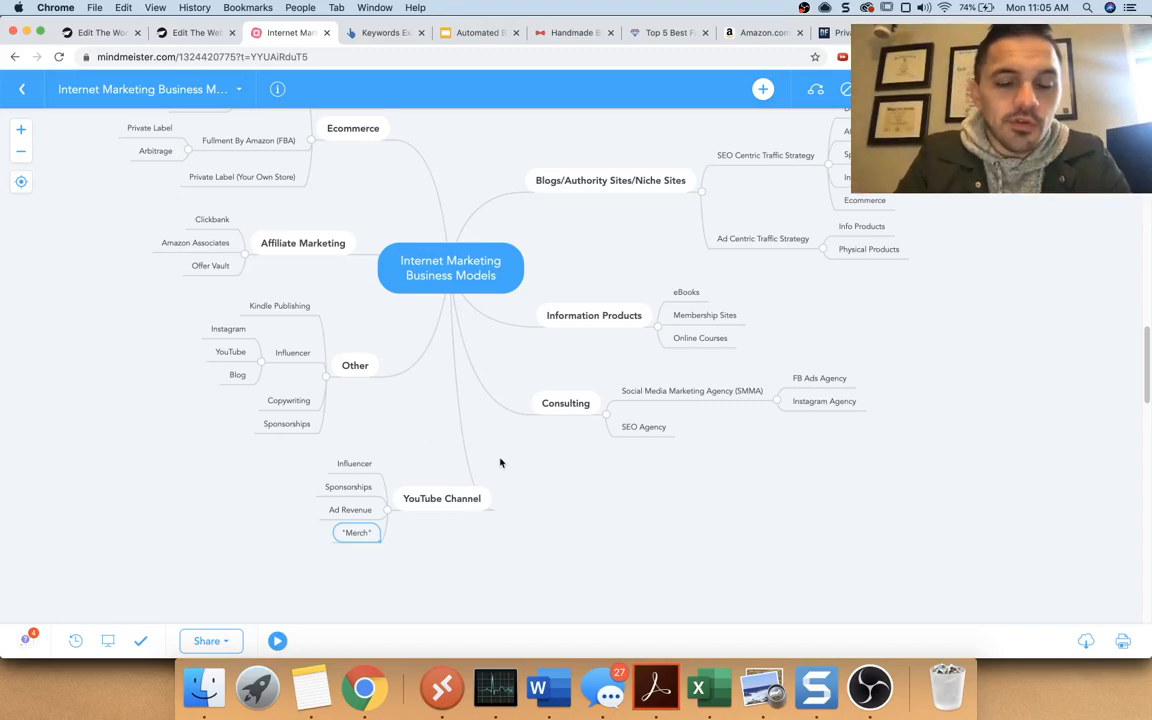
pyautogui.moveTo(452, 472)
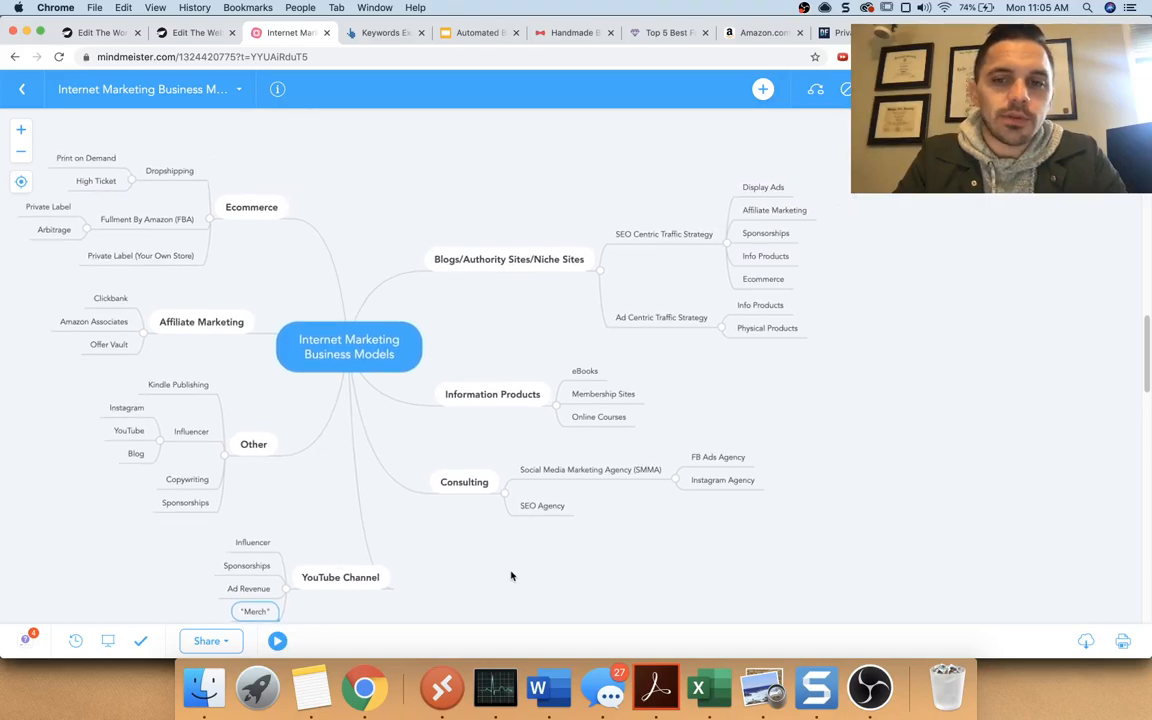
pyautogui.moveTo(520, 222)
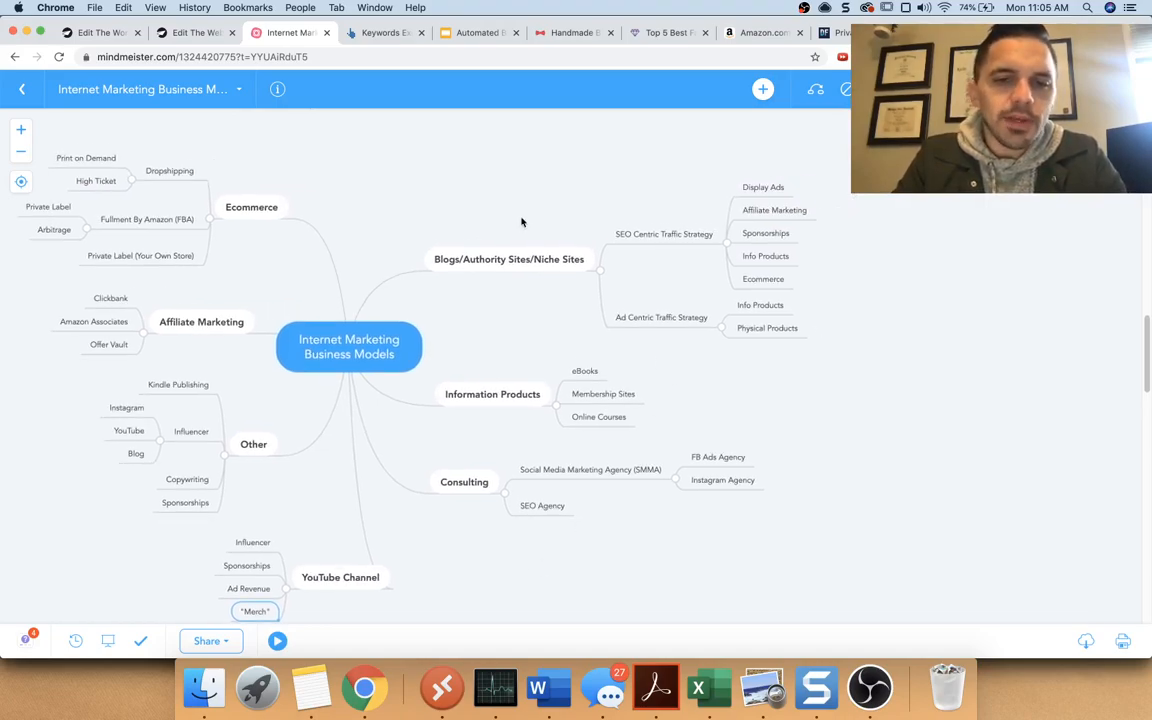
pyautogui.moveTo(516, 492)
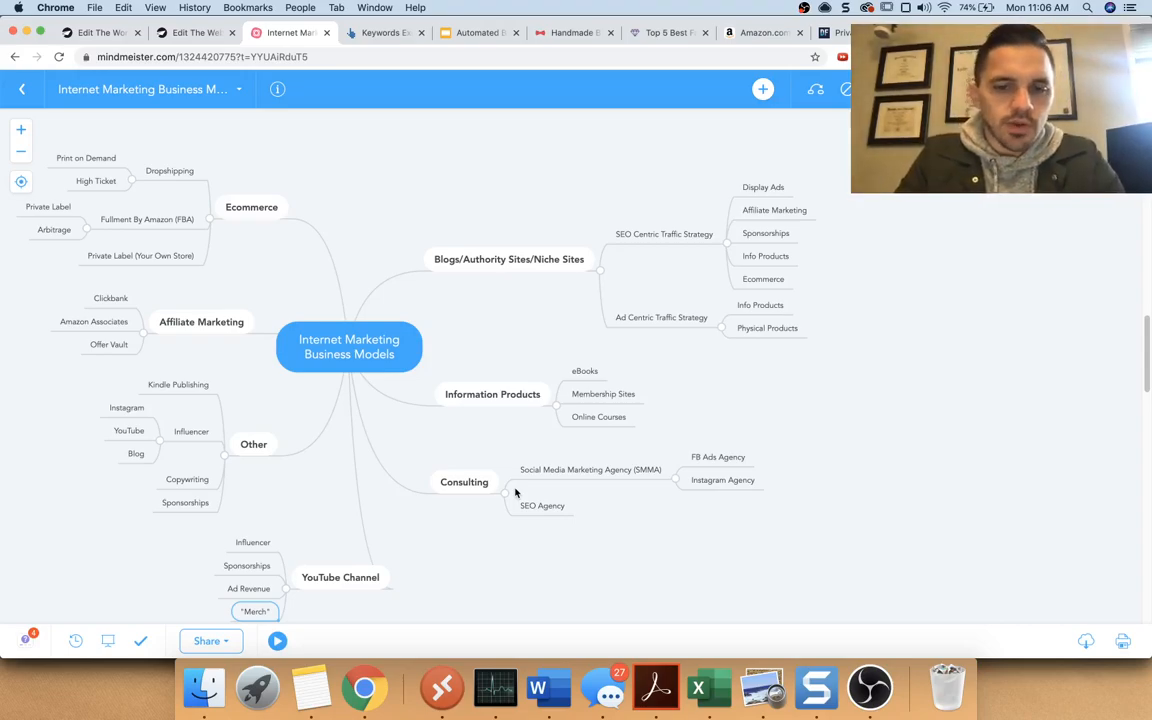
pyautogui.click(544, 504)
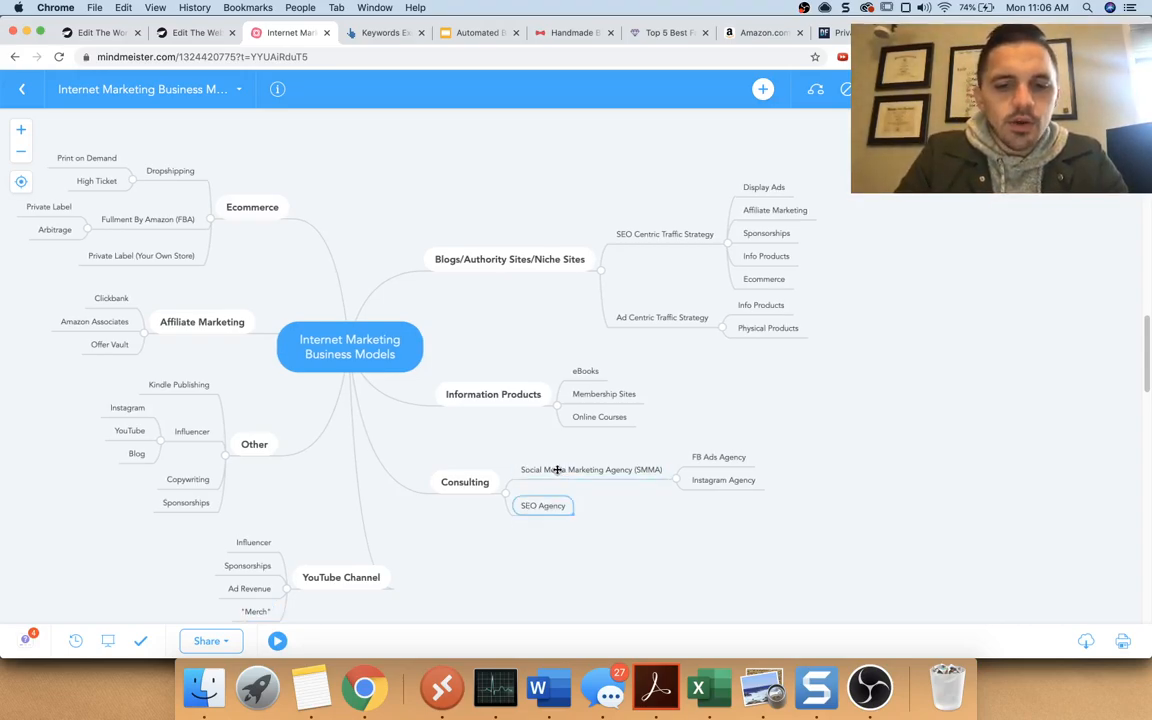
pyautogui.click(592, 468)
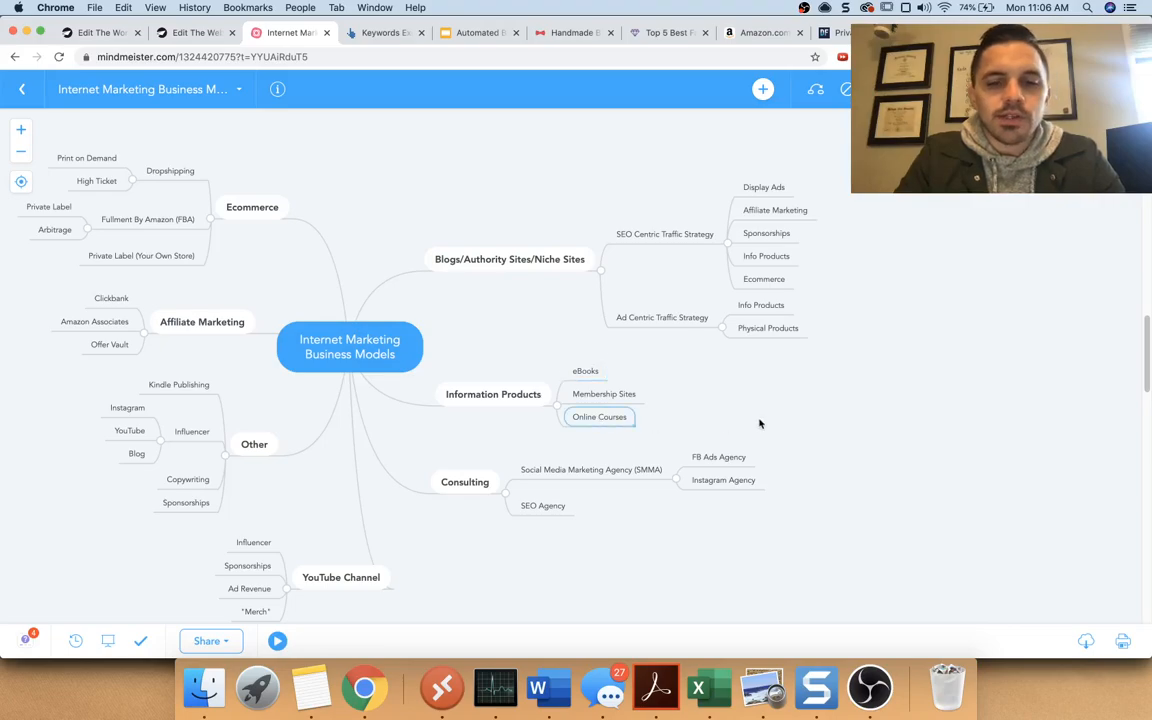
pyautogui.moveTo(584, 374)
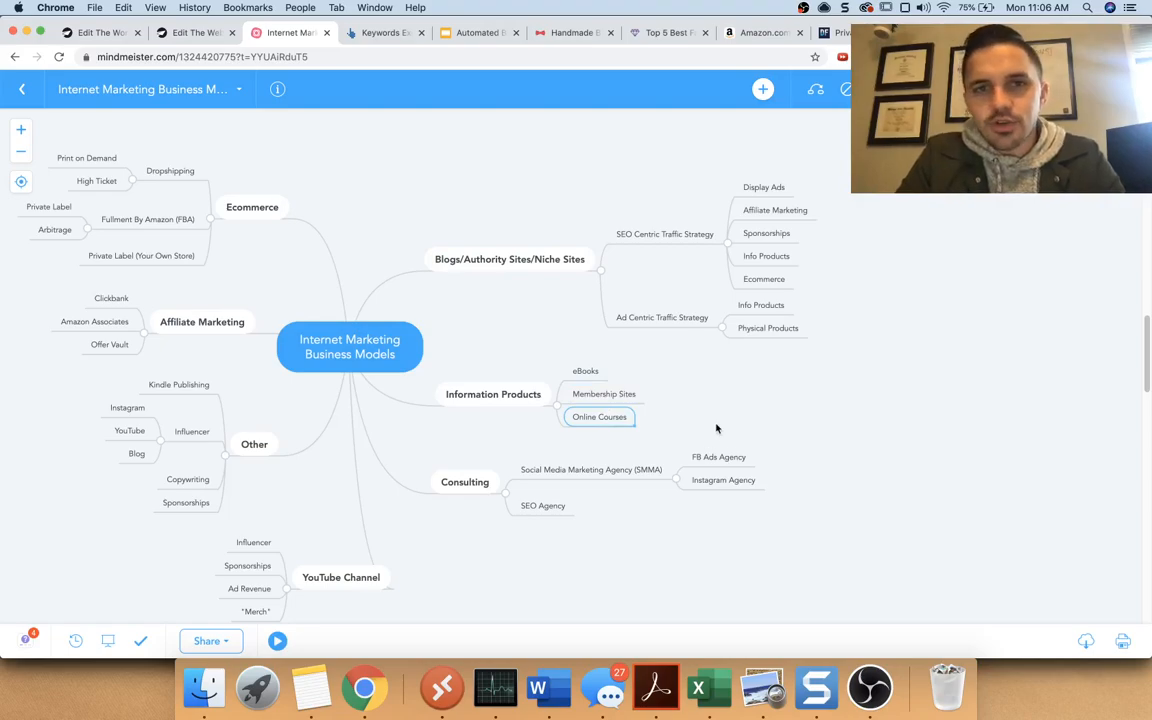
pyautogui.moveTo(560, 376)
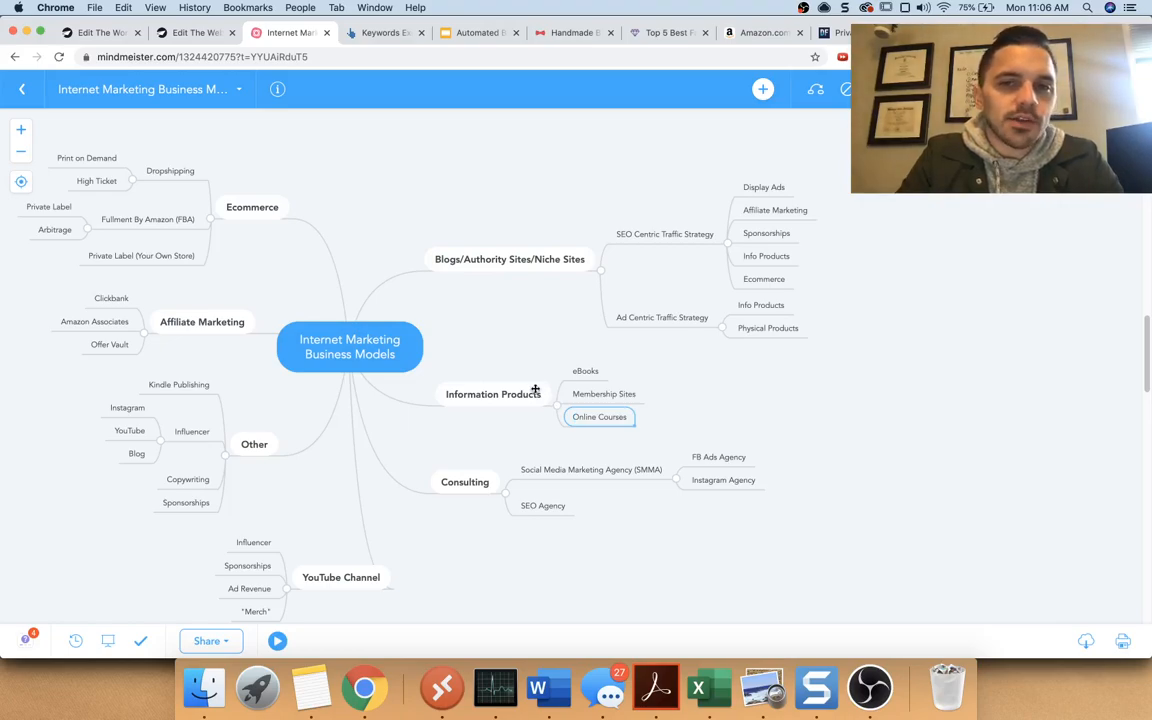
pyautogui.moveTo(770, 404)
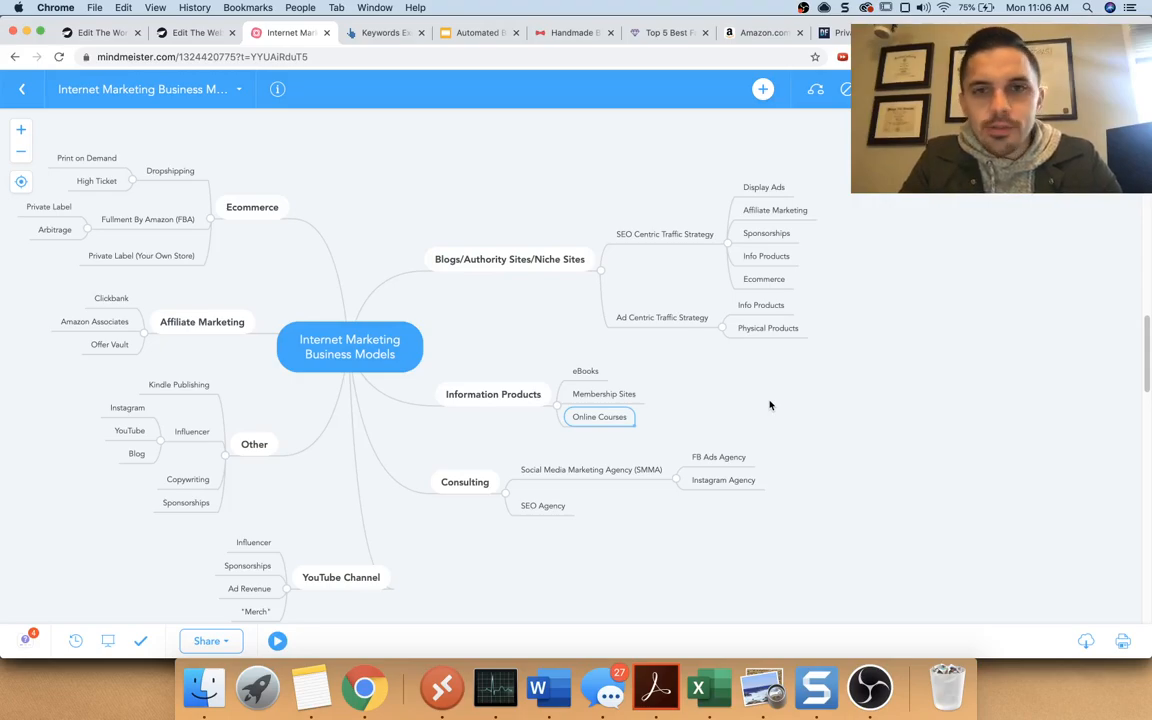
pyautogui.moveTo(598, 360)
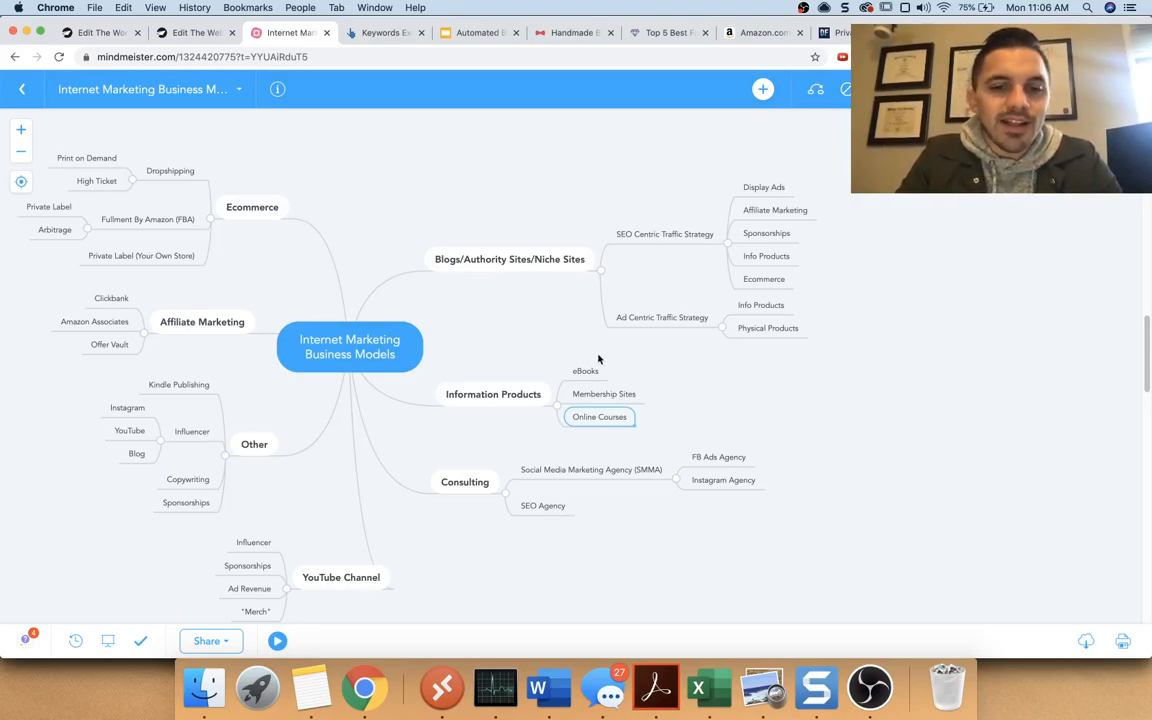
pyautogui.moveTo(592, 404)
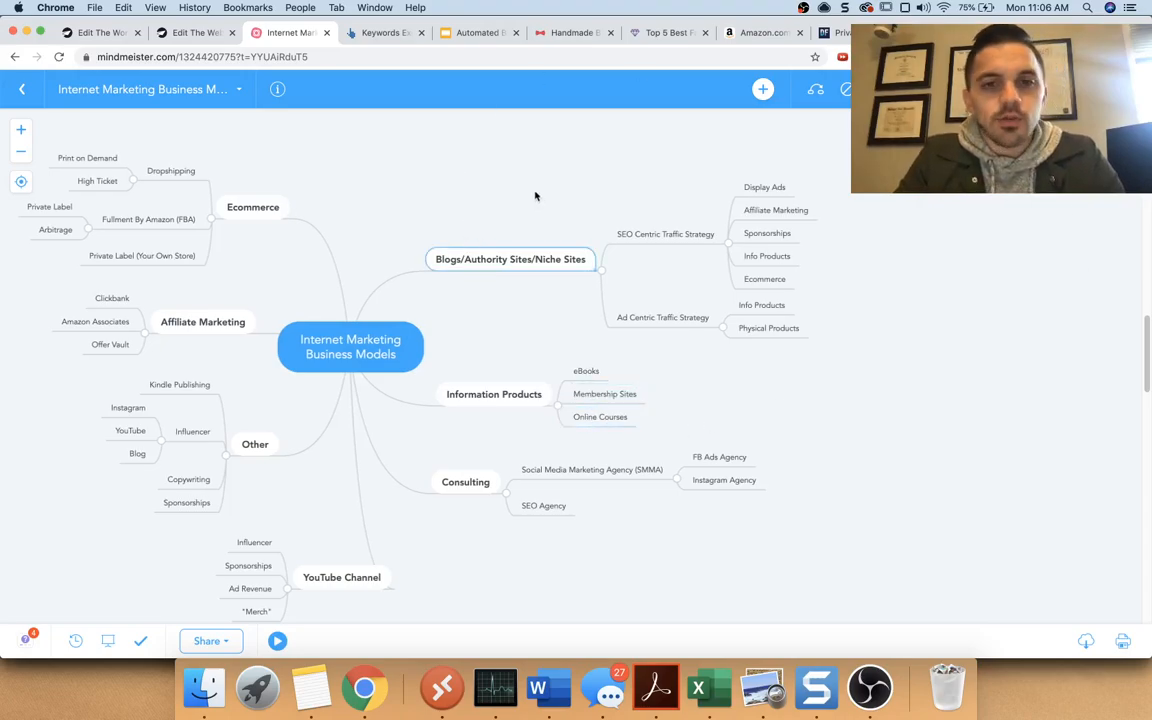
pyautogui.moveTo(508, 192)
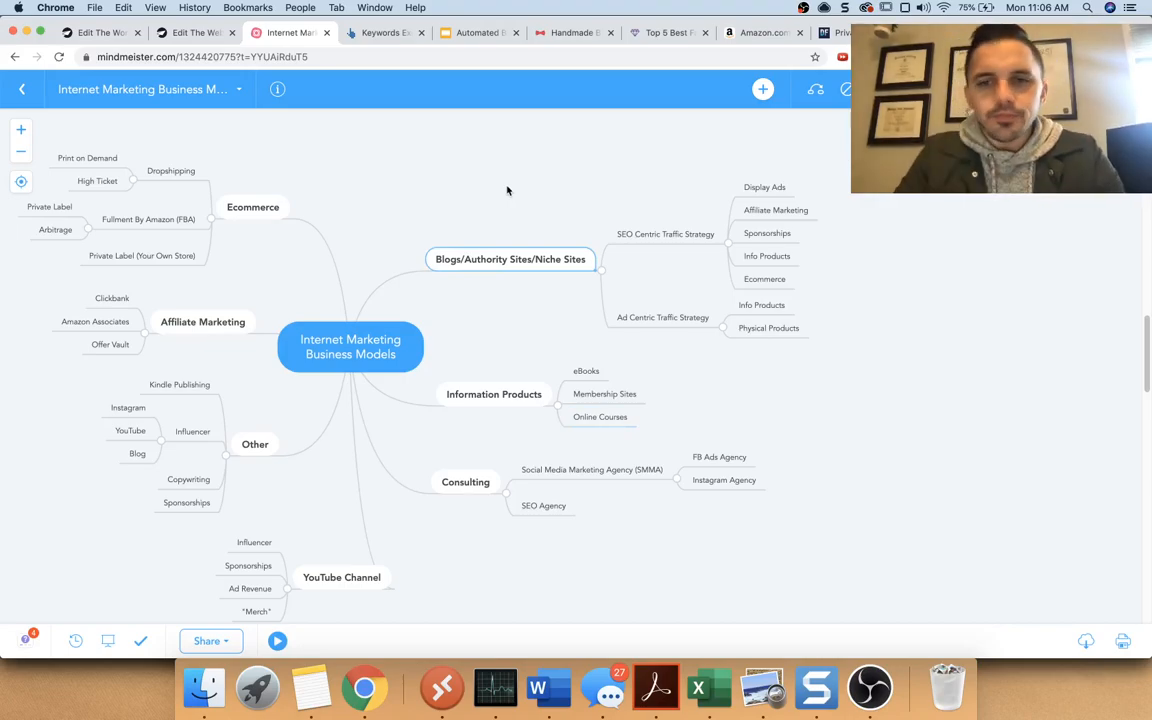
pyautogui.moveTo(744, 48)
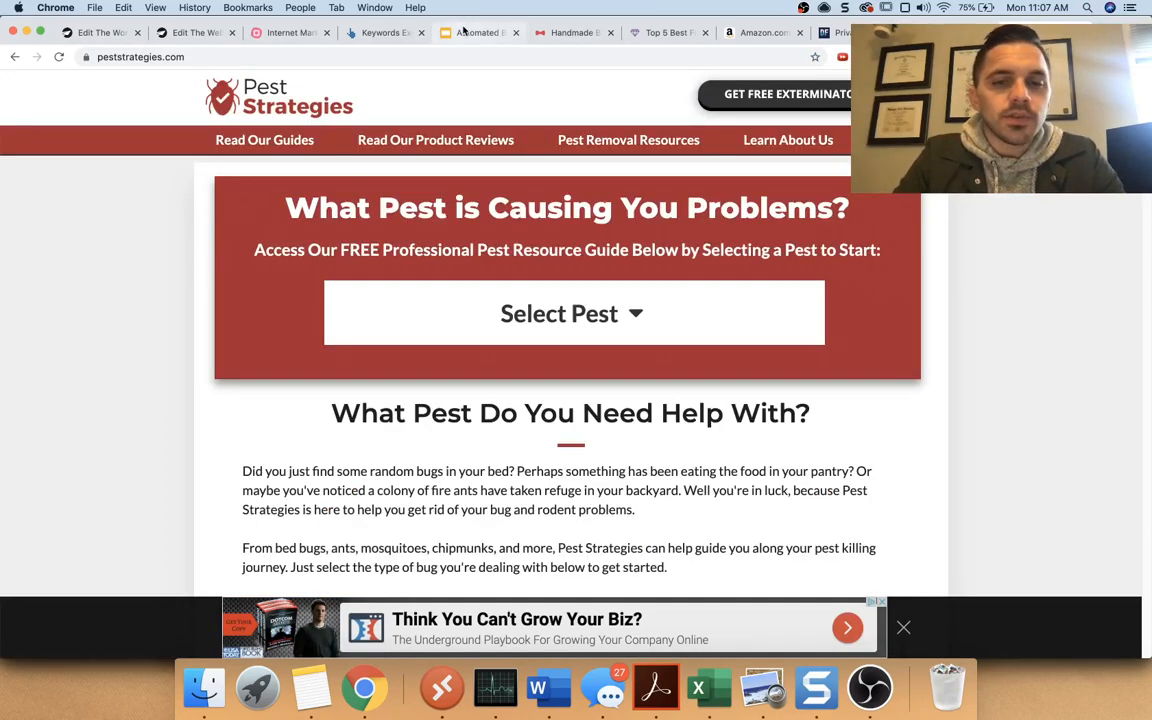
pyautogui.moveTo(480, 32)
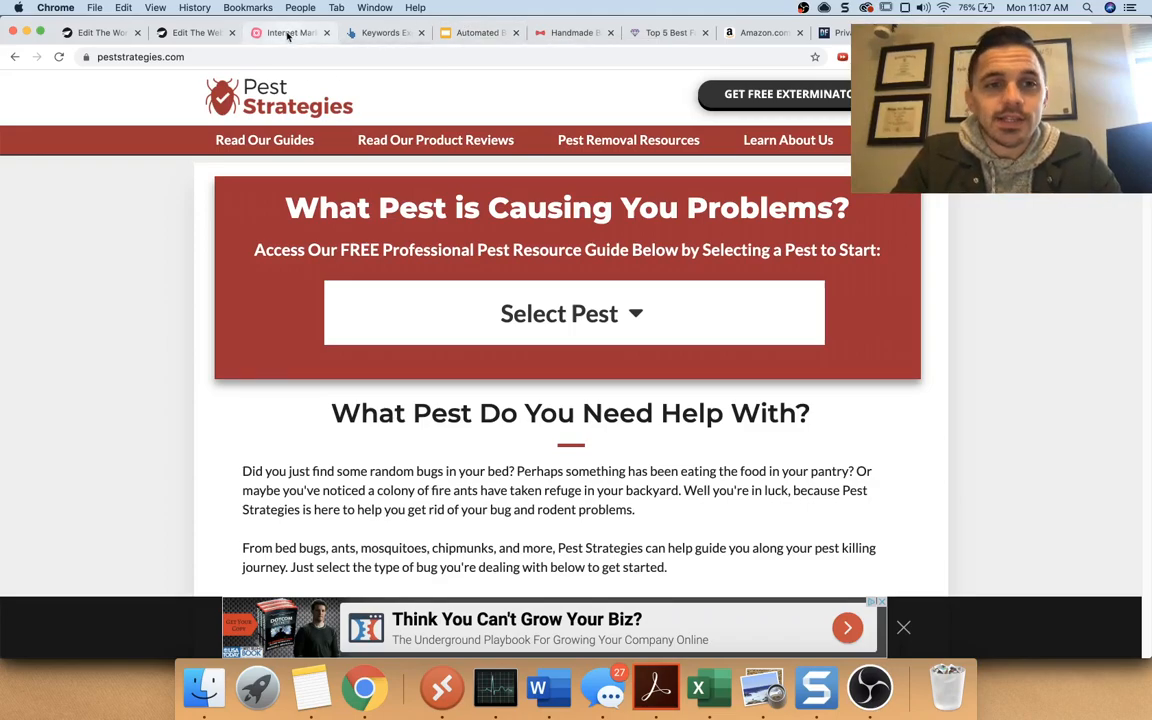
# Step: Browse the Pest Strategies bed bug removal guide, then return to the MindMeister business models map
pyautogui.click(290, 32)
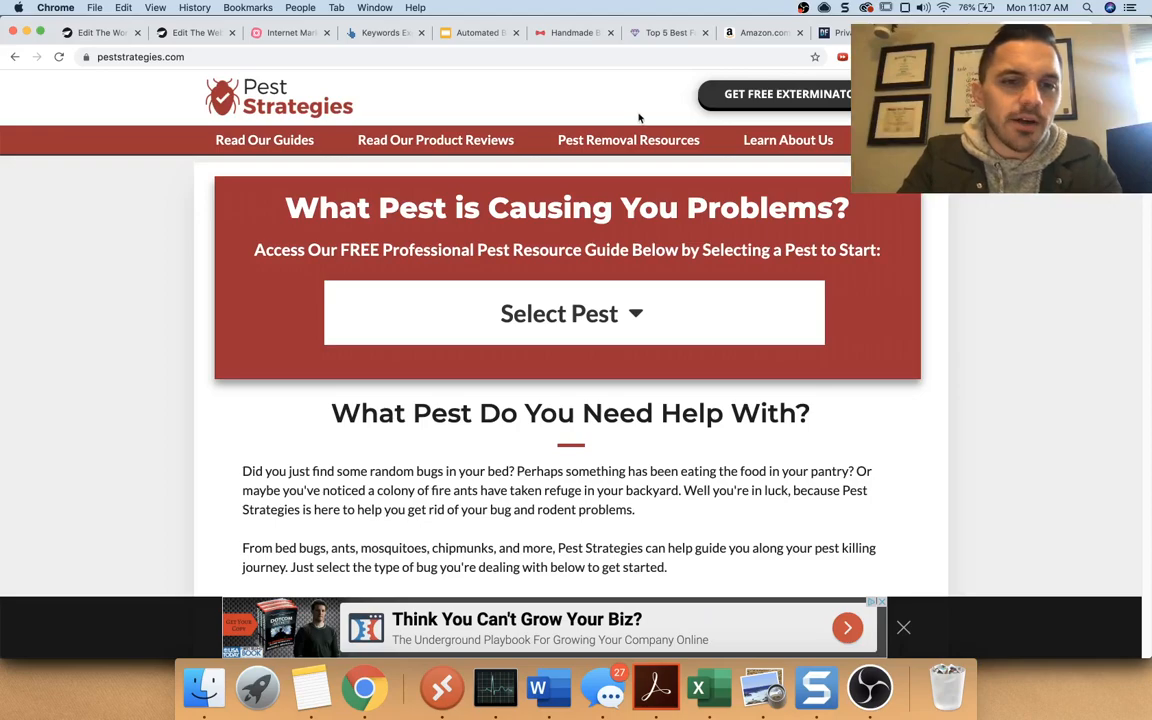
pyautogui.scroll(-3)
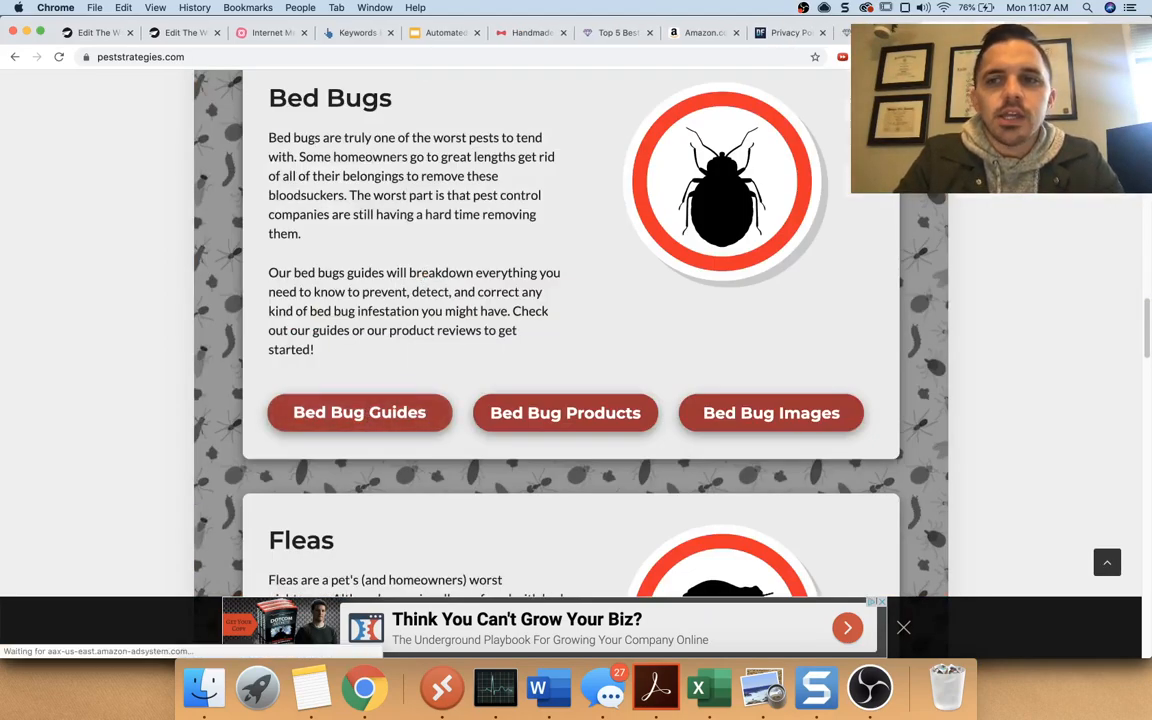
pyautogui.click(360, 412)
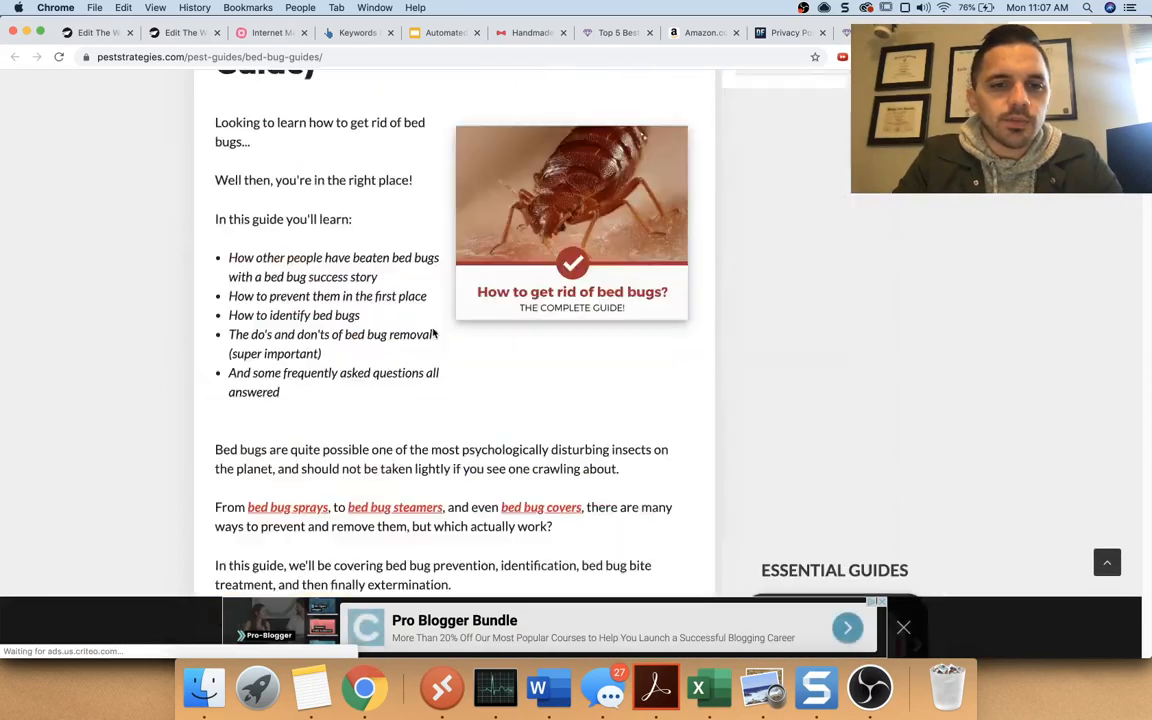
pyautogui.scroll(3)
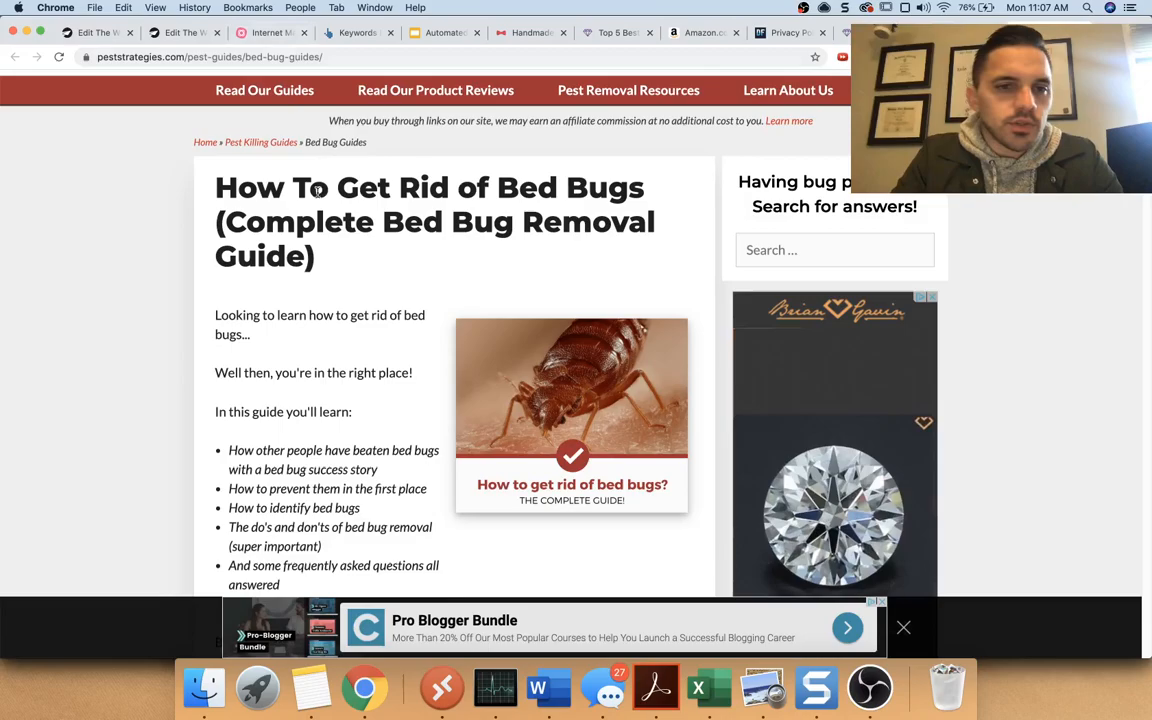
pyautogui.scroll(-3)
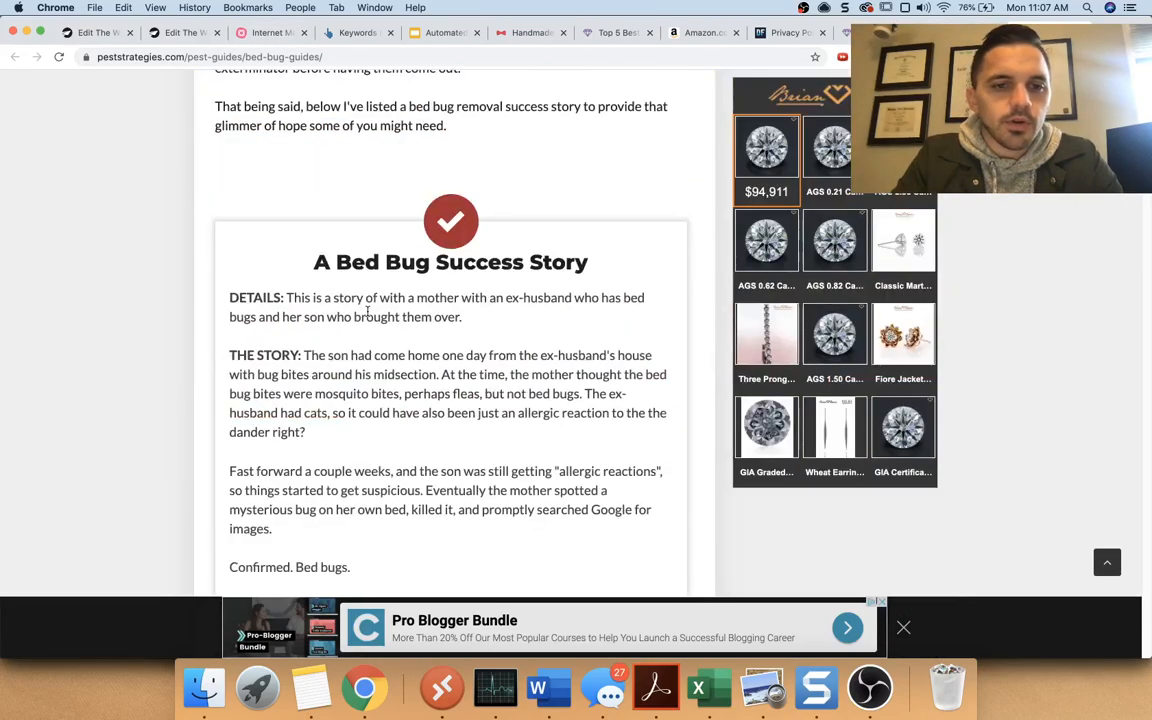
pyautogui.click(268, 32)
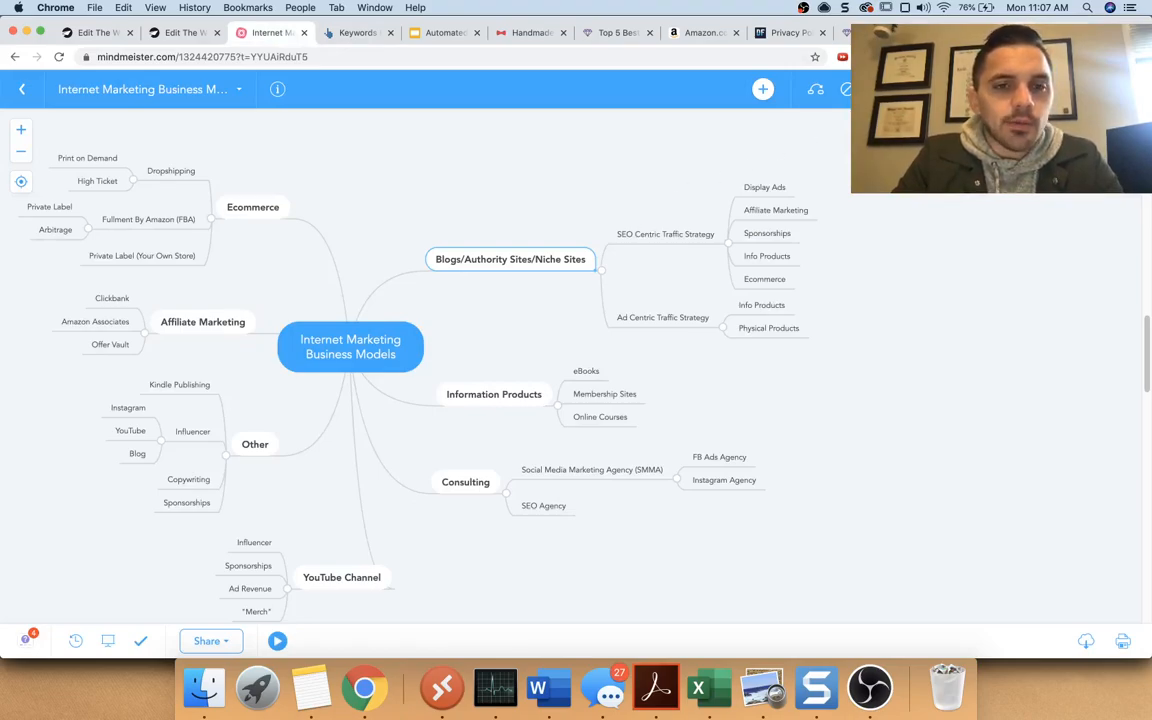
pyautogui.moveTo(684, 208)
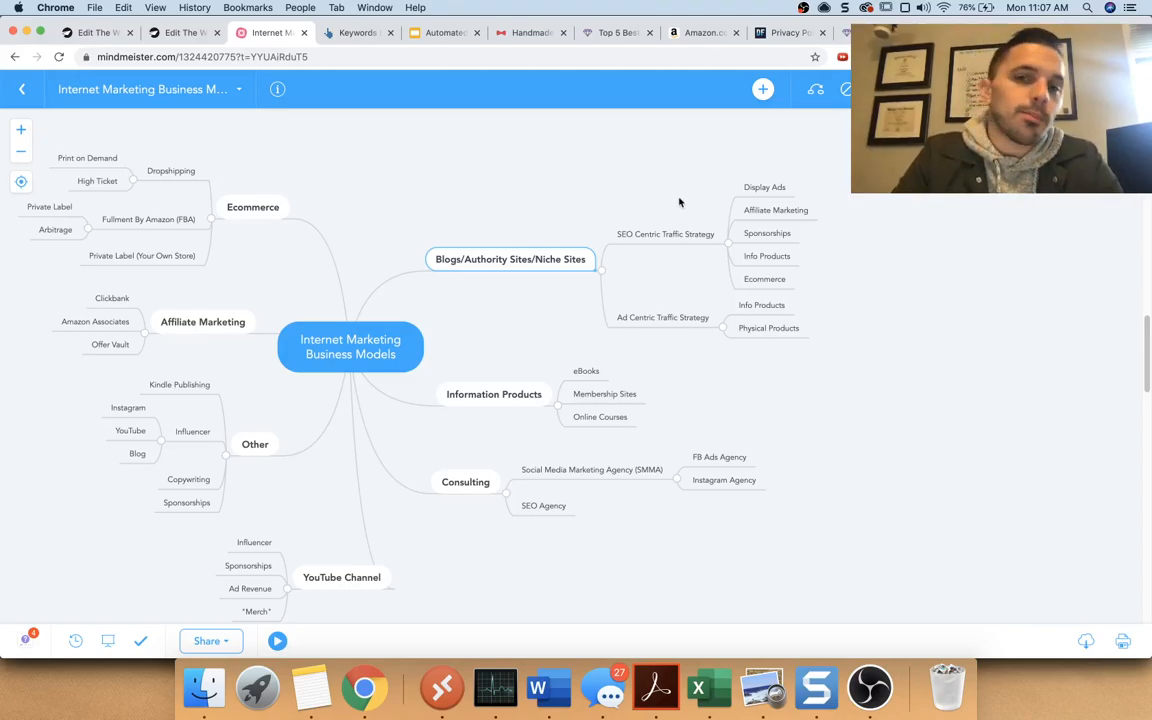
pyautogui.moveTo(544, 172)
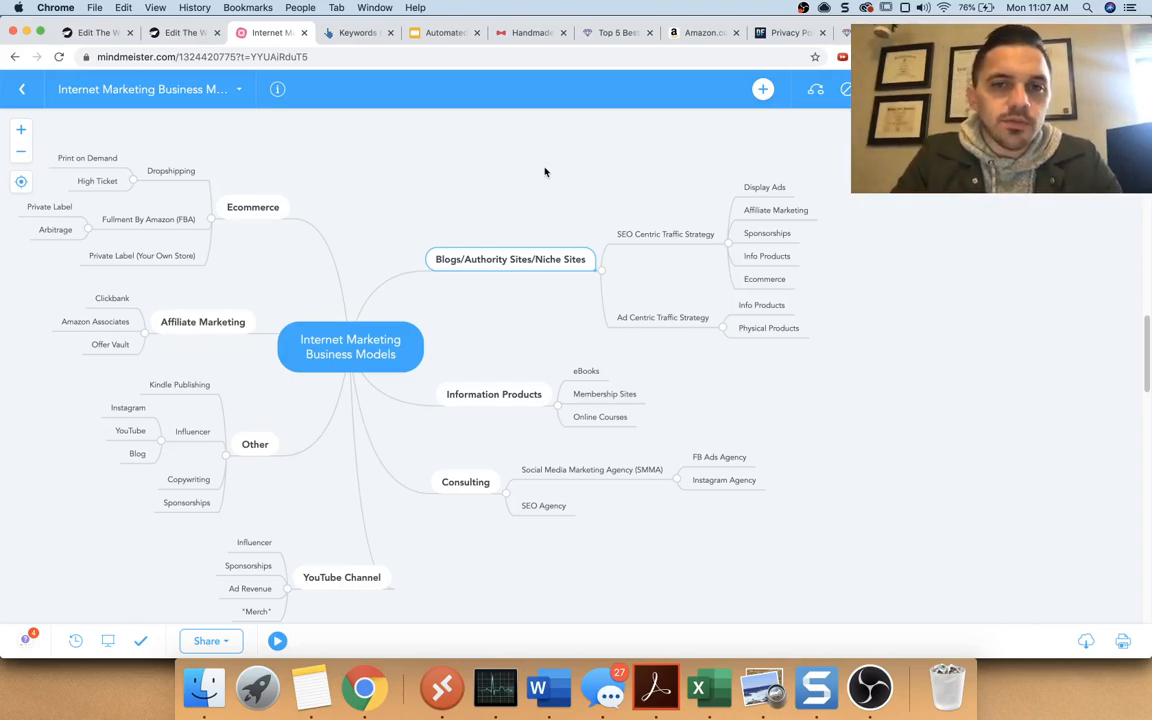
# Step: Switch to the Learning Jewelry fake diamond studs review page
pyautogui.click(616, 32)
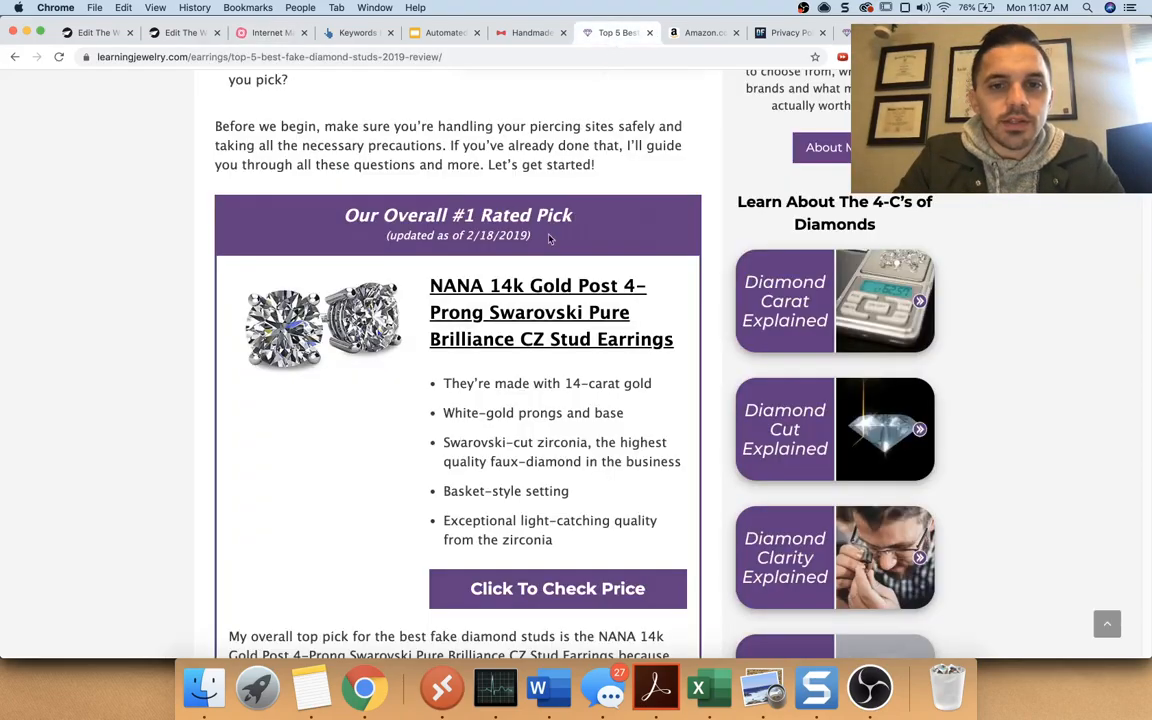
# Step: Revisit the bed bug removal guide, clear the heading highlight, and return to the mind map
pyautogui.click(556, 588)
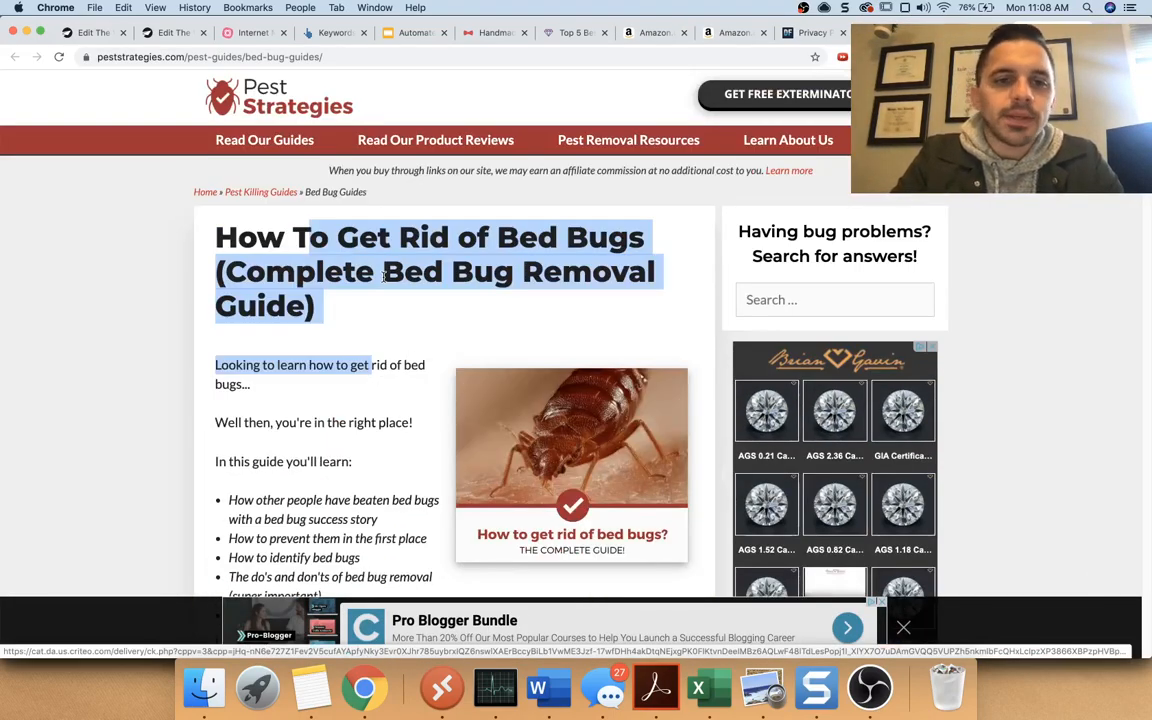
pyautogui.click(530, 236)
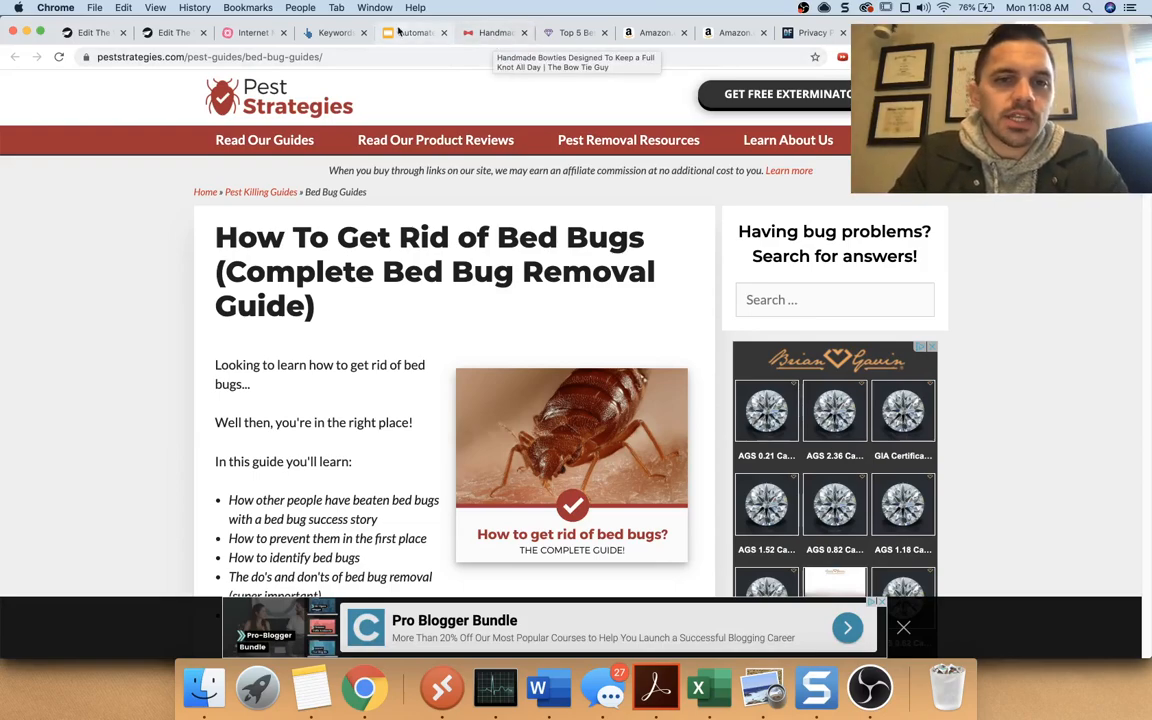
pyautogui.click(252, 32)
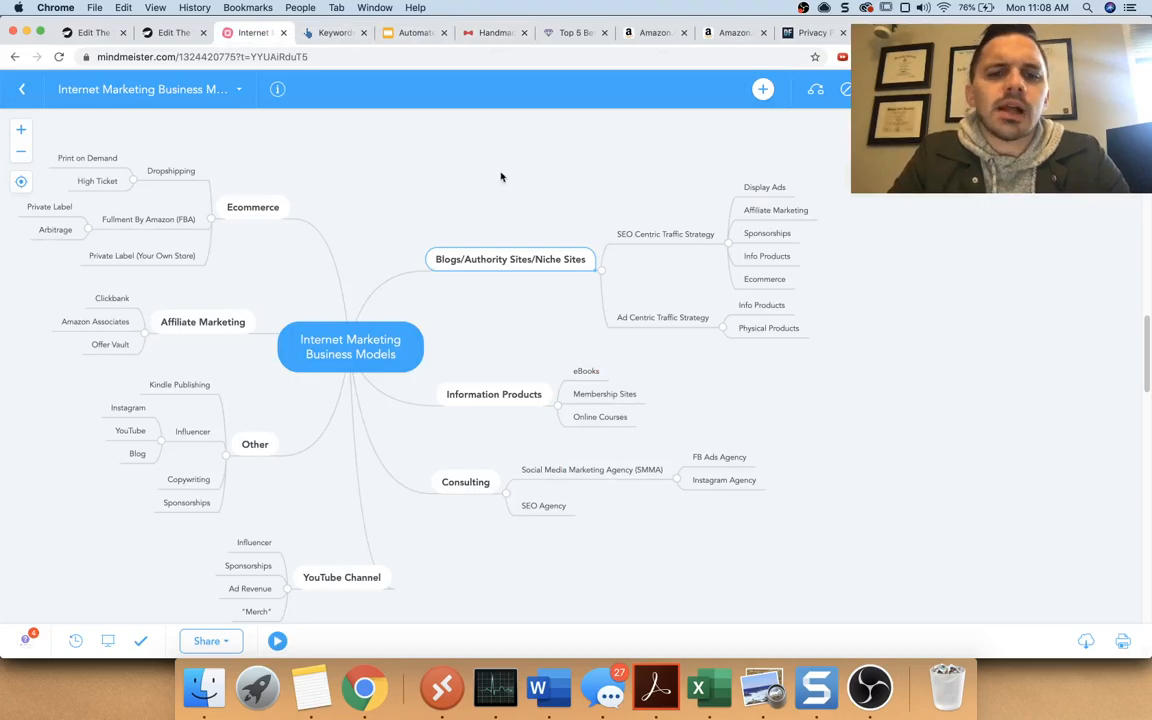
pyautogui.moveTo(524, 184)
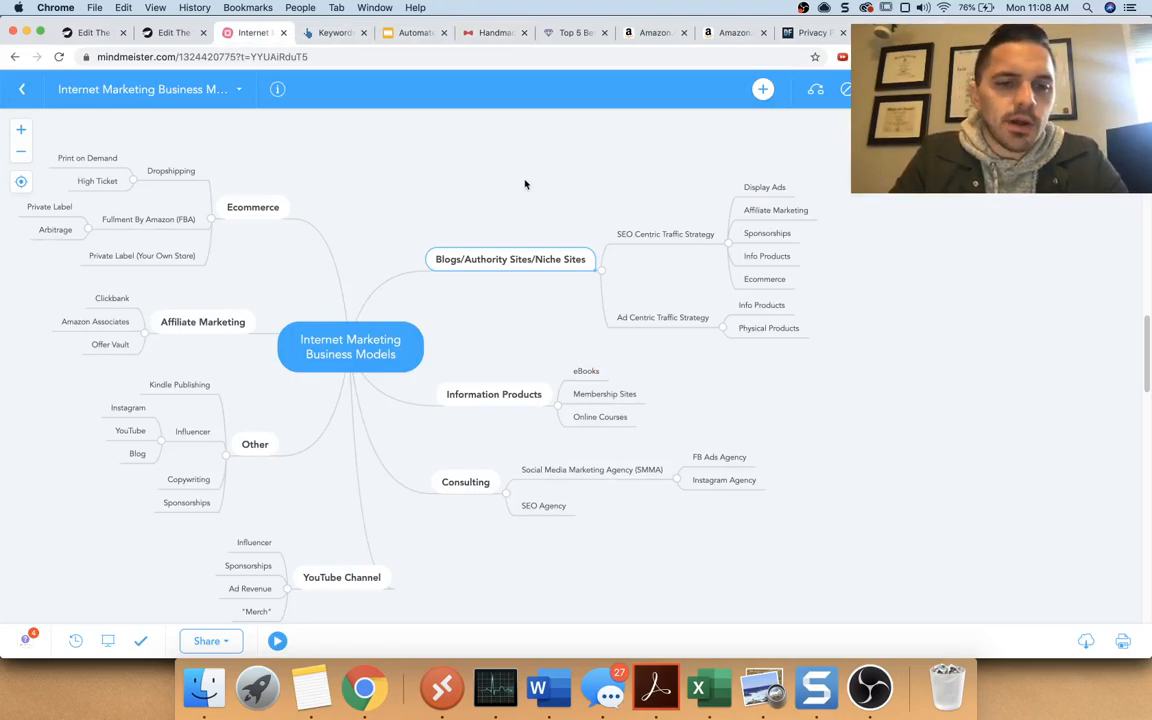
pyautogui.moveTo(568, 176)
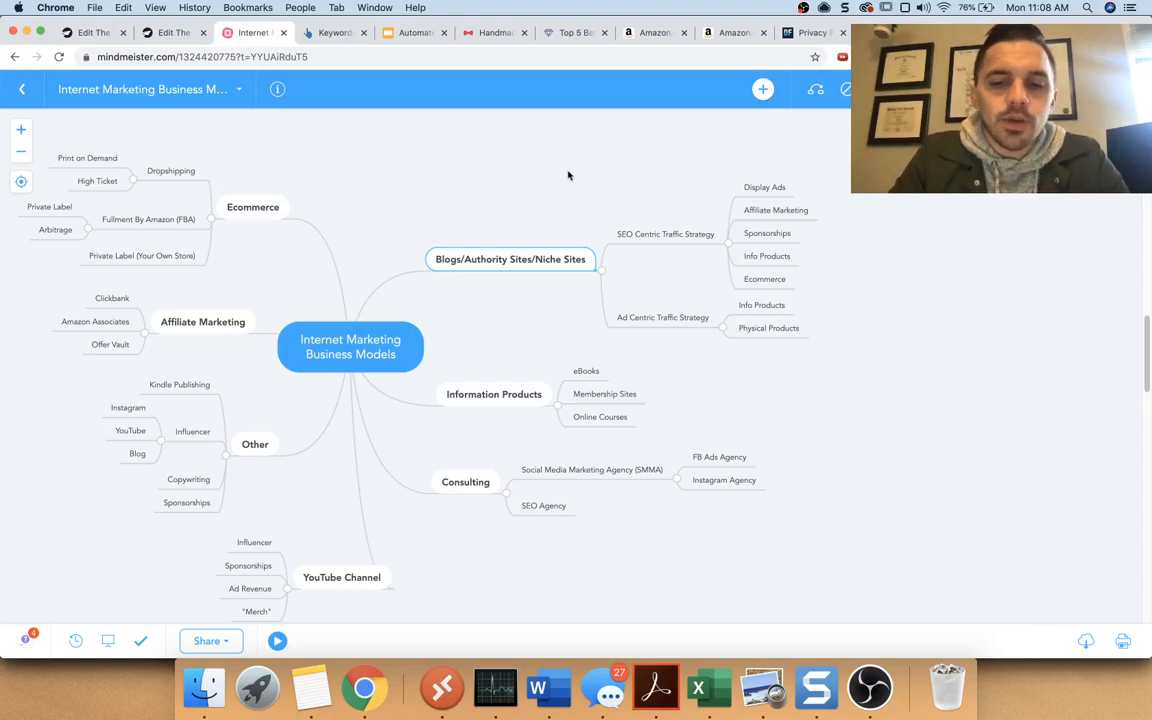
pyautogui.moveTo(748, 190)
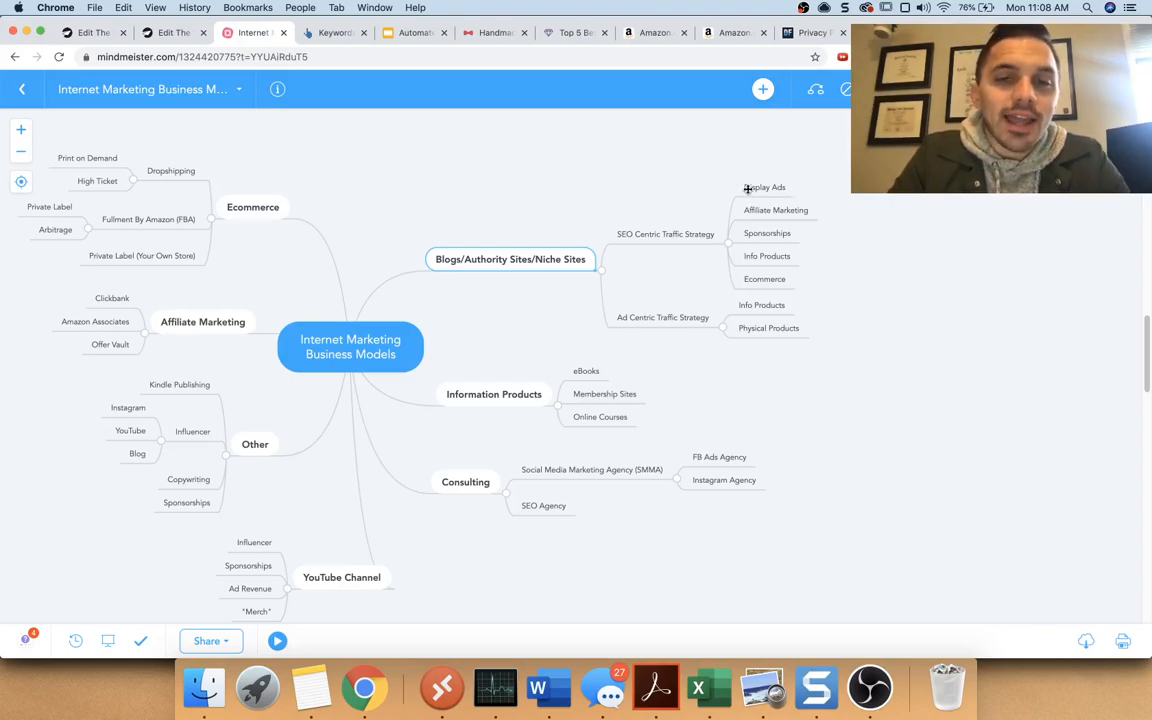
pyautogui.moveTo(470, 144)
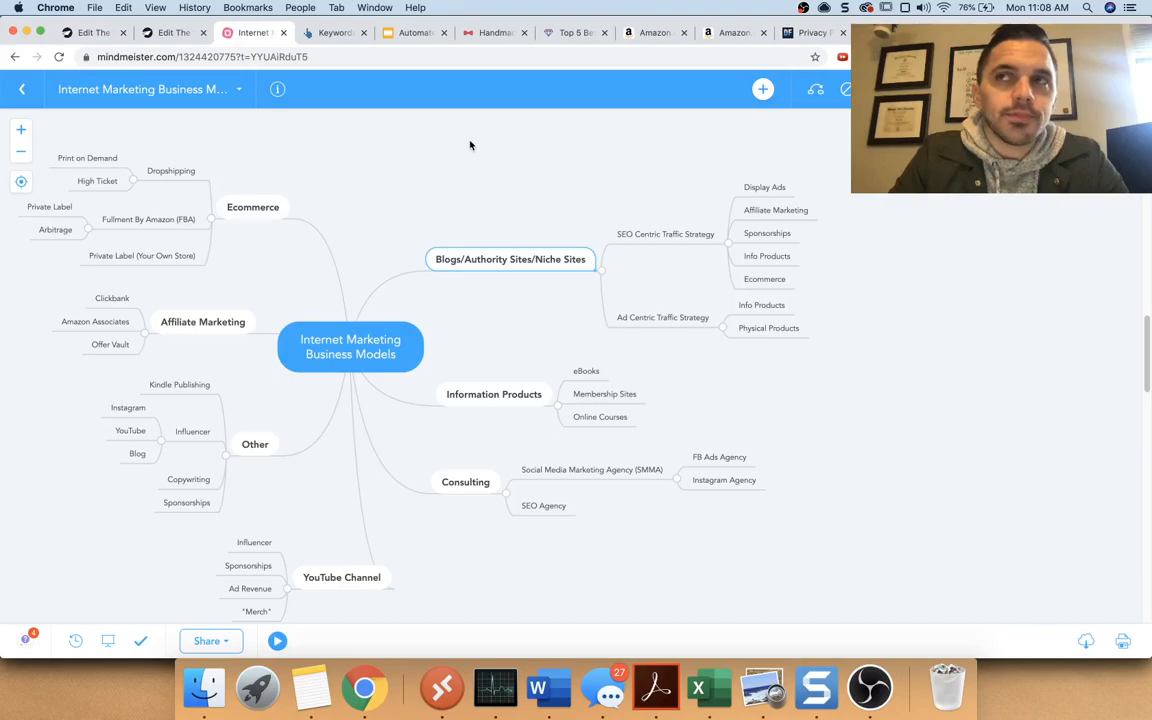
pyautogui.moveTo(460, 148)
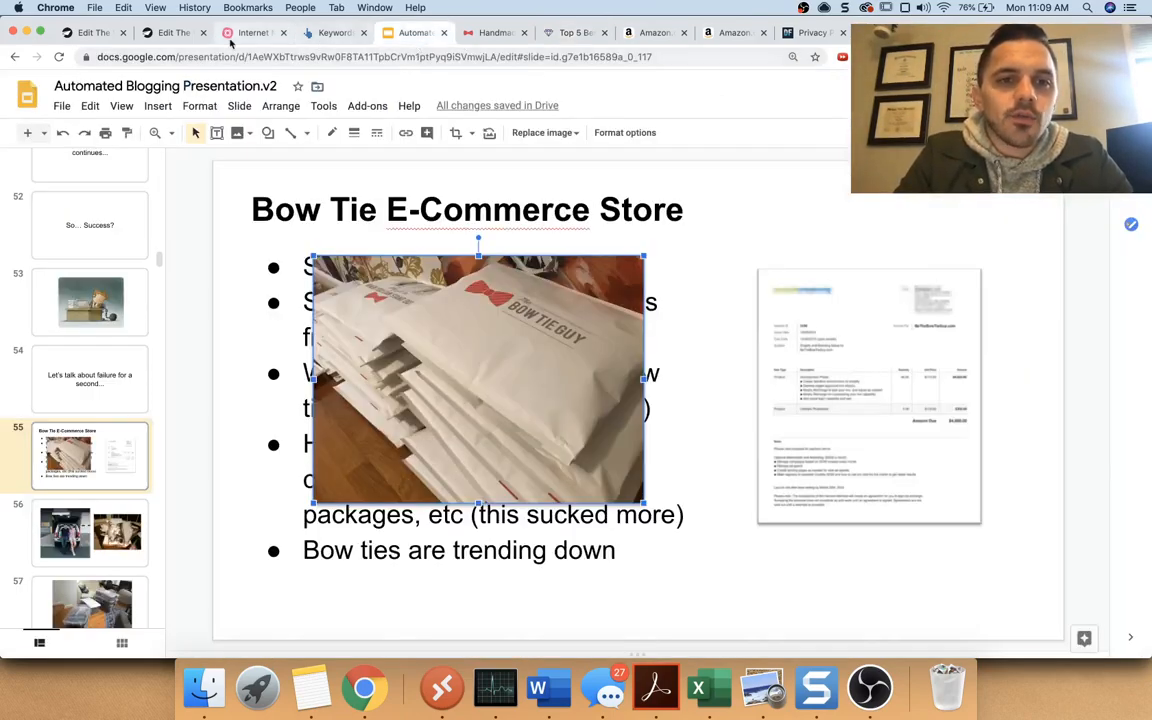
# Step: Return from Google Slides to the Internet Marketing Business Models mind map
pyautogui.click(252, 32)
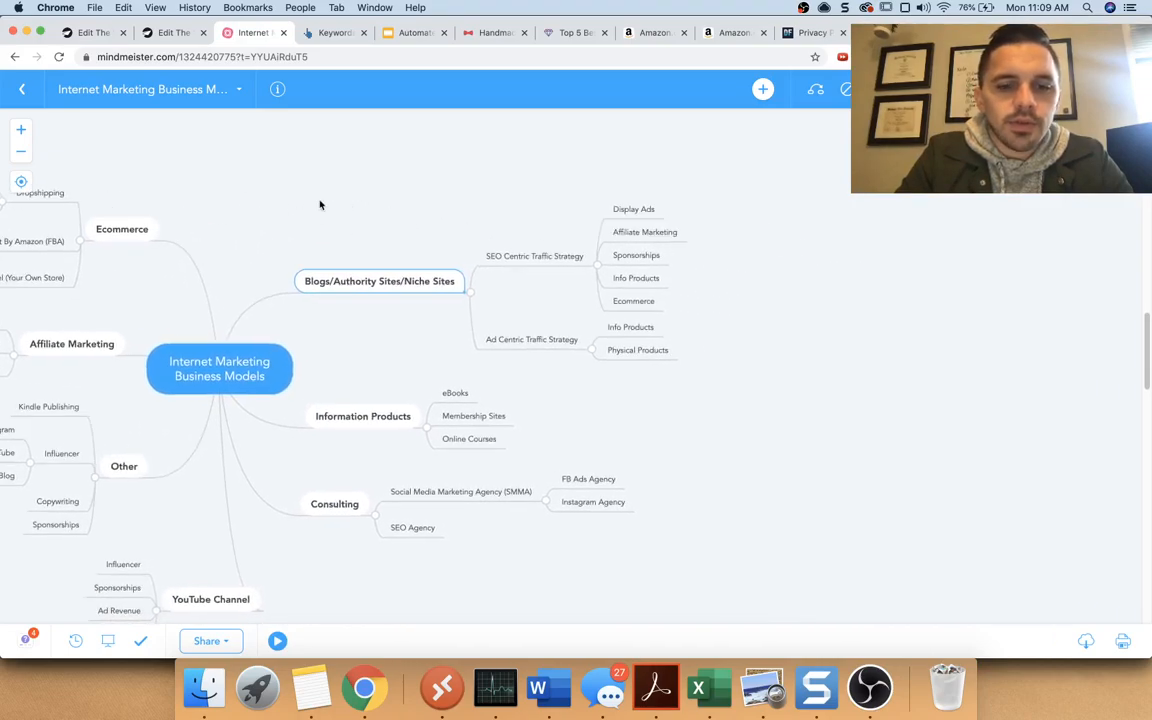
pyautogui.moveTo(700, 224)
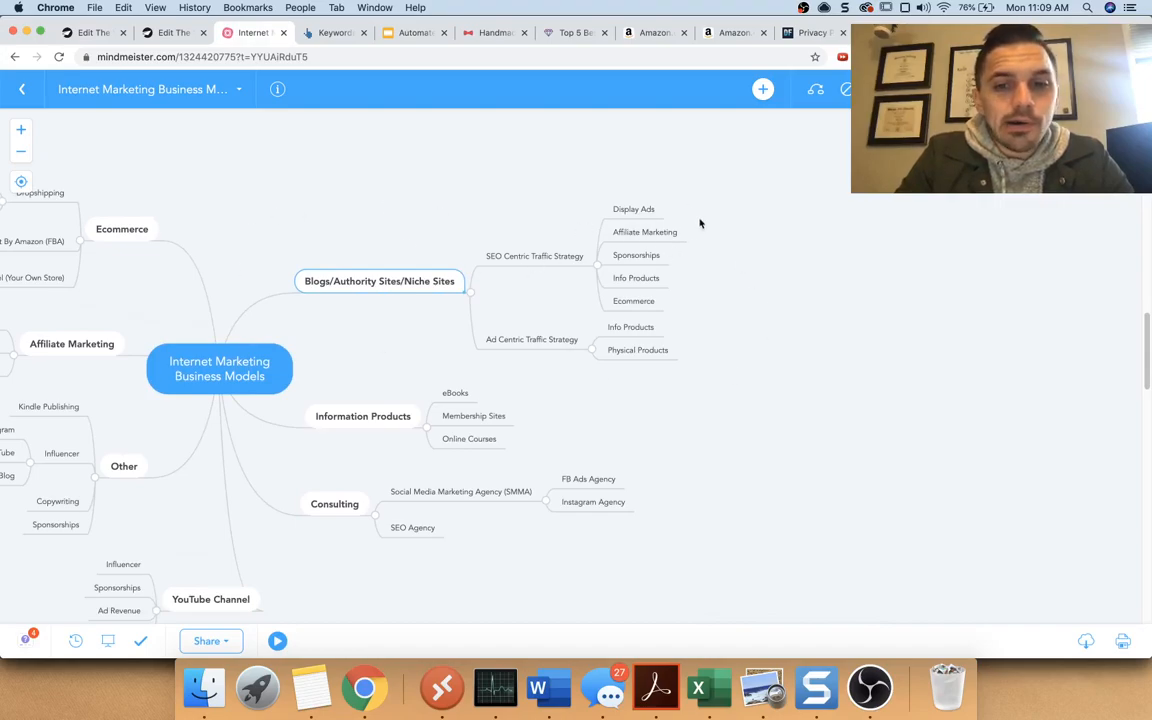
pyautogui.moveTo(840, 340)
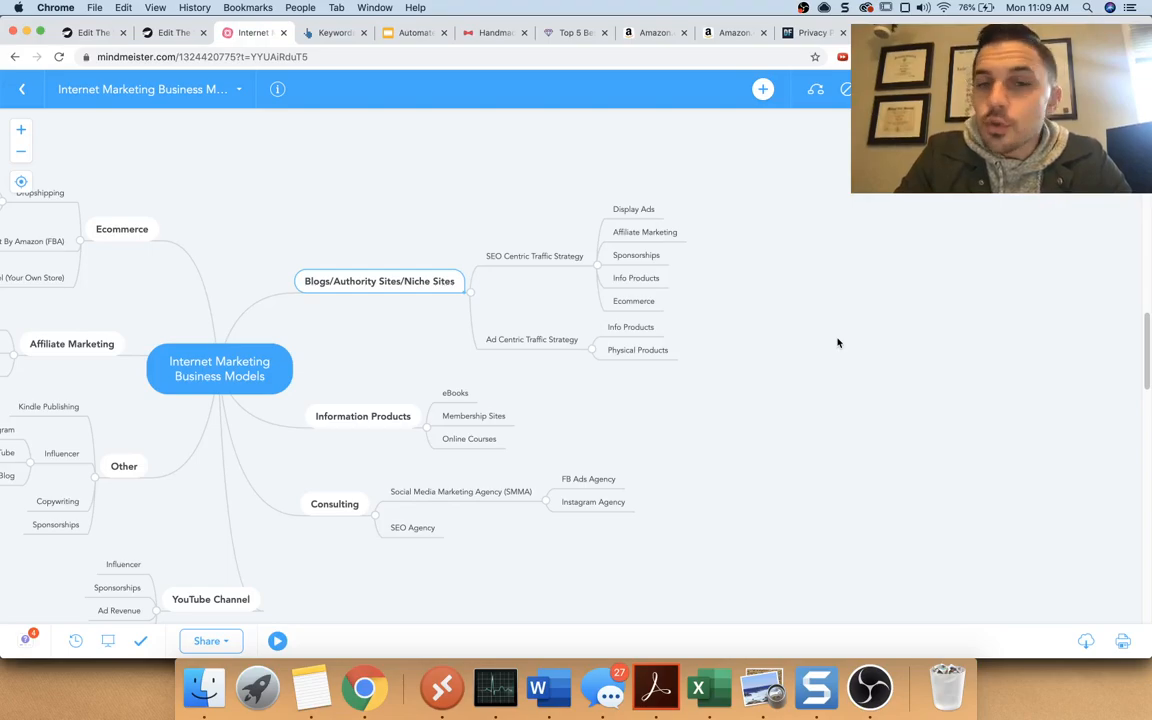
pyautogui.moveTo(826, 348)
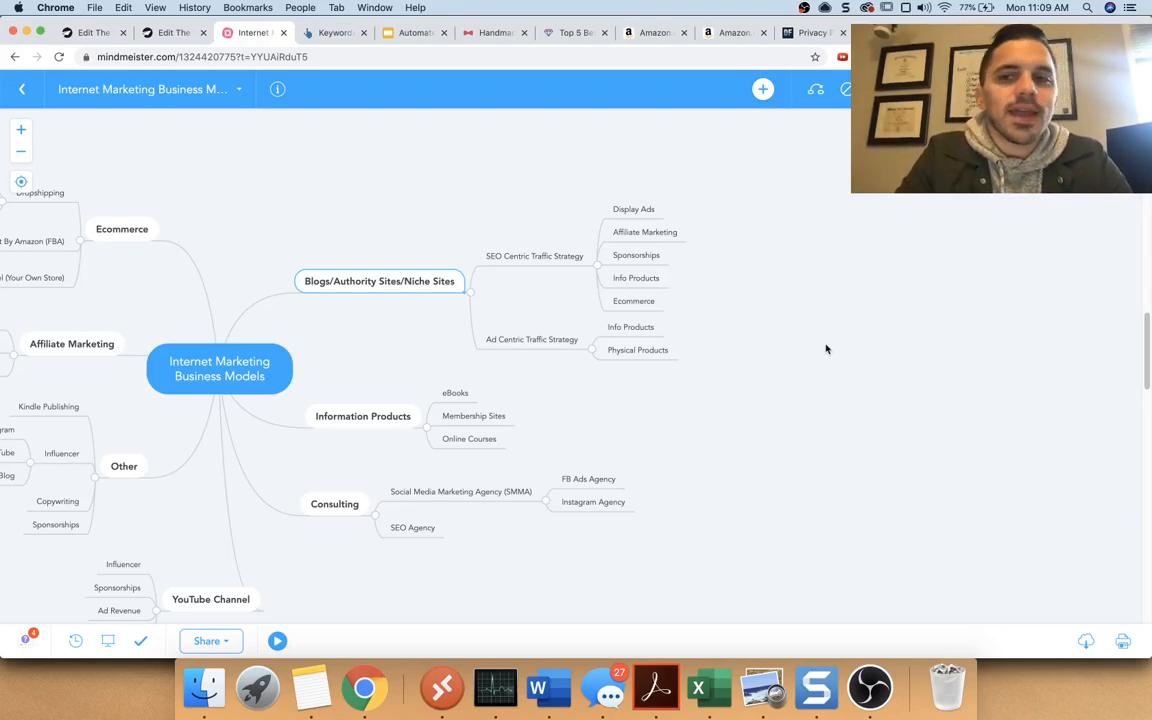
pyautogui.moveTo(824, 350)
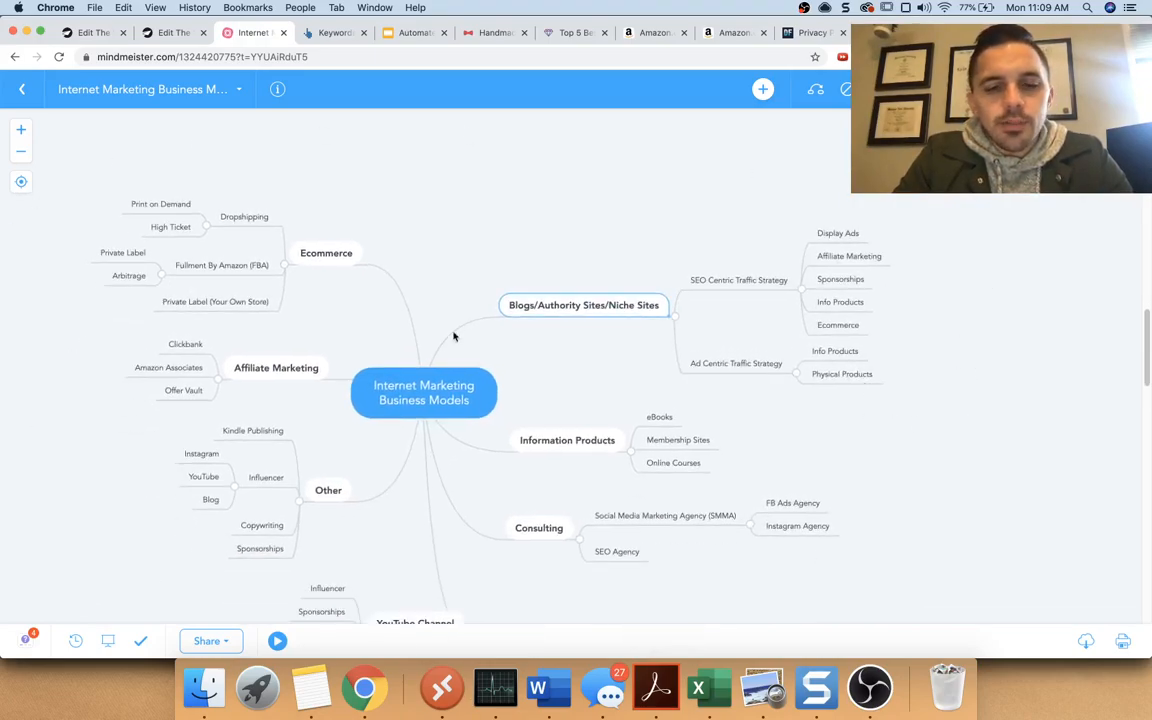
pyautogui.moveTo(516, 250)
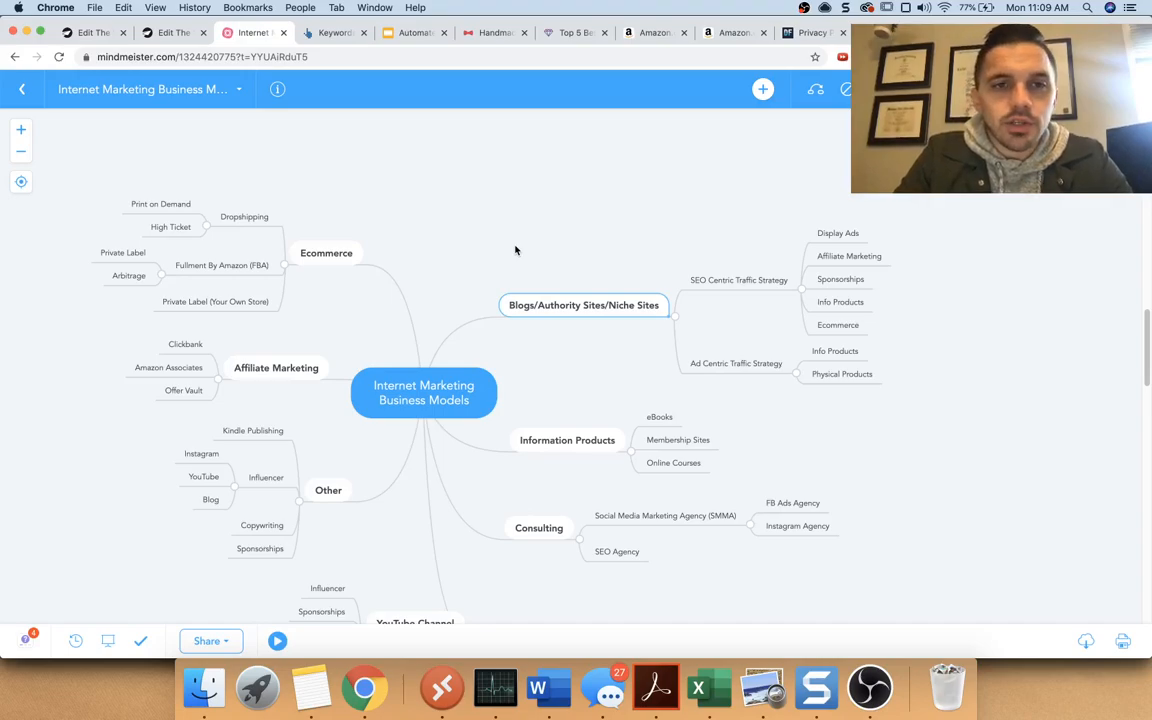
pyautogui.moveTo(584, 248)
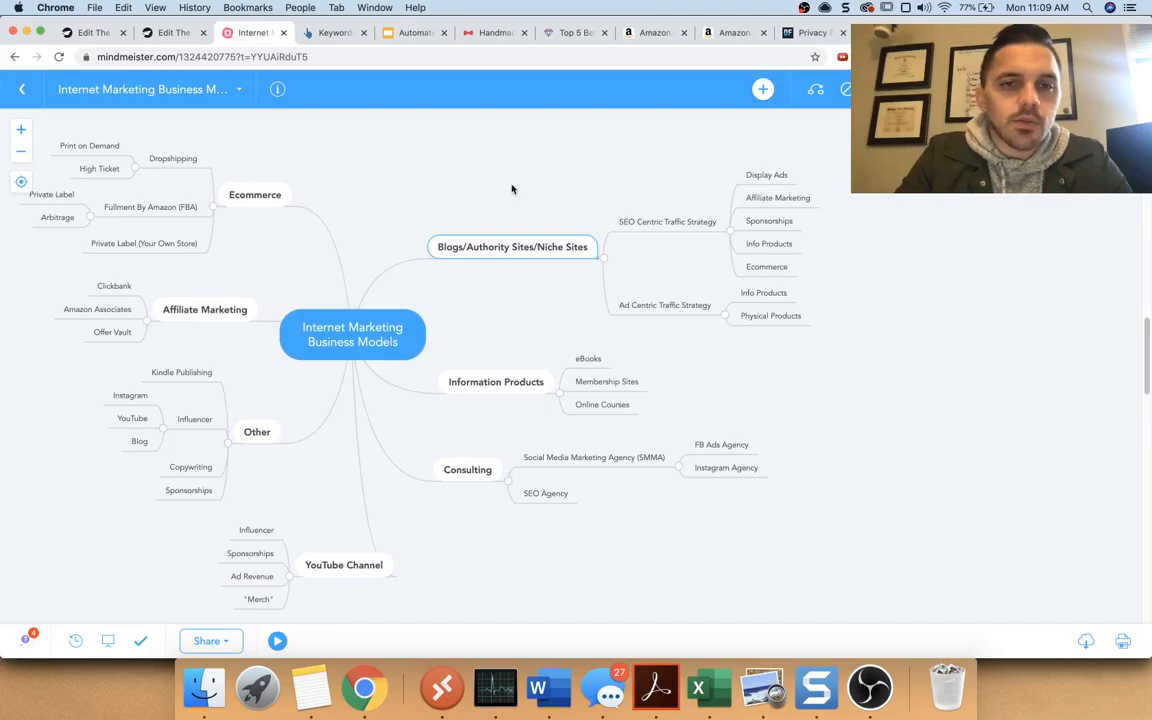
pyautogui.moveTo(830, 358)
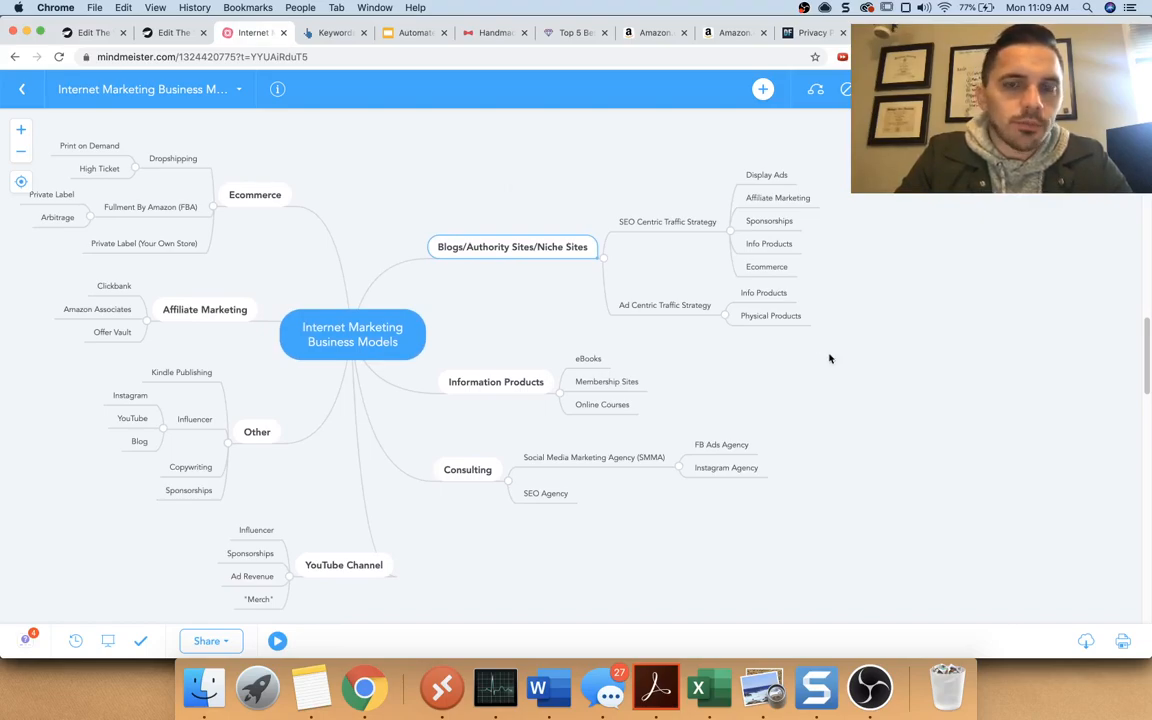
pyautogui.moveTo(856, 368)
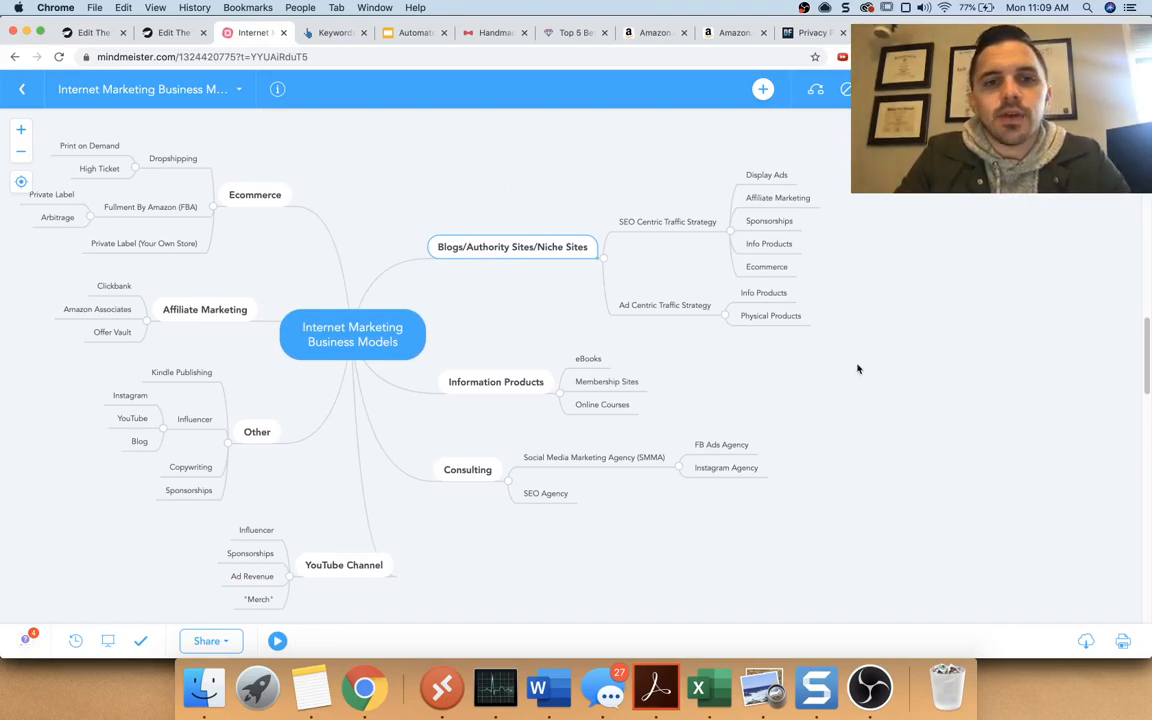
pyautogui.moveTo(930, 408)
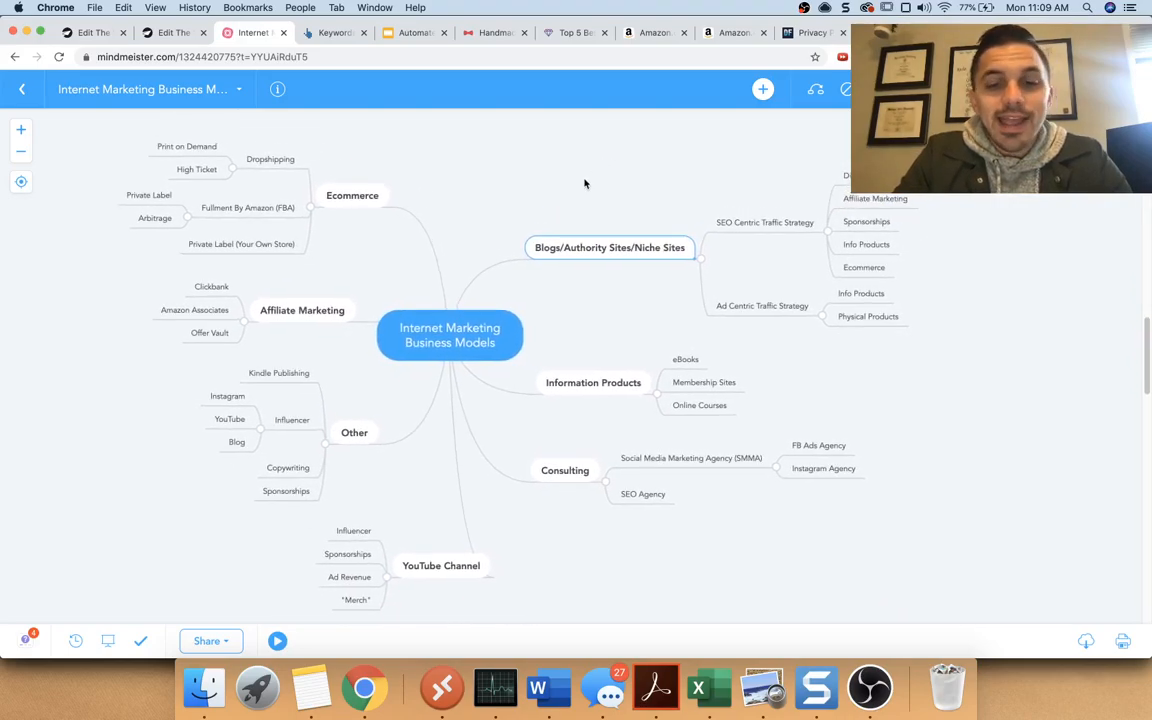
pyautogui.moveTo(576, 198)
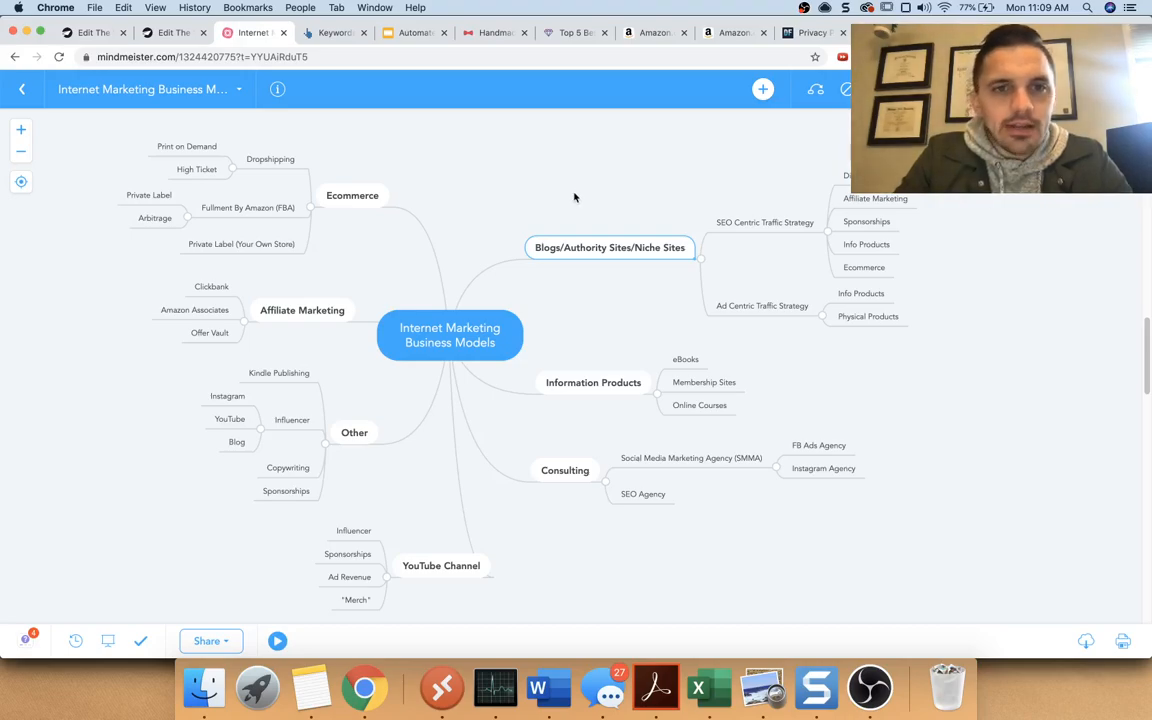
pyautogui.moveTo(568, 198)
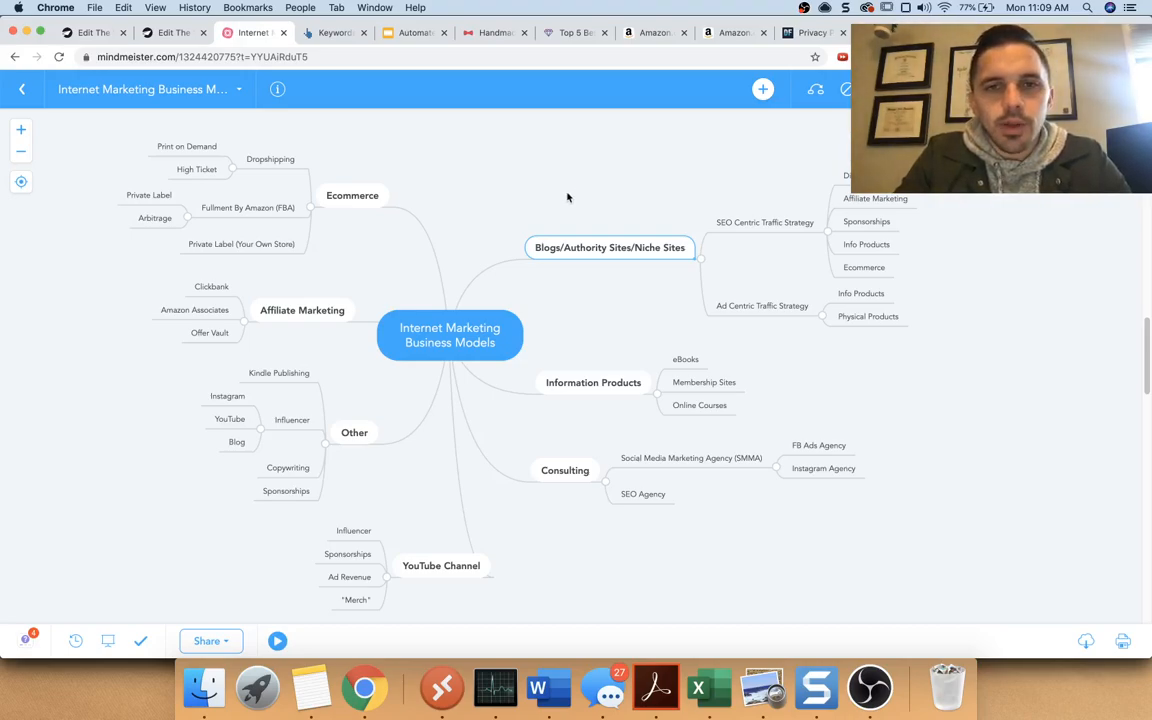
pyautogui.moveTo(44, 224)
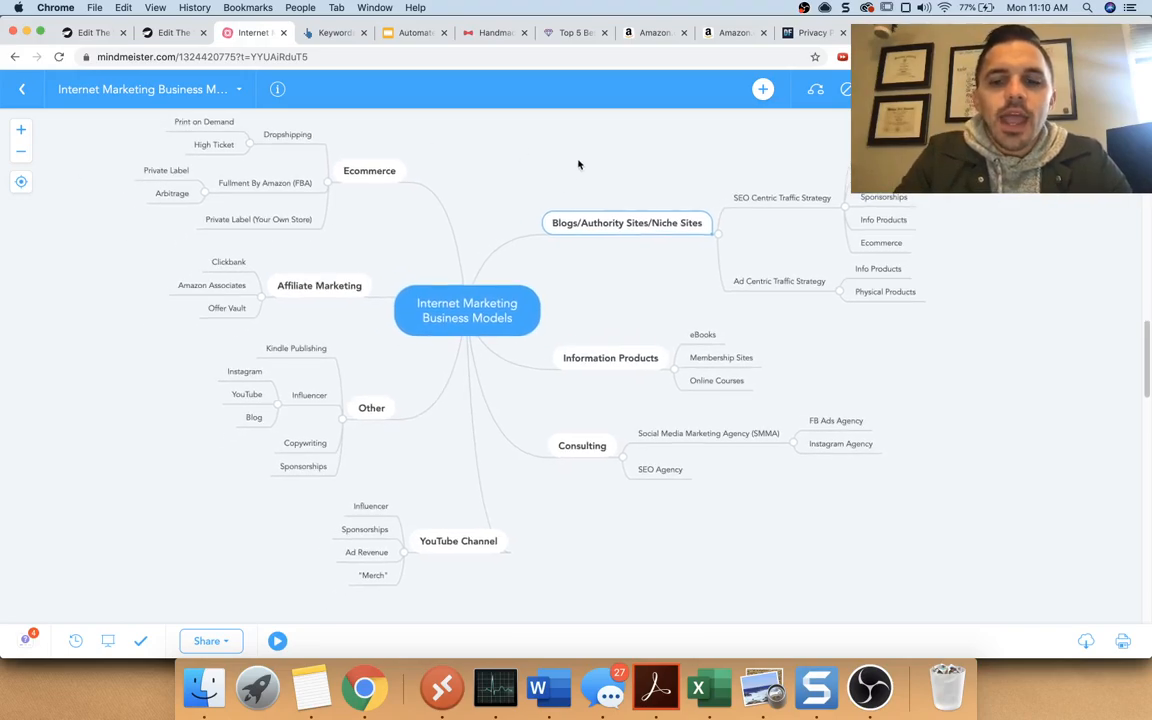
# Step: Bring up the OBS screen recording window over the mind map
pyautogui.click(868, 688)
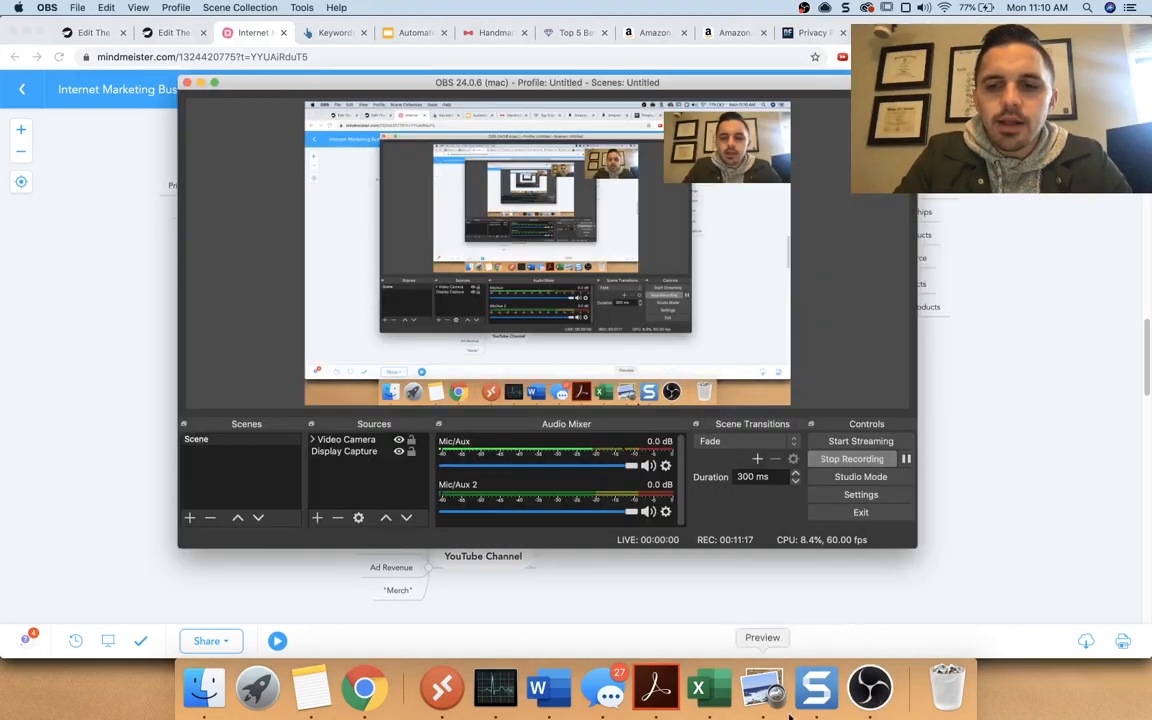